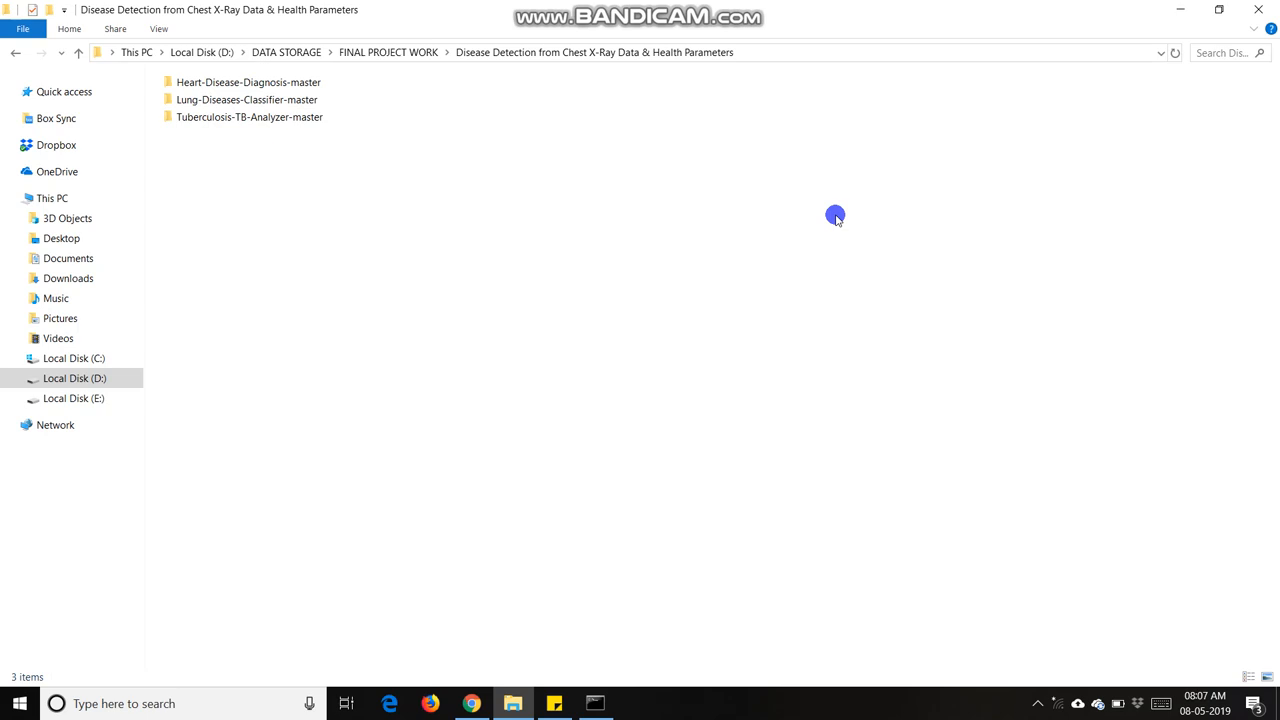
{"action": "mouse_move", "coordinate": [698, 60]}
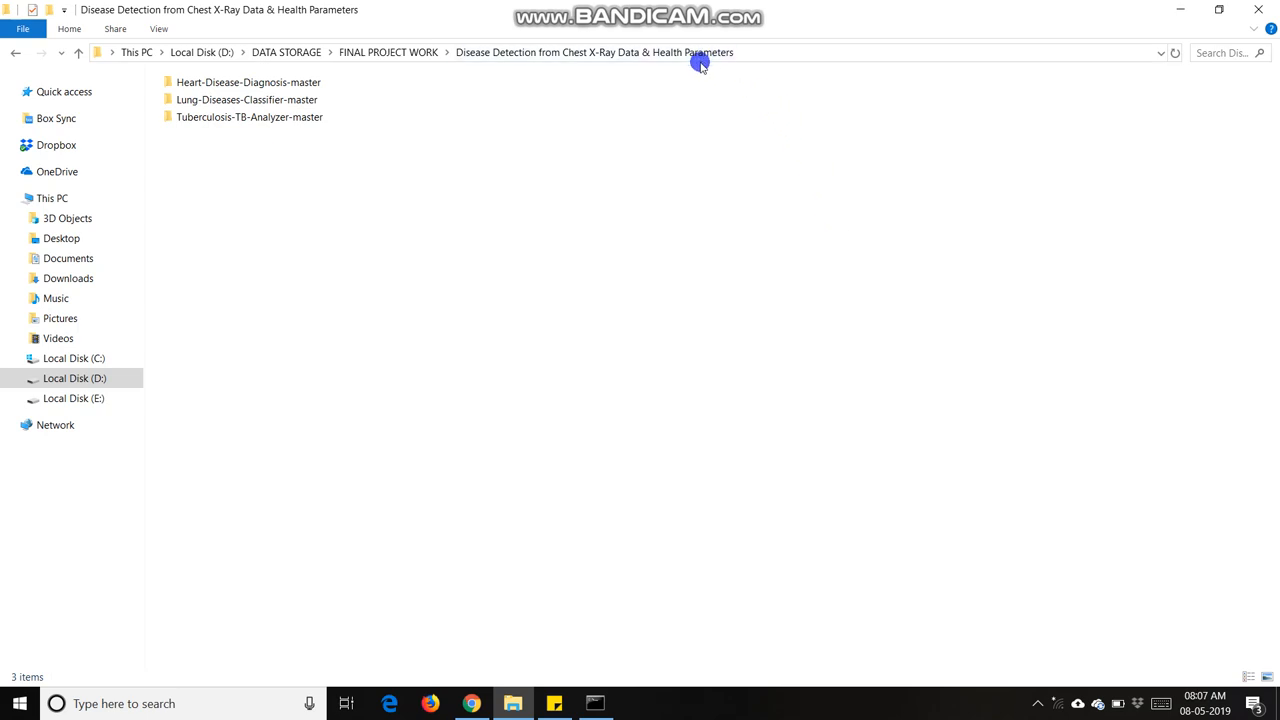
{"action": "mouse_move", "coordinate": [636, 108]}
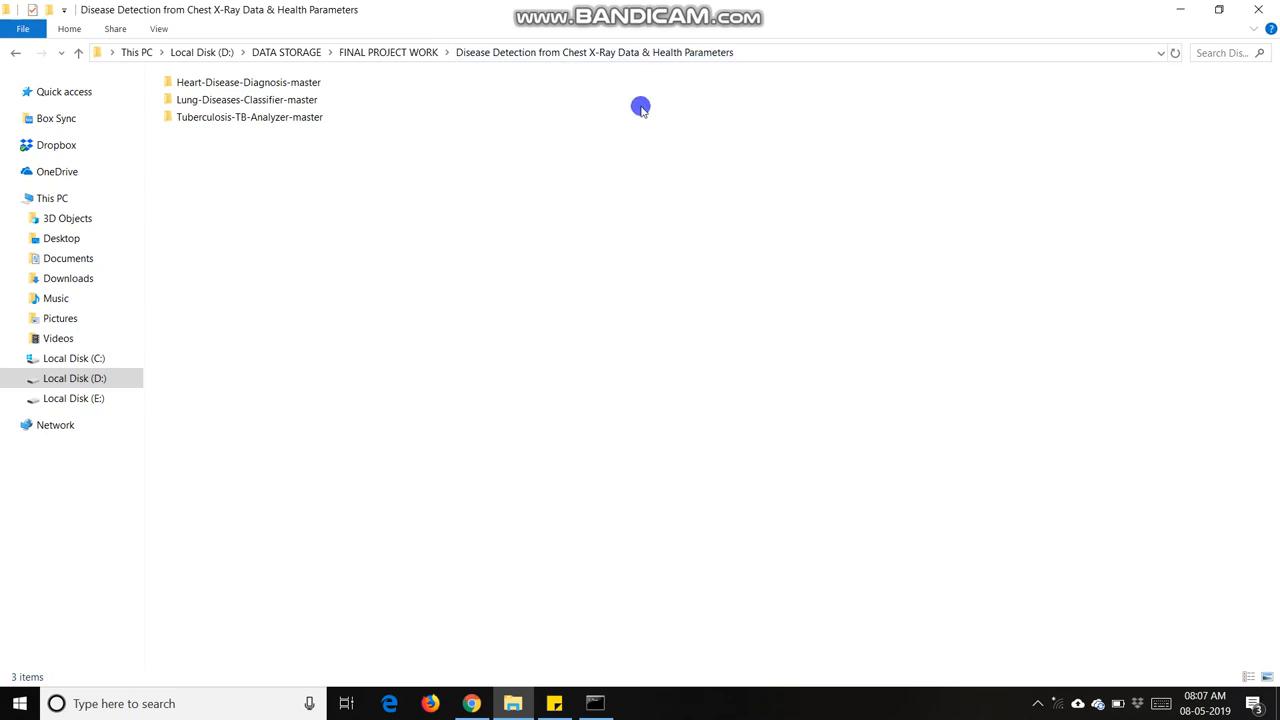
{"action": "mouse_move", "coordinate": [500, 140]}
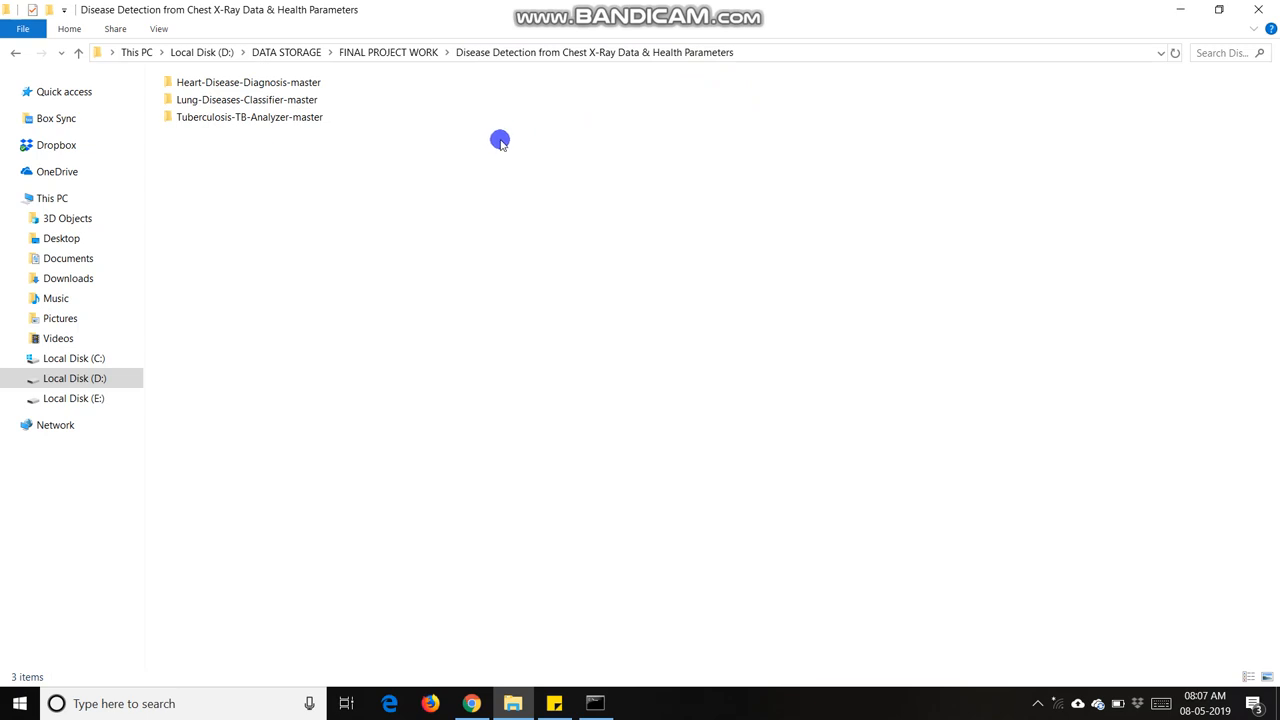
Step: Open the Tuberculosis-TB-Analyzer-master folder in File Explorer
{"action": "left_click", "coordinate": [280, 116]}
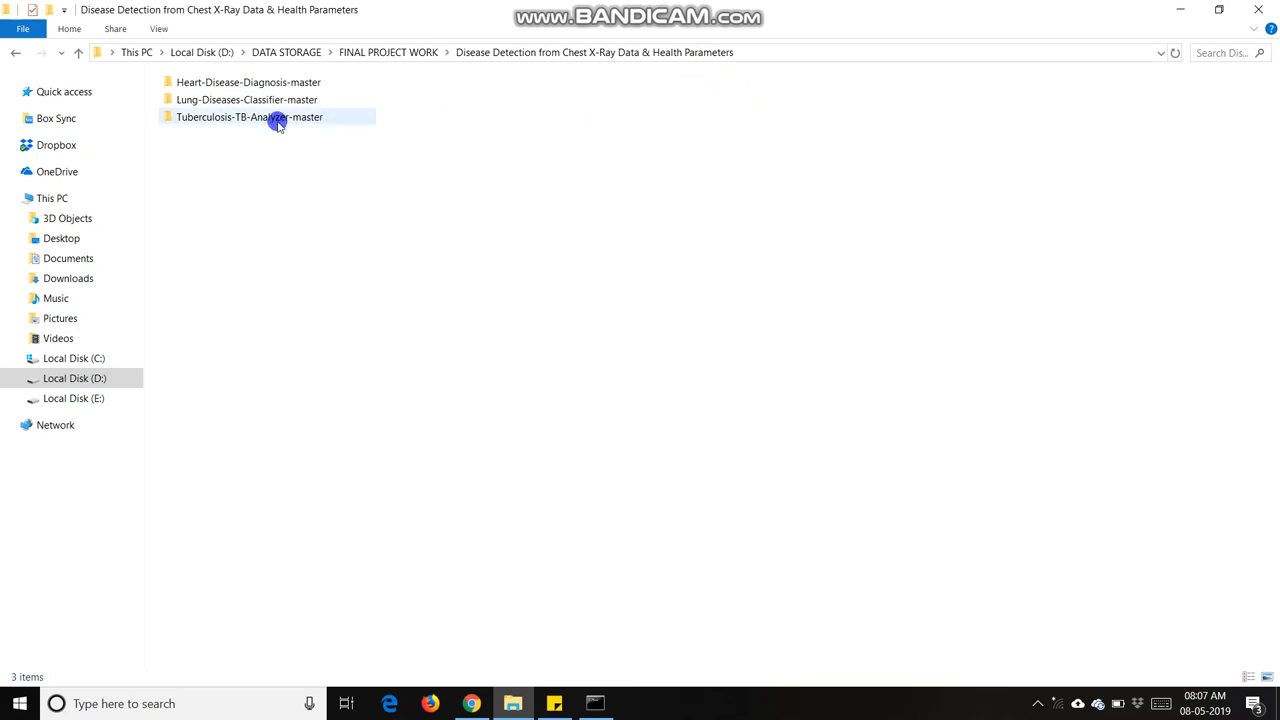
{"action": "double_click", "coordinate": [248, 116]}
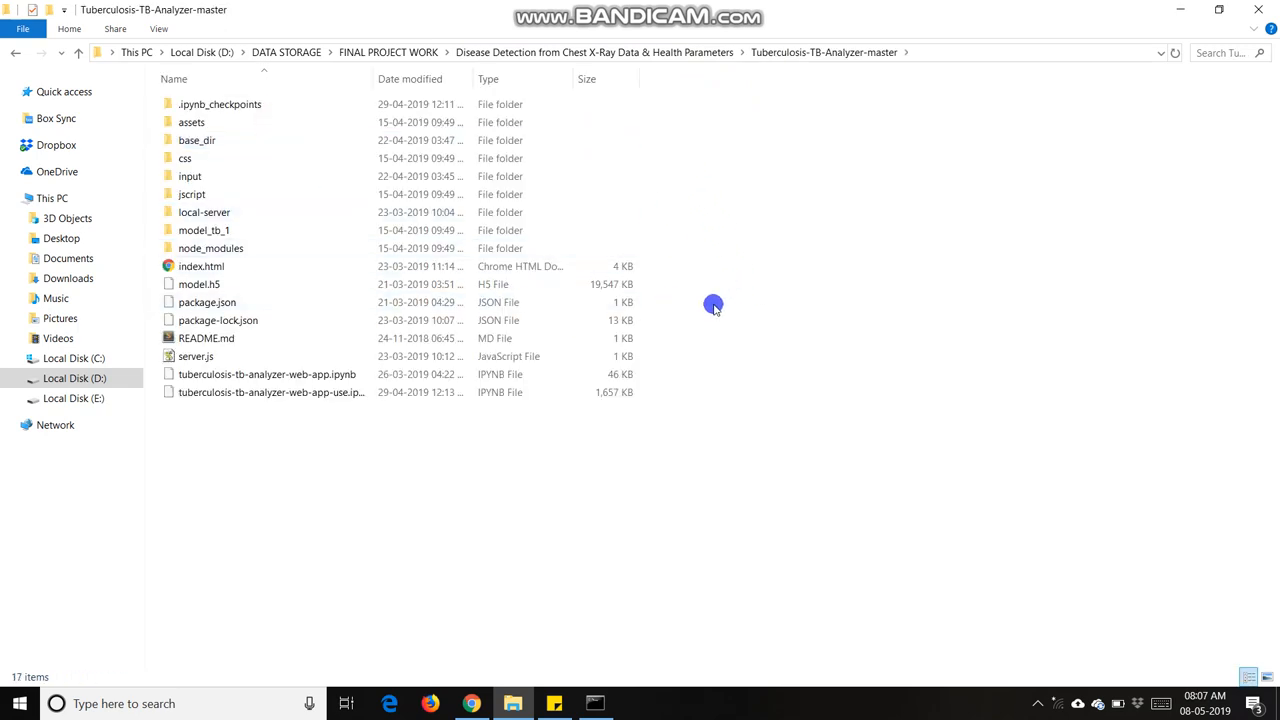
Step: Launch a Command Prompt in the project folder and run node server.js
{"action": "left_click", "coordinate": [196, 356]}
{"action": "type", "text": "node server.js"}
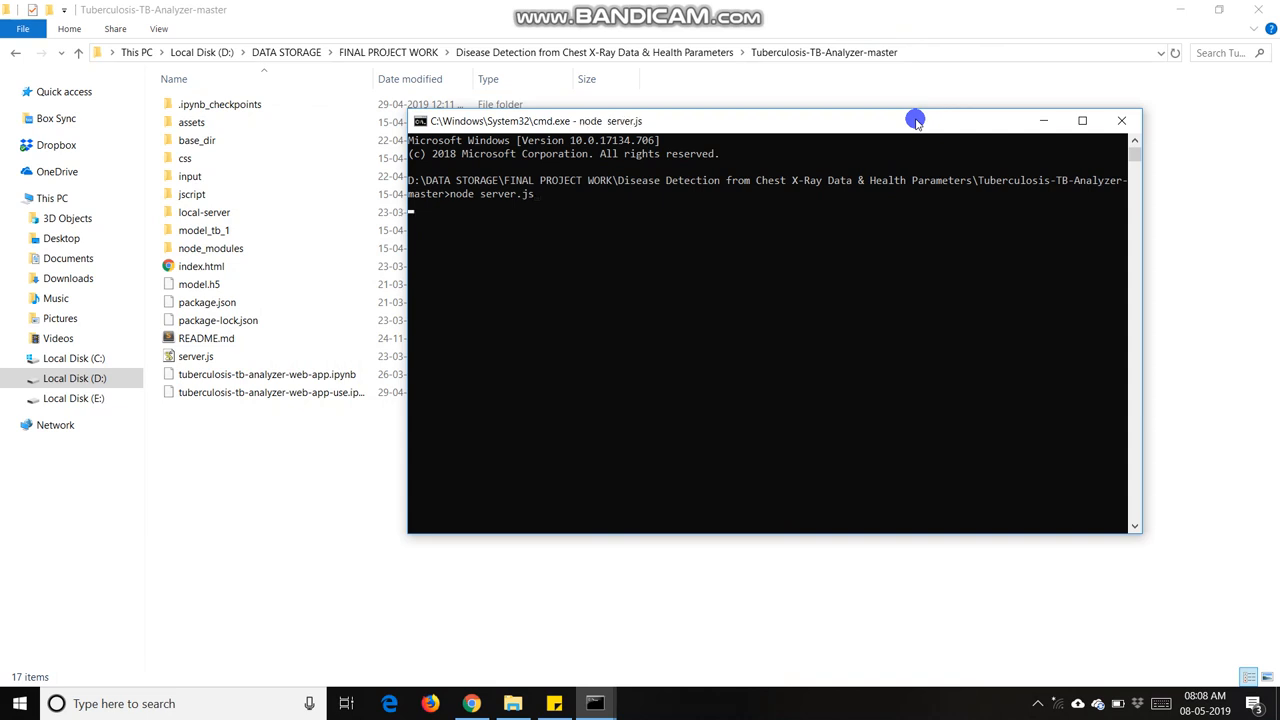
{"action": "mouse_move", "coordinate": [870, 160]}
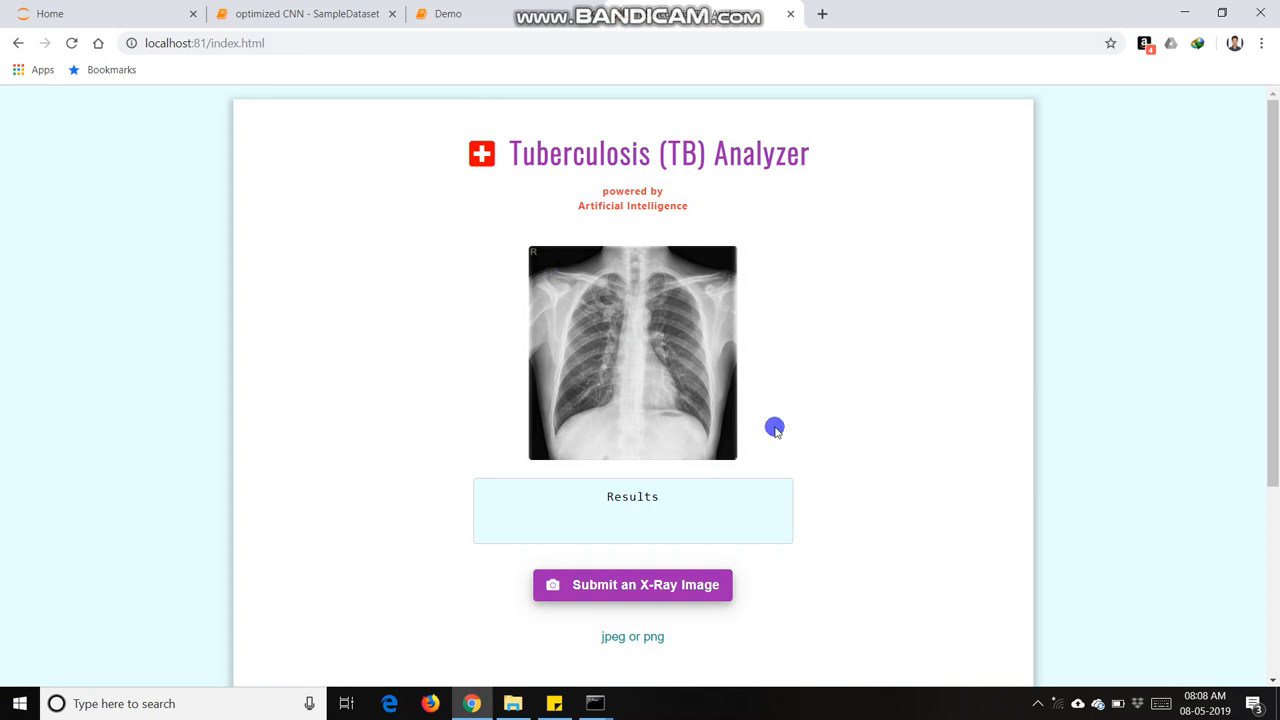
{"action": "mouse_move", "coordinate": [672, 292]}
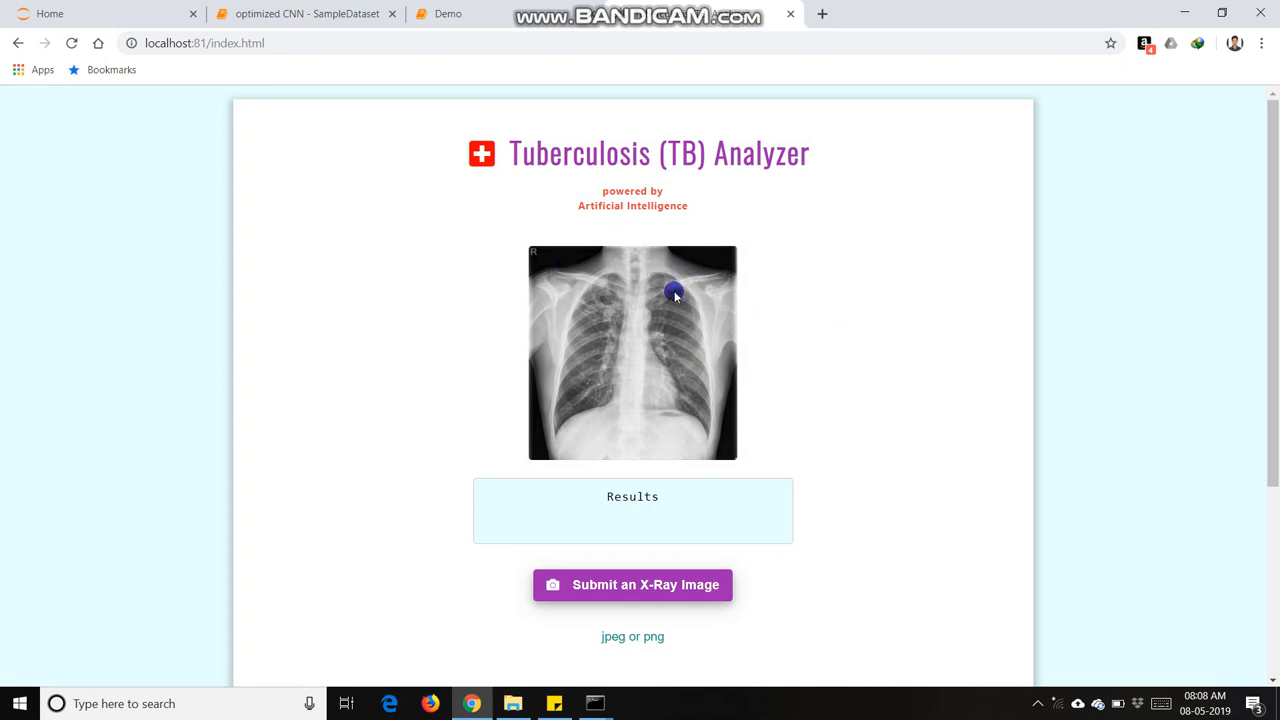
{"action": "mouse_move", "coordinate": [760, 342]}
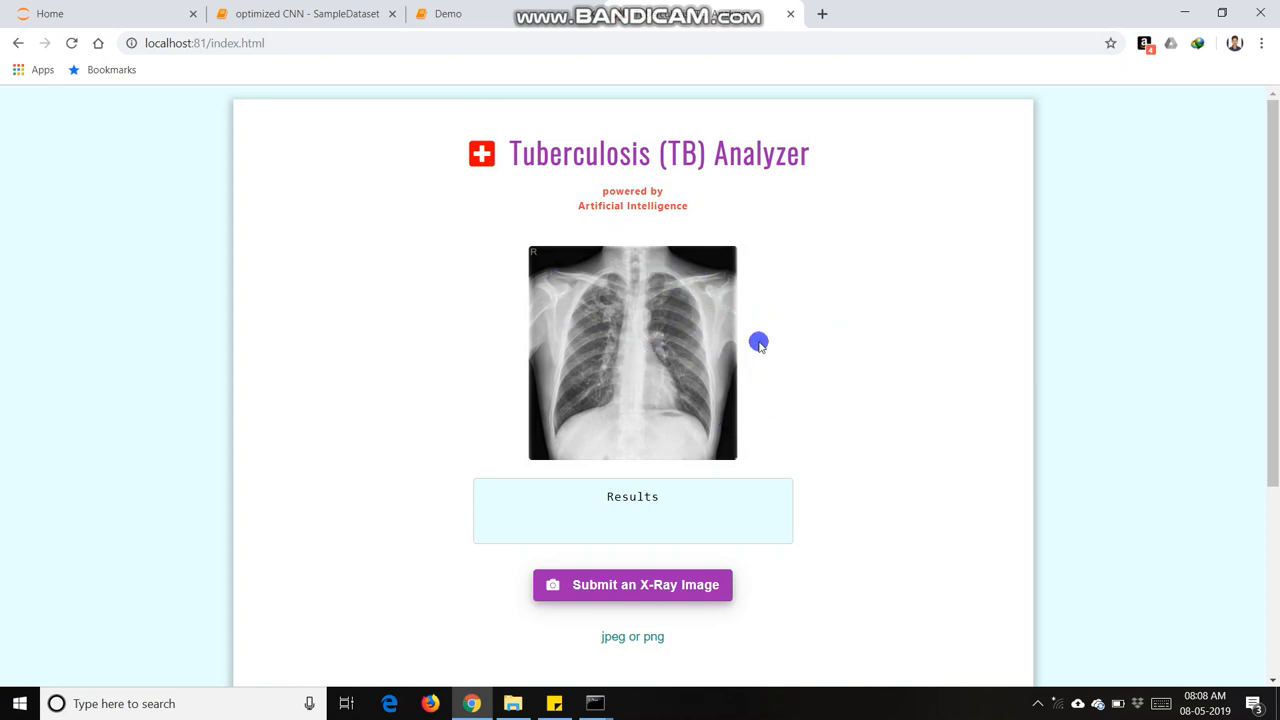
Step: Submit a chest X-ray and get Normal 0.680712, Tuberculosis 0.319288
{"action": "left_click", "coordinate": [632, 584]}
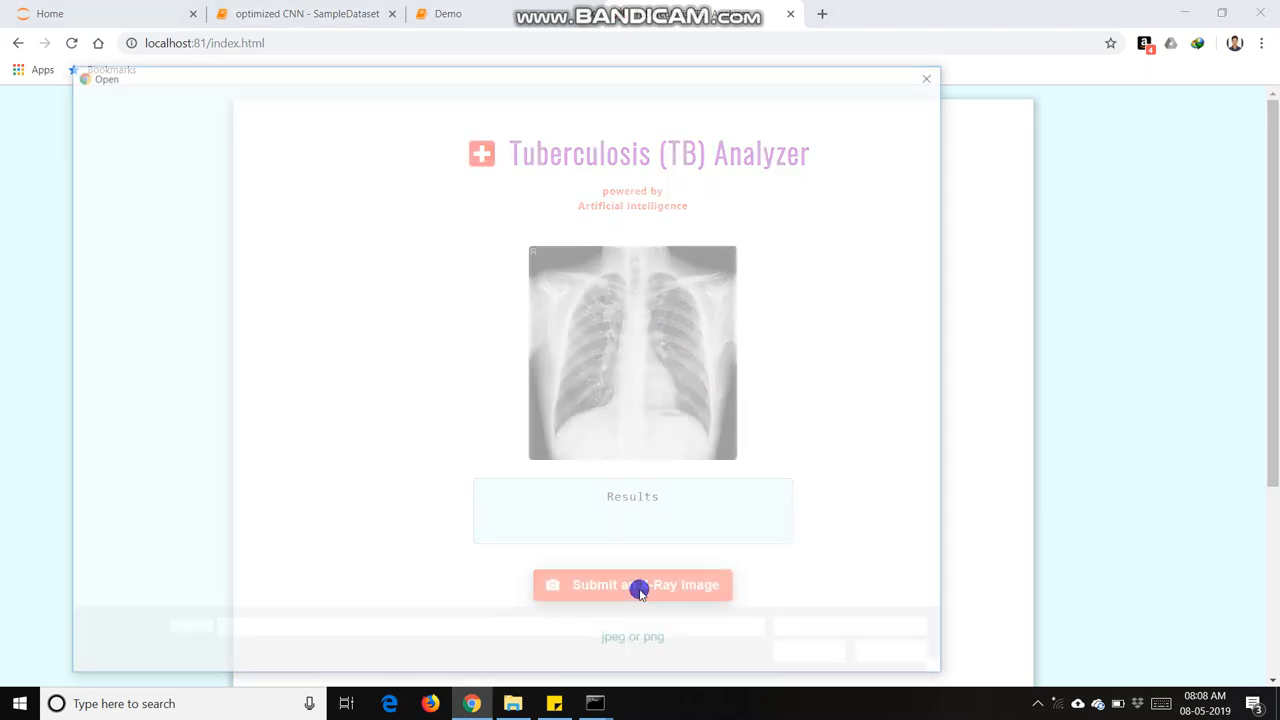
{"action": "left_click", "coordinate": [632, 584]}
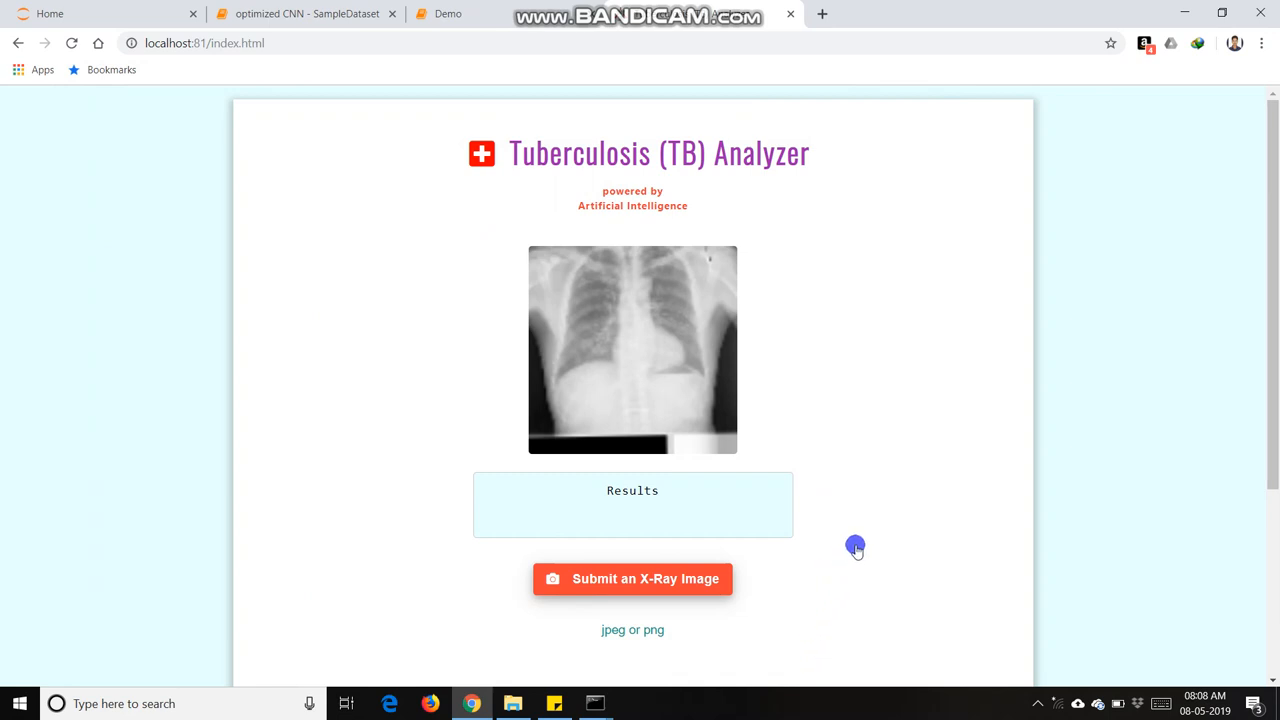
{"action": "left_click", "coordinate": [632, 580]}
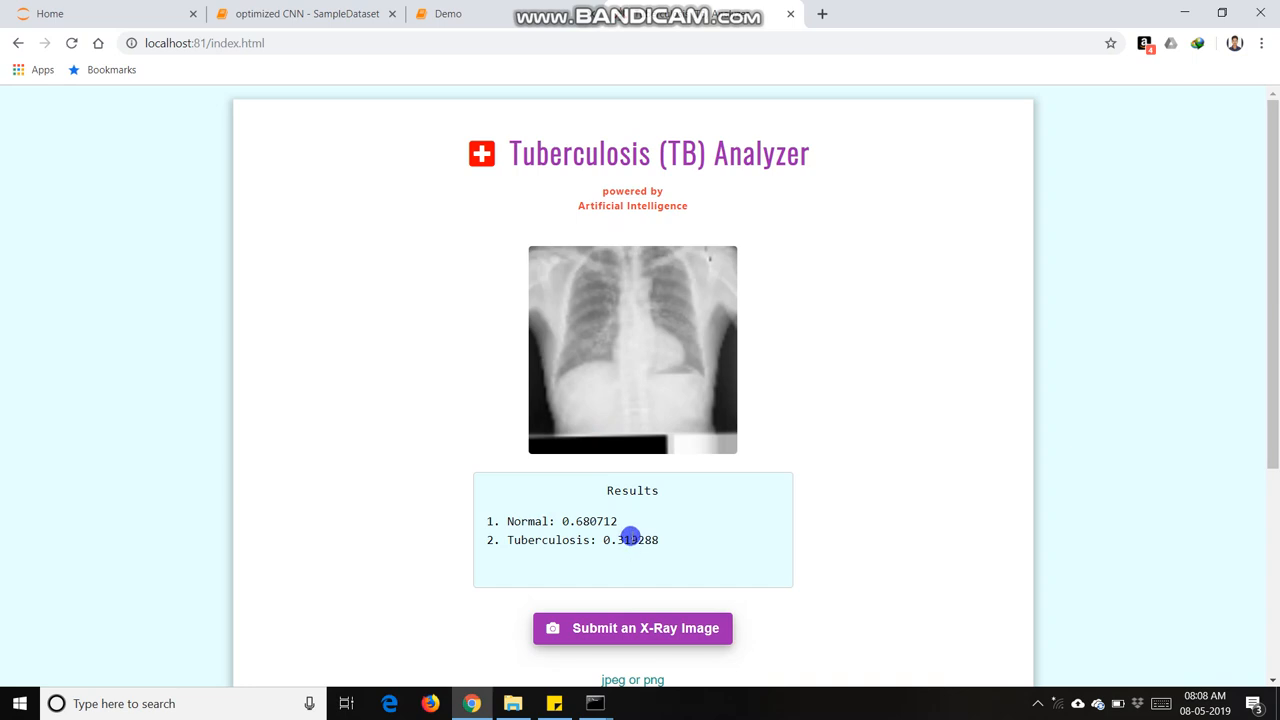
{"action": "mouse_move", "coordinate": [668, 404]}
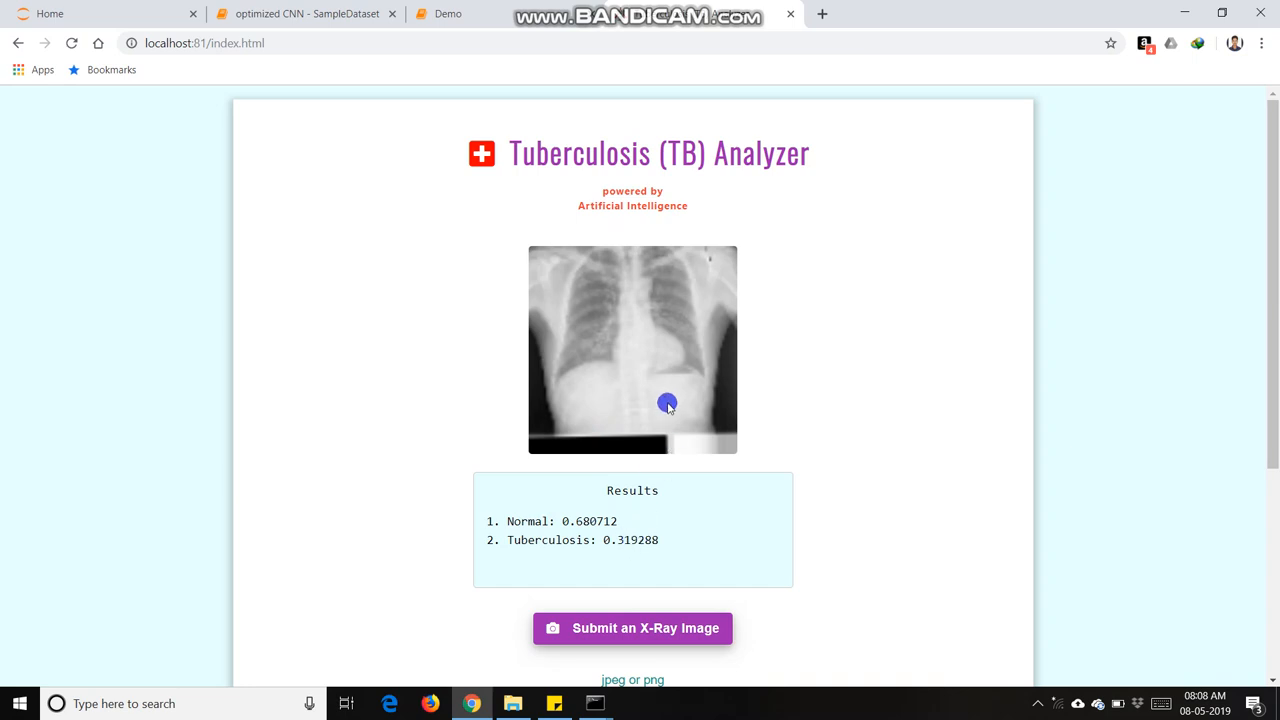
{"action": "mouse_move", "coordinate": [756, 400]}
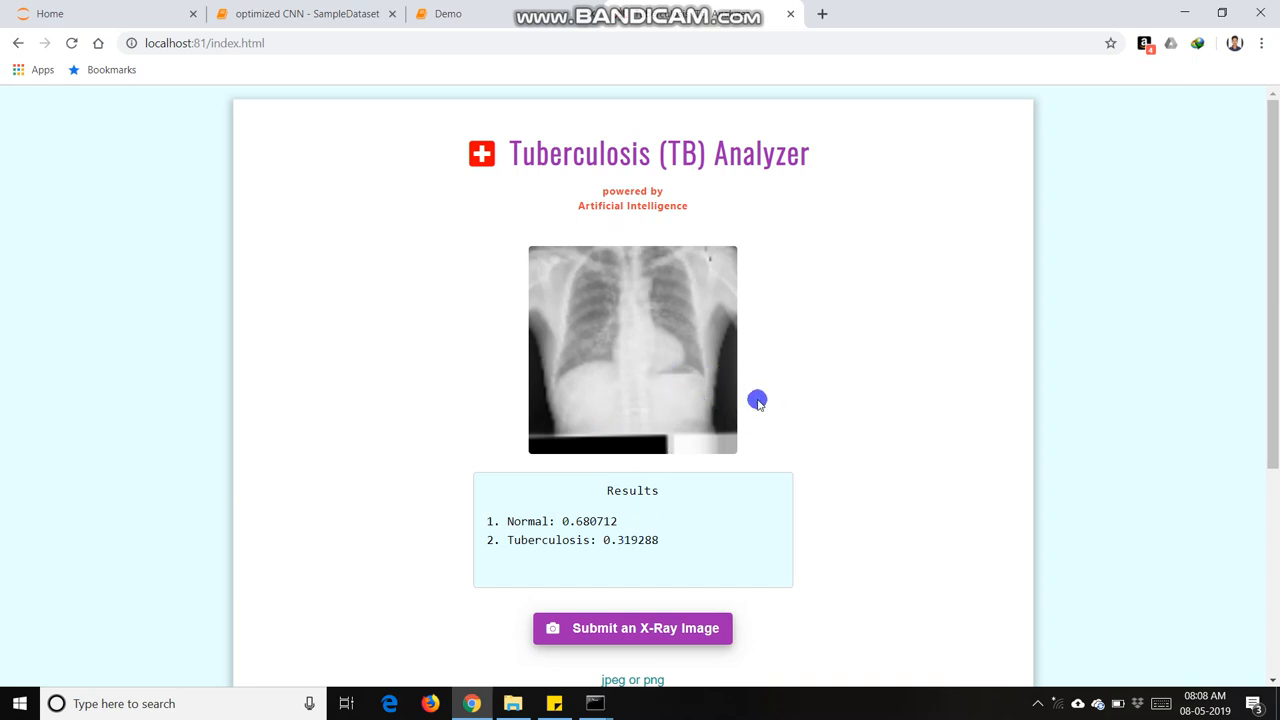
{"action": "mouse_move", "coordinate": [676, 588]}
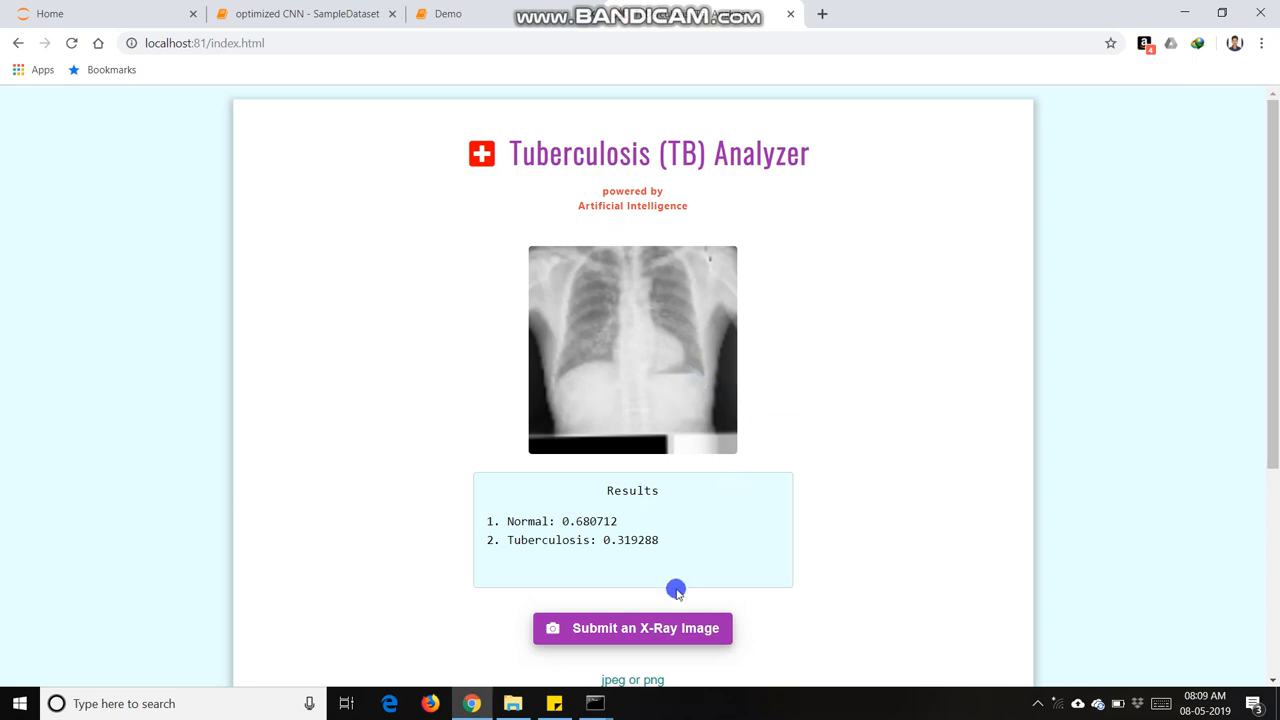
Step: Analyse _5_365419.png from the Tuberculosis folder, scoring Tuberculosis 0.928483, Normal 0.071517
{"action": "left_click", "coordinate": [632, 628]}
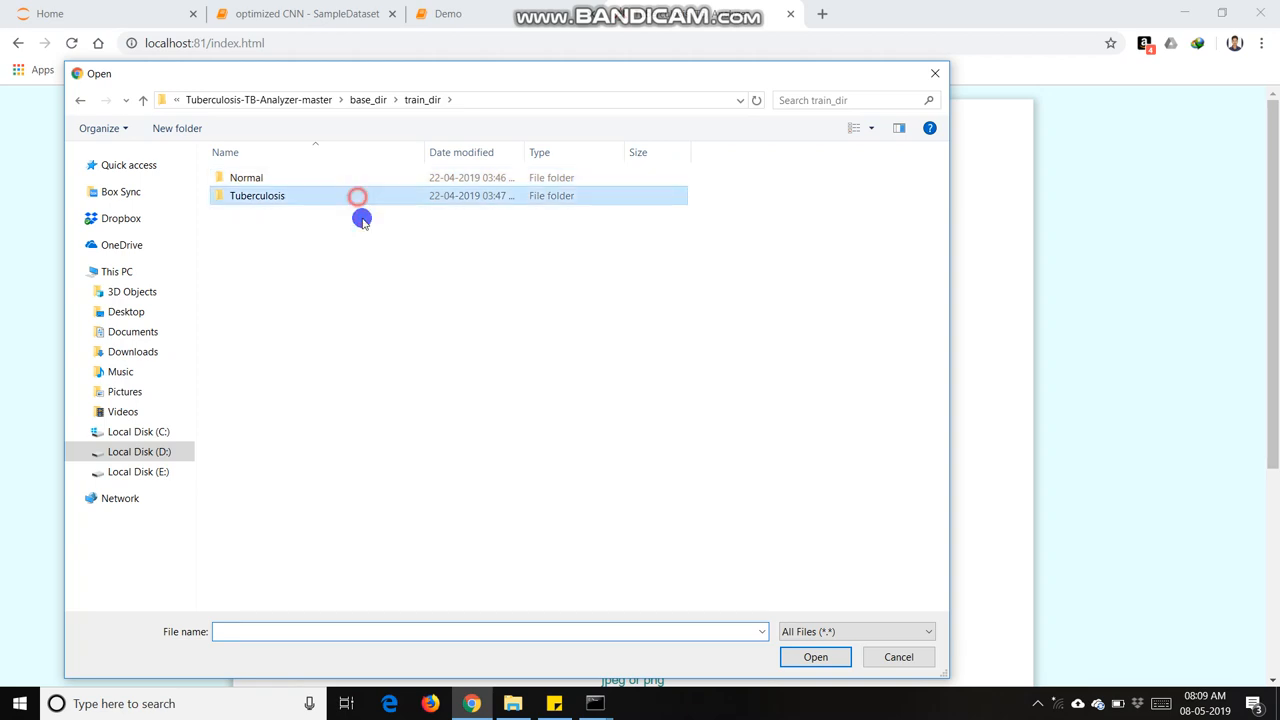
{"action": "double_click", "coordinate": [256, 196]}
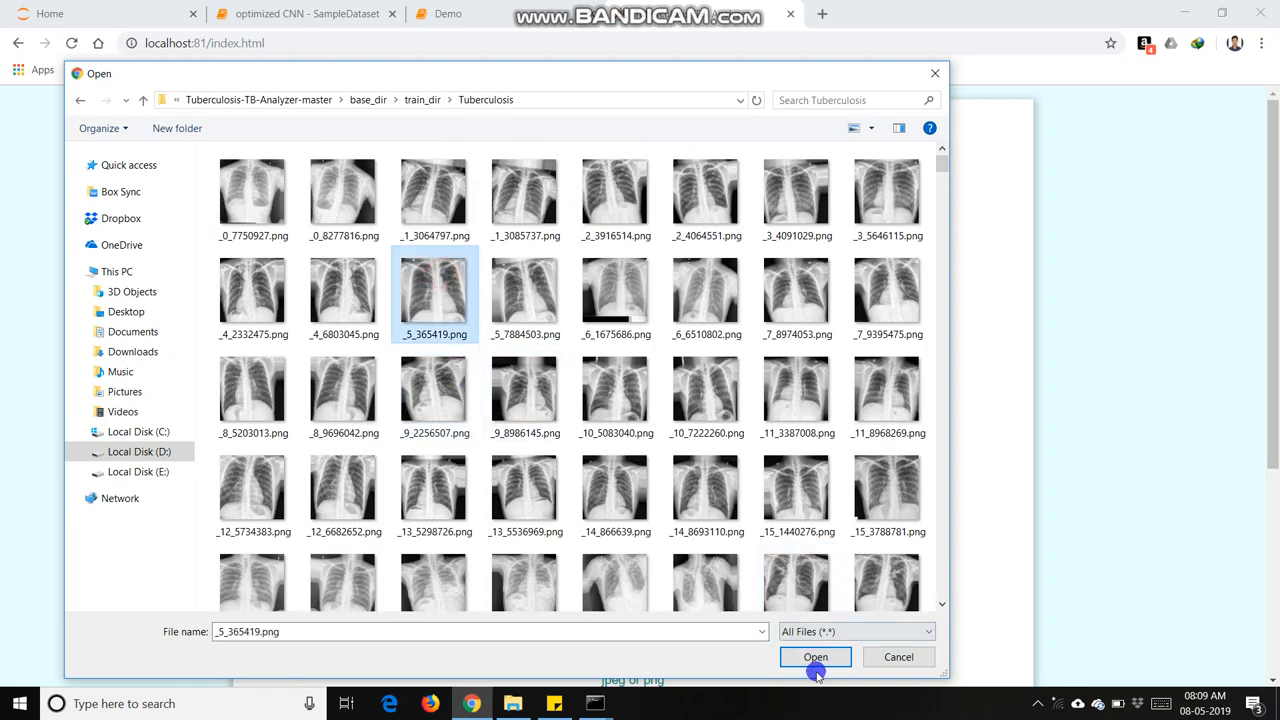
{"action": "left_click", "coordinate": [816, 656]}
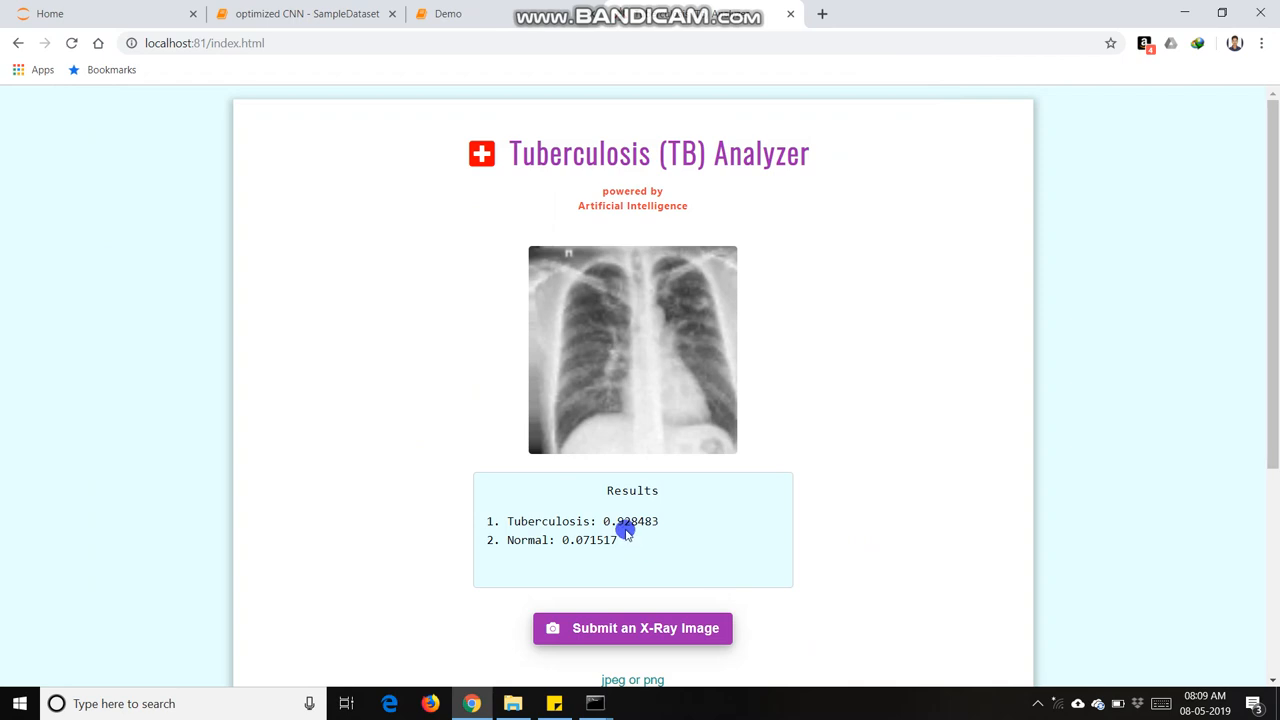
{"action": "mouse_move", "coordinate": [616, 532]}
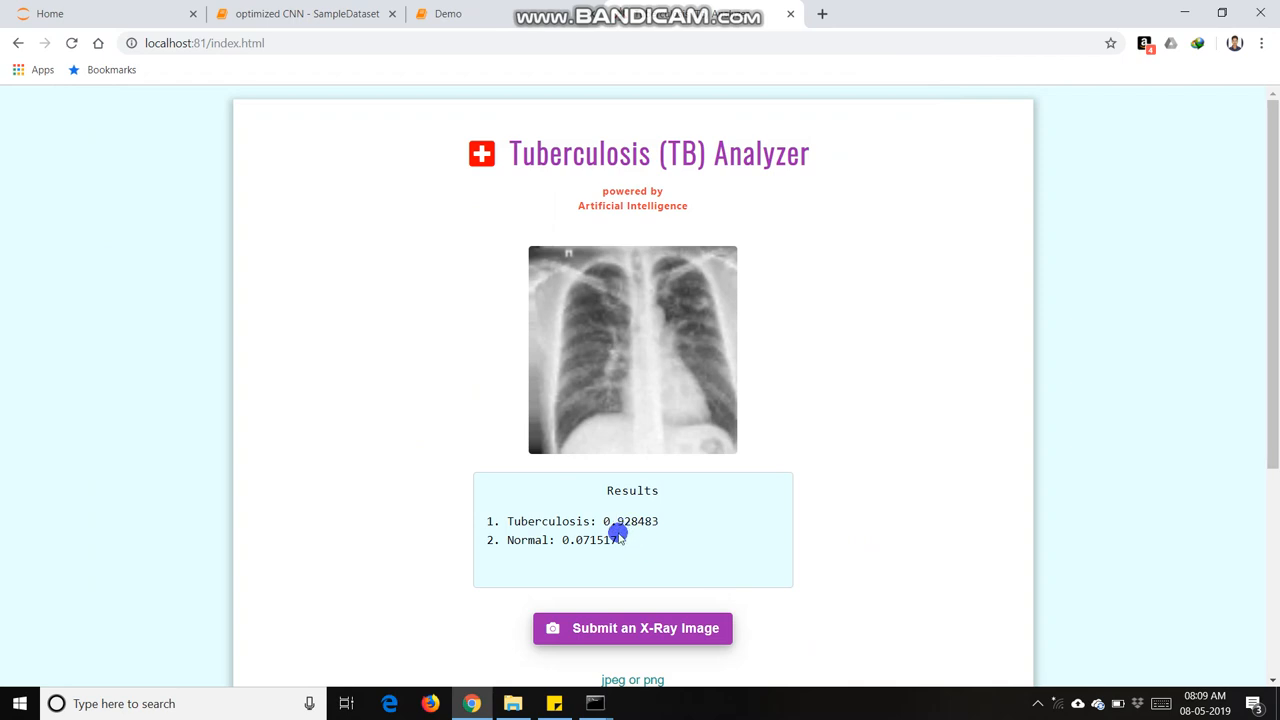
{"action": "scroll", "scroll_direction": "down", "scroll_amount": 3}
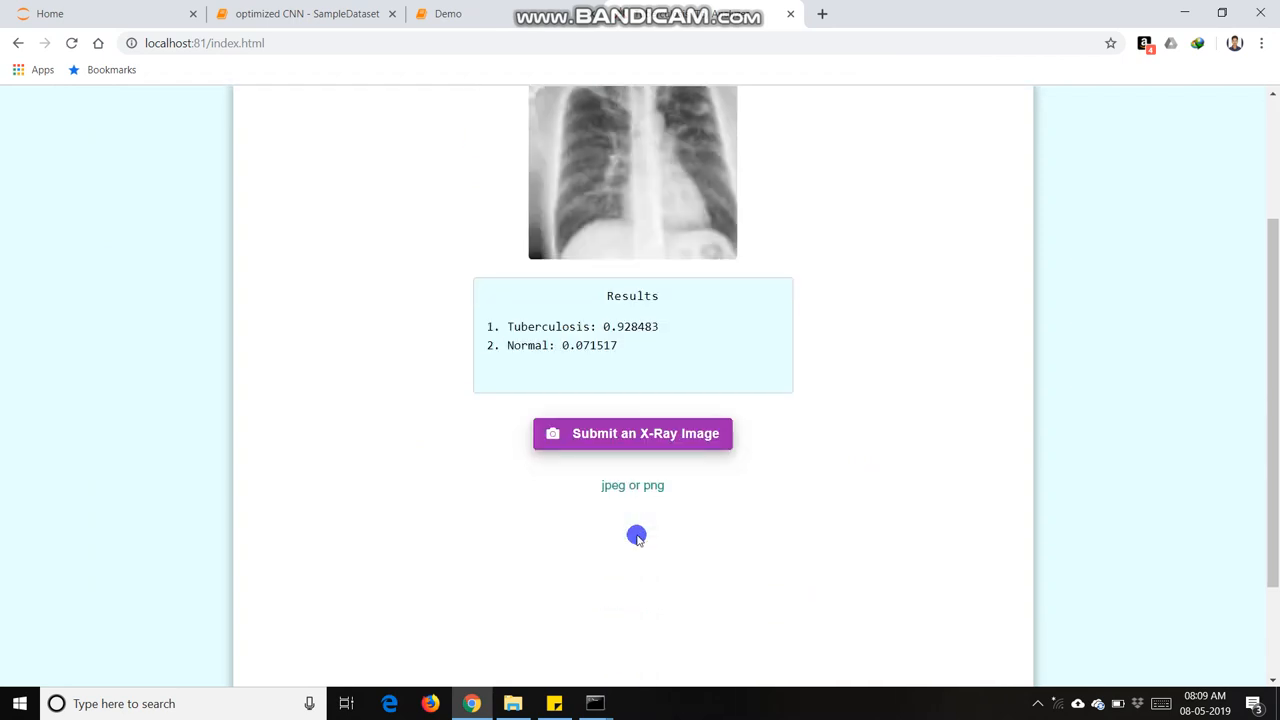
{"action": "scroll", "scroll_direction": "up", "scroll_amount": 3}
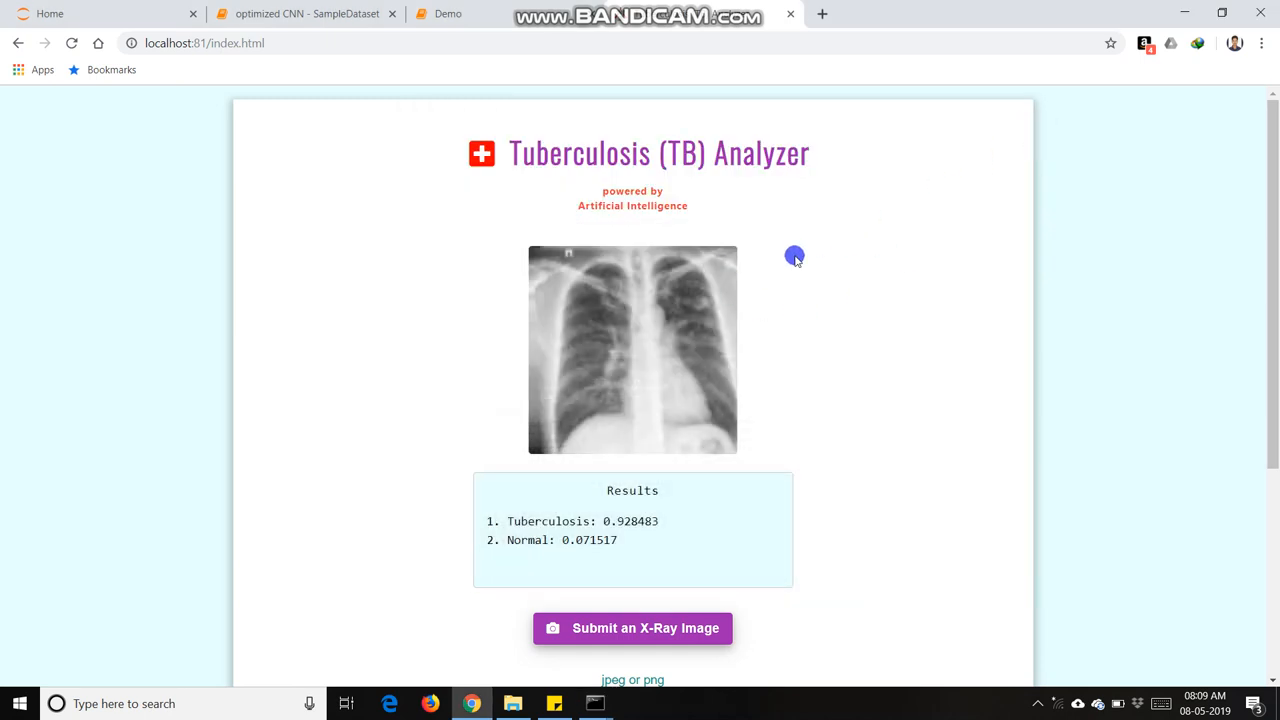
{"action": "mouse_move", "coordinate": [780, 260]}
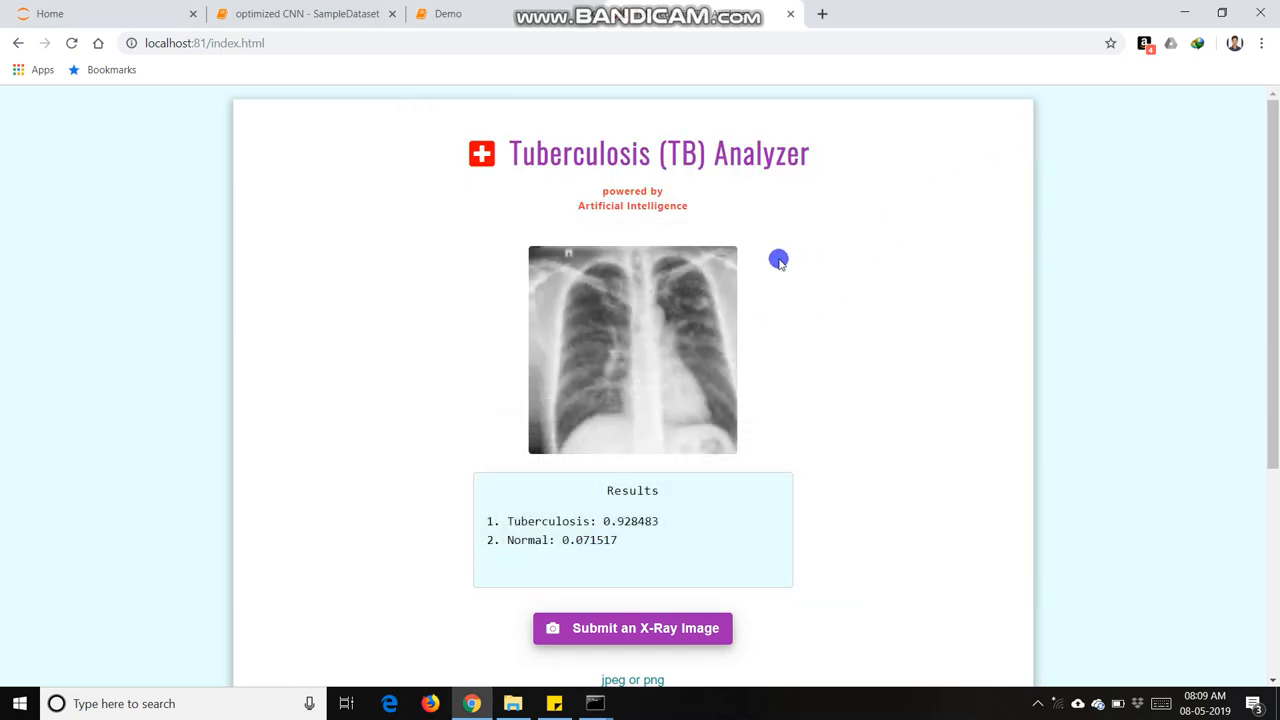
{"action": "mouse_move", "coordinate": [780, 268]}
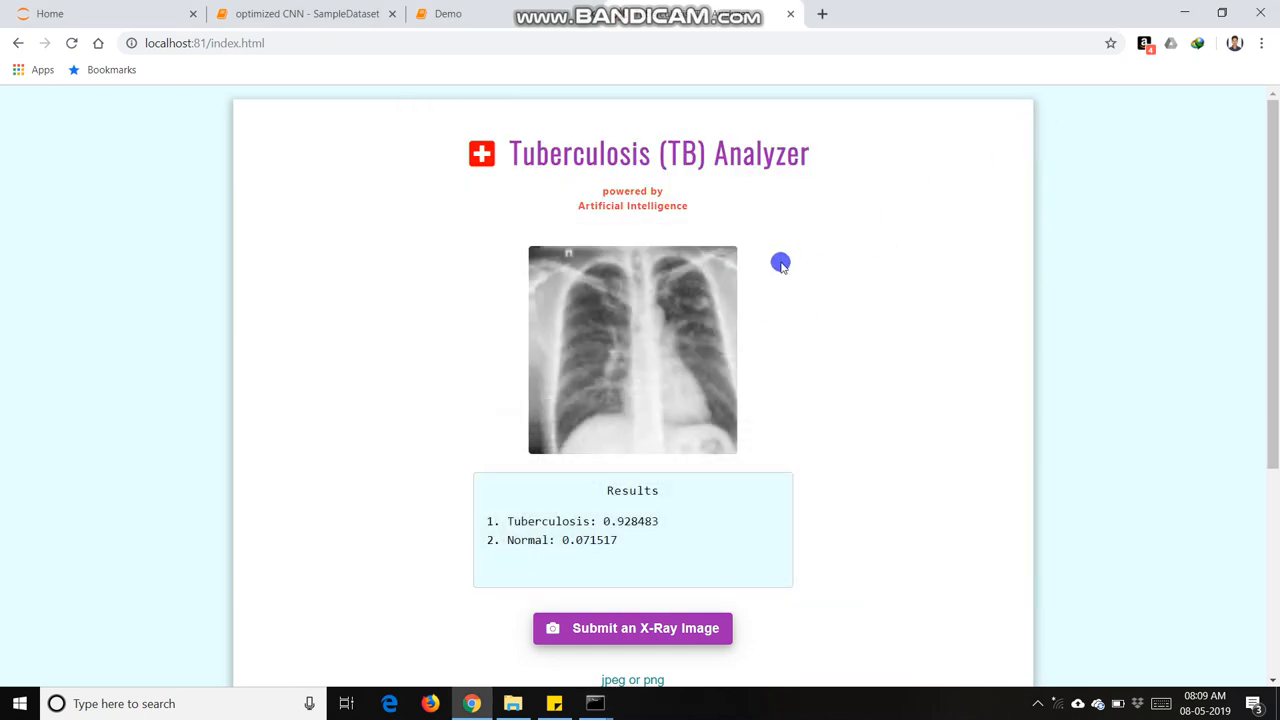
{"action": "mouse_move", "coordinate": [724, 334]}
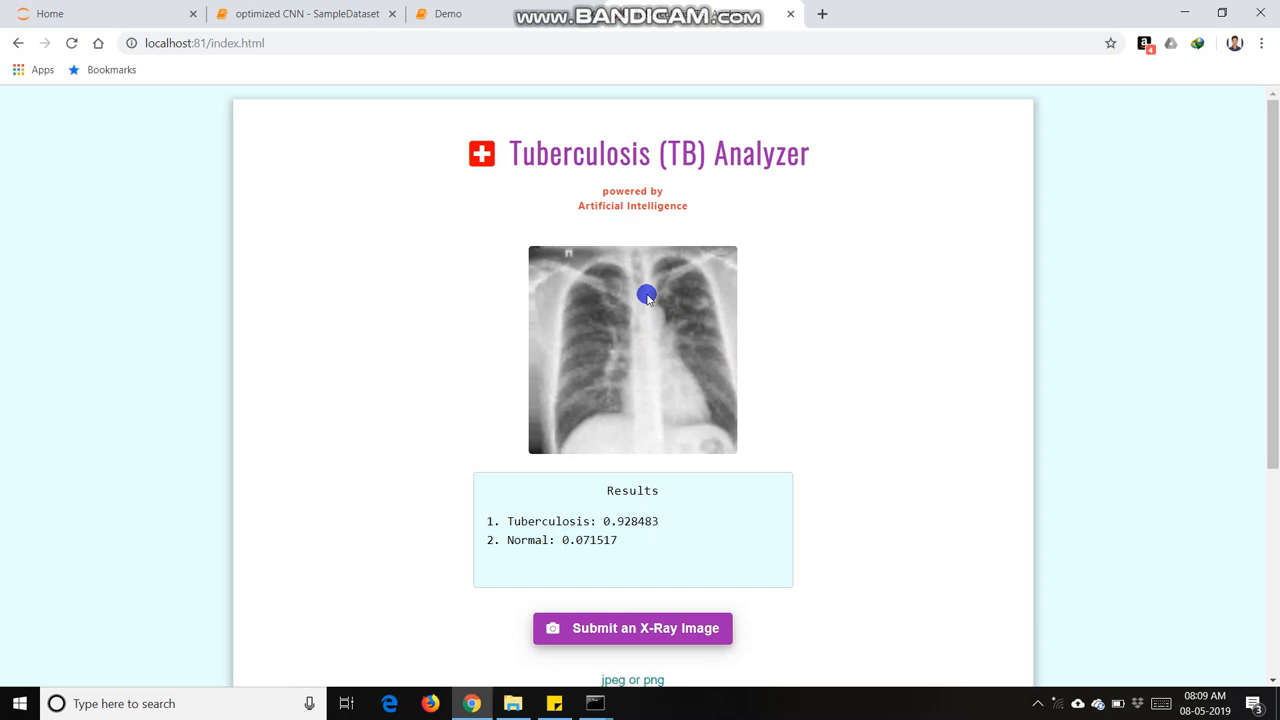
{"action": "mouse_move", "coordinate": [540, 404]}
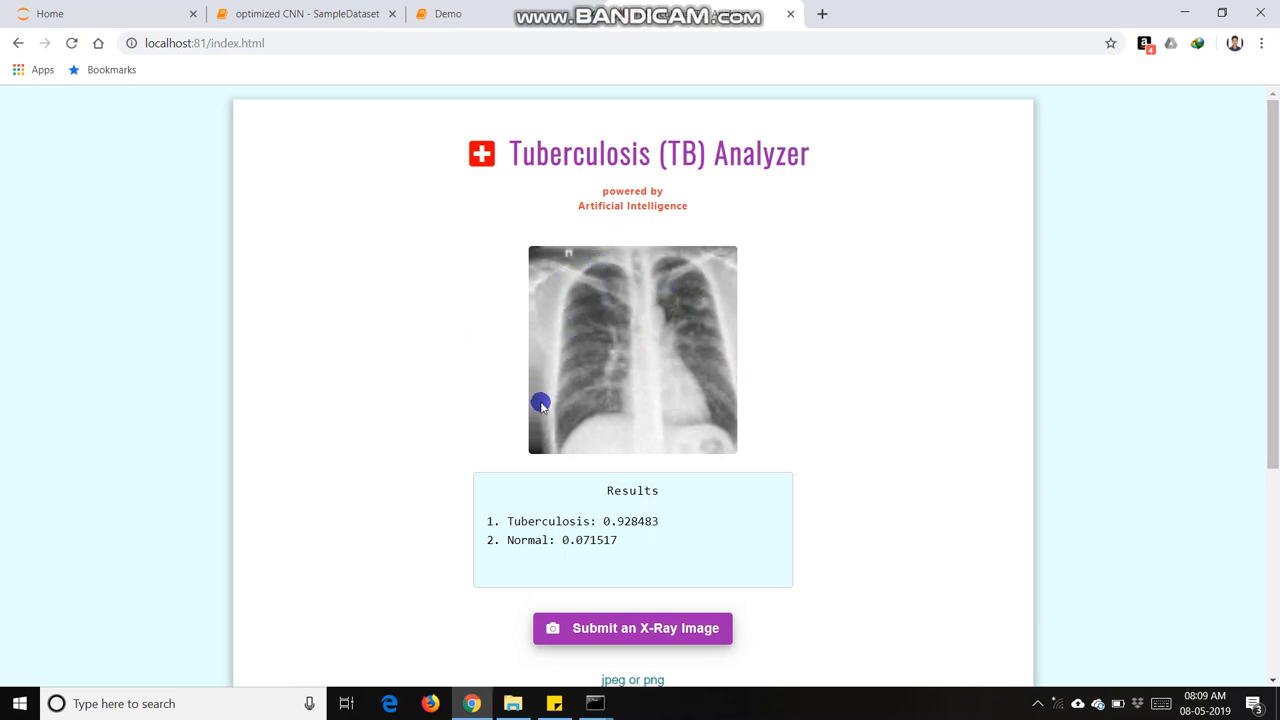
{"action": "left_click", "coordinate": [512, 702]}
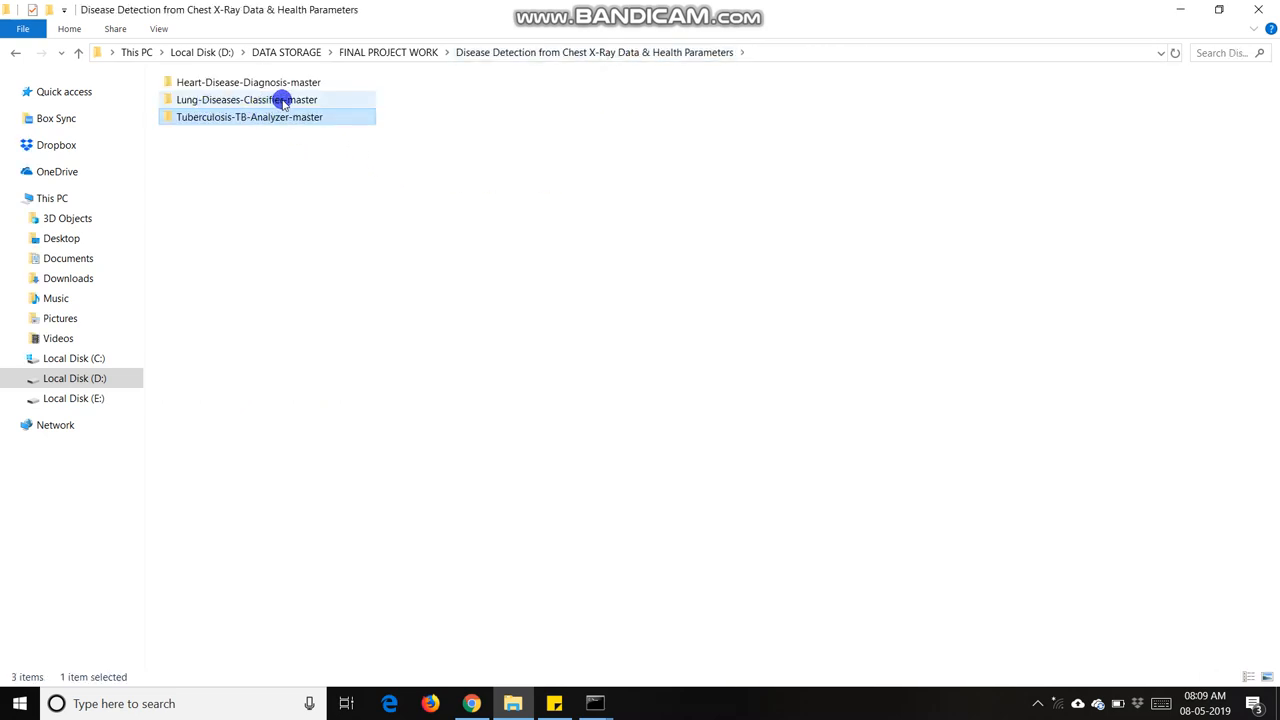
Step: Open the Lung-Diseases-Classifier-master folder and browse its notebook files
{"action": "double_click", "coordinate": [284, 100]}
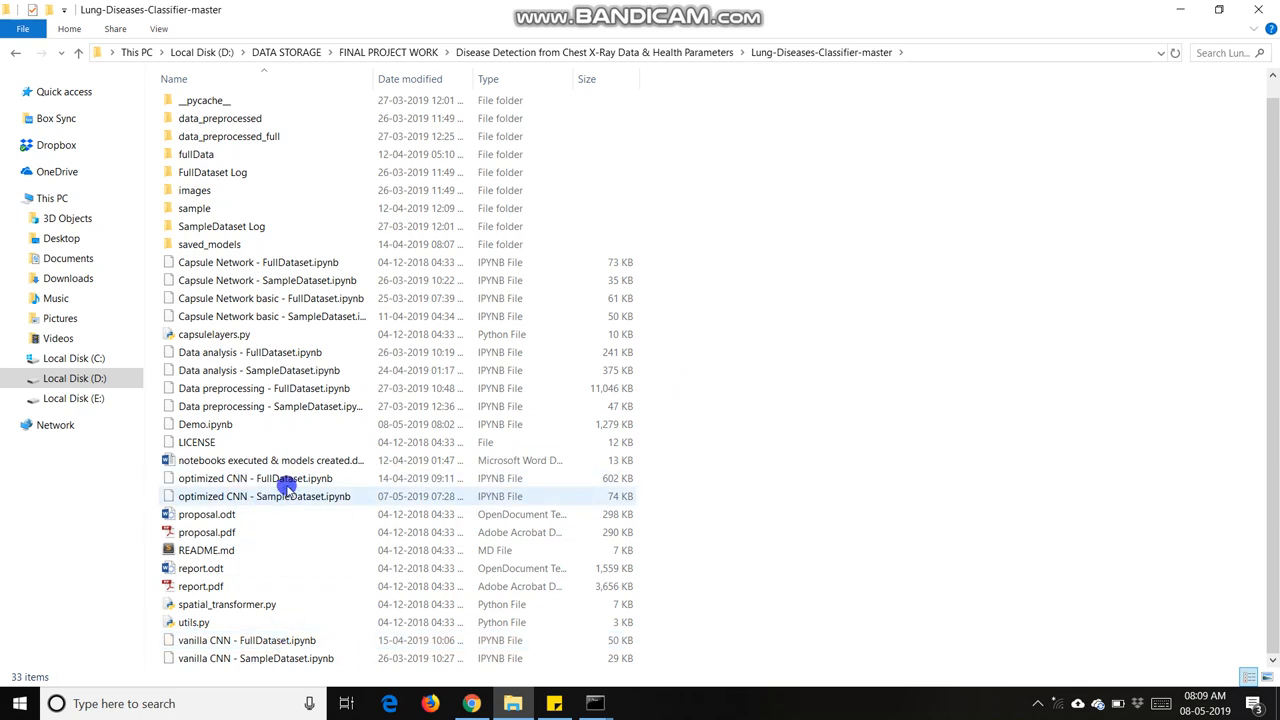
{"action": "left_click", "coordinate": [300, 460]}
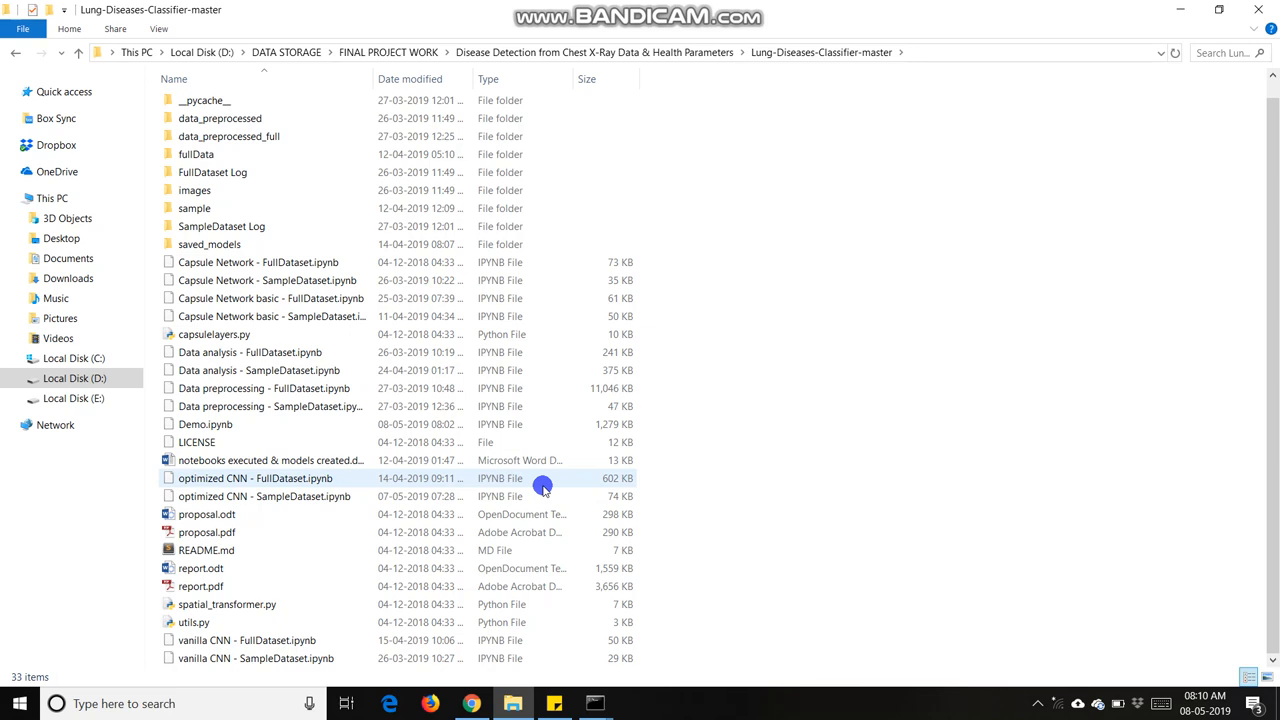
{"action": "left_click", "coordinate": [484, 496]}
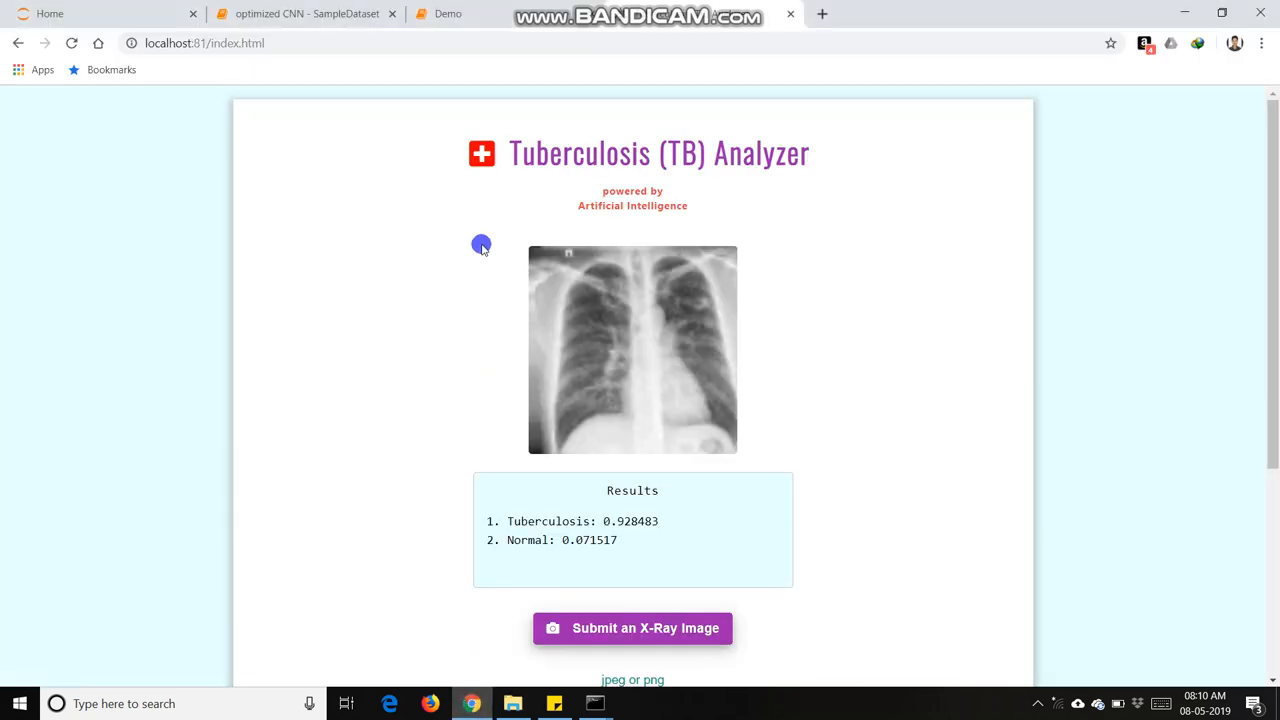
Step: Show the Jupyter file tree listing the lung disease project's notebooks
{"action": "left_click", "coordinate": [304, 14]}
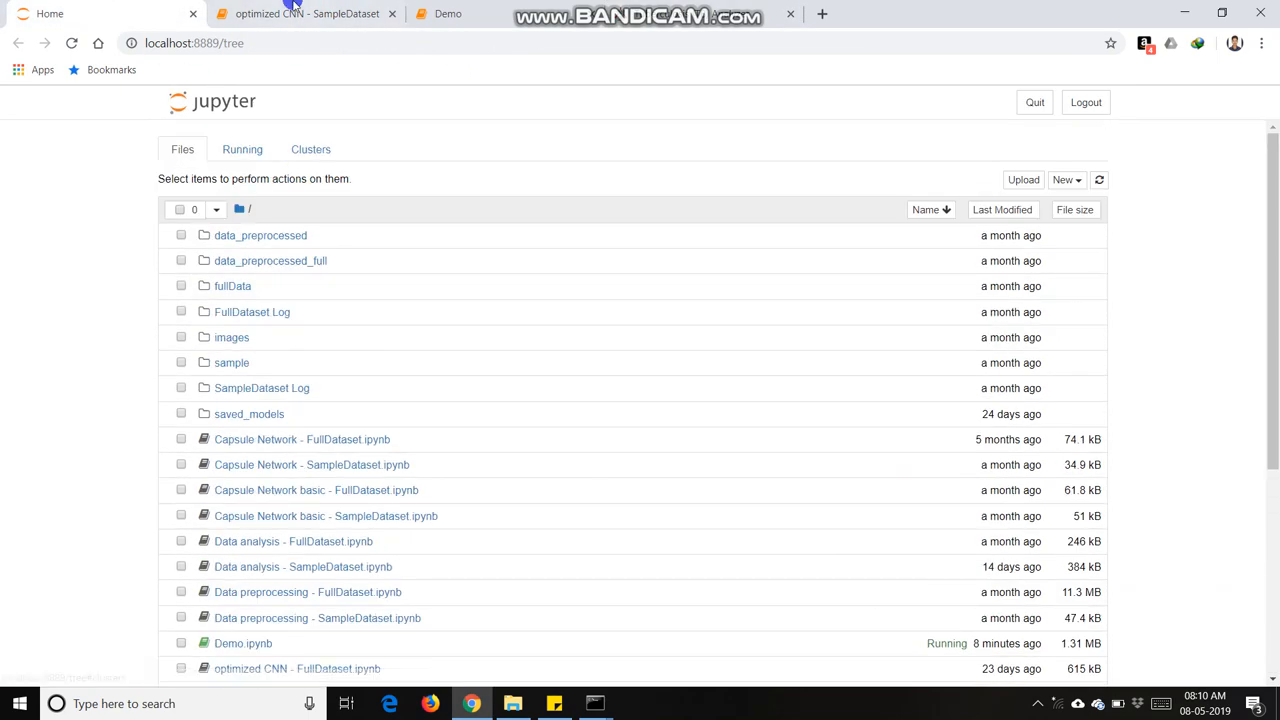
{"action": "scroll", "scroll_direction": "down", "scroll_amount": 3}
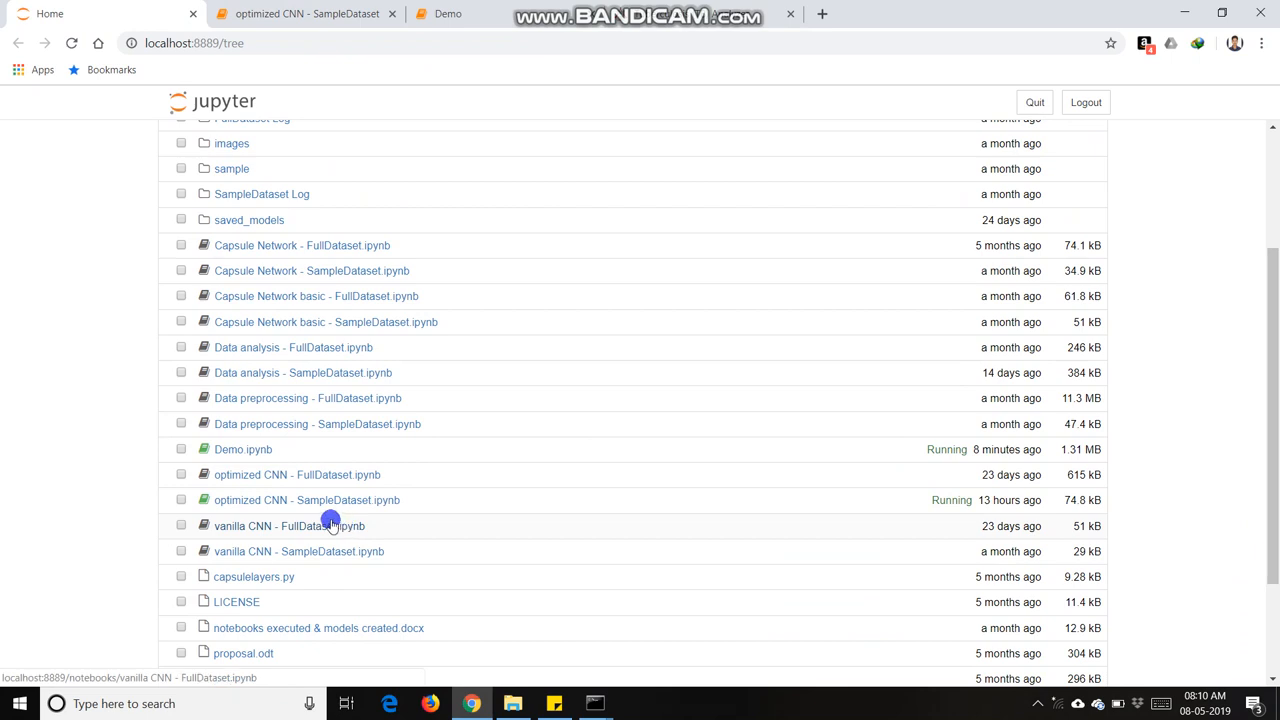
{"action": "mouse_move", "coordinate": [284, 500]}
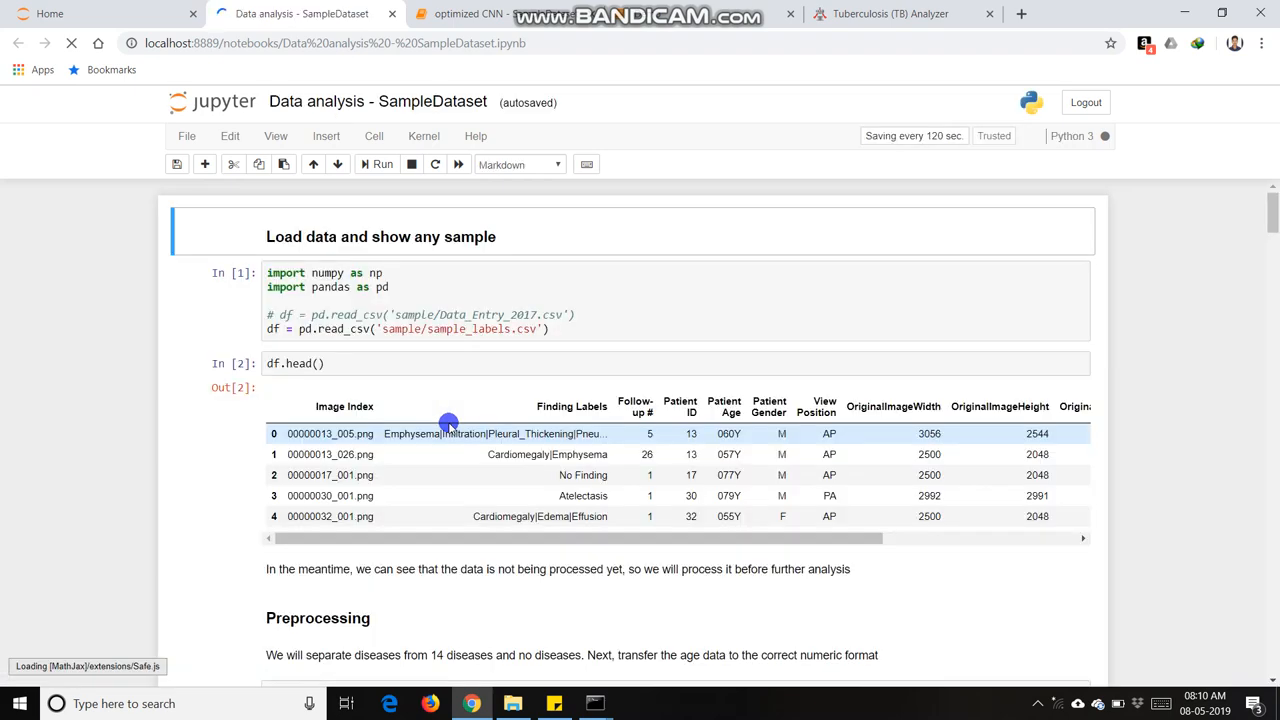
Step: Review the Data analysis - SampleDataset charts, then switch to the Demo notebook
{"action": "scroll", "scroll_direction": "down", "scroll_amount": 3}
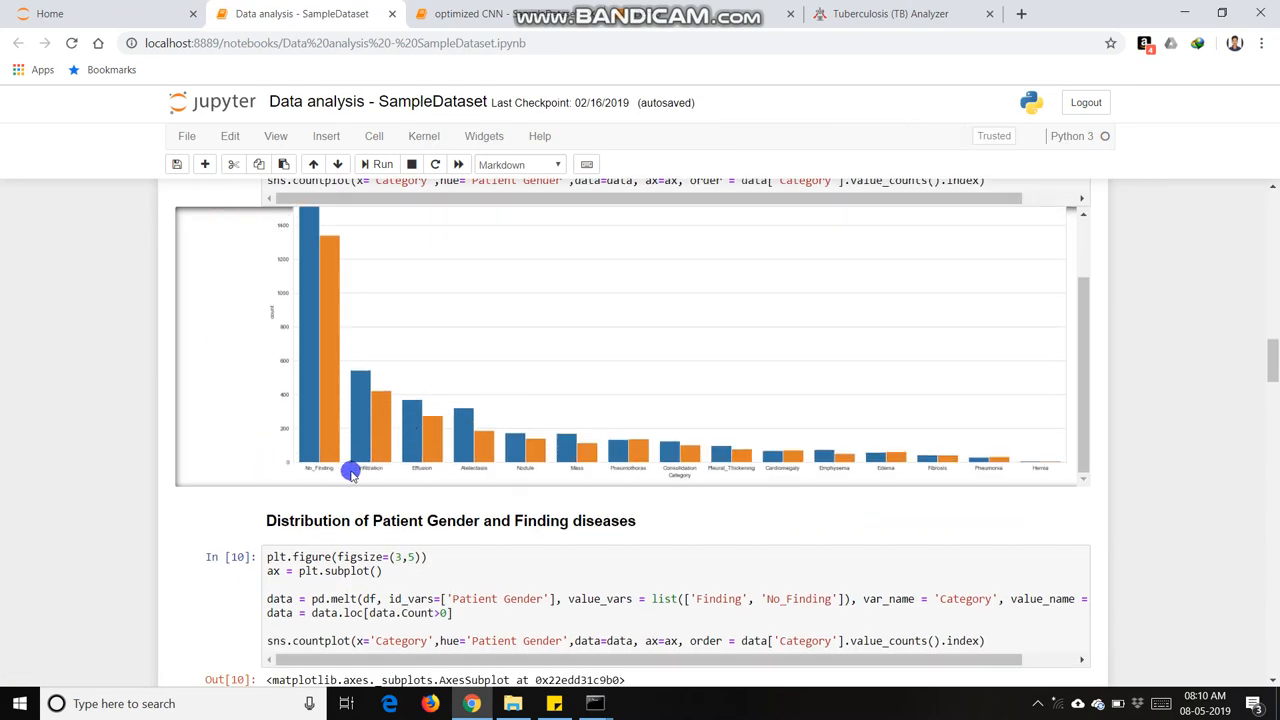
{"action": "mouse_move", "coordinate": [444, 464]}
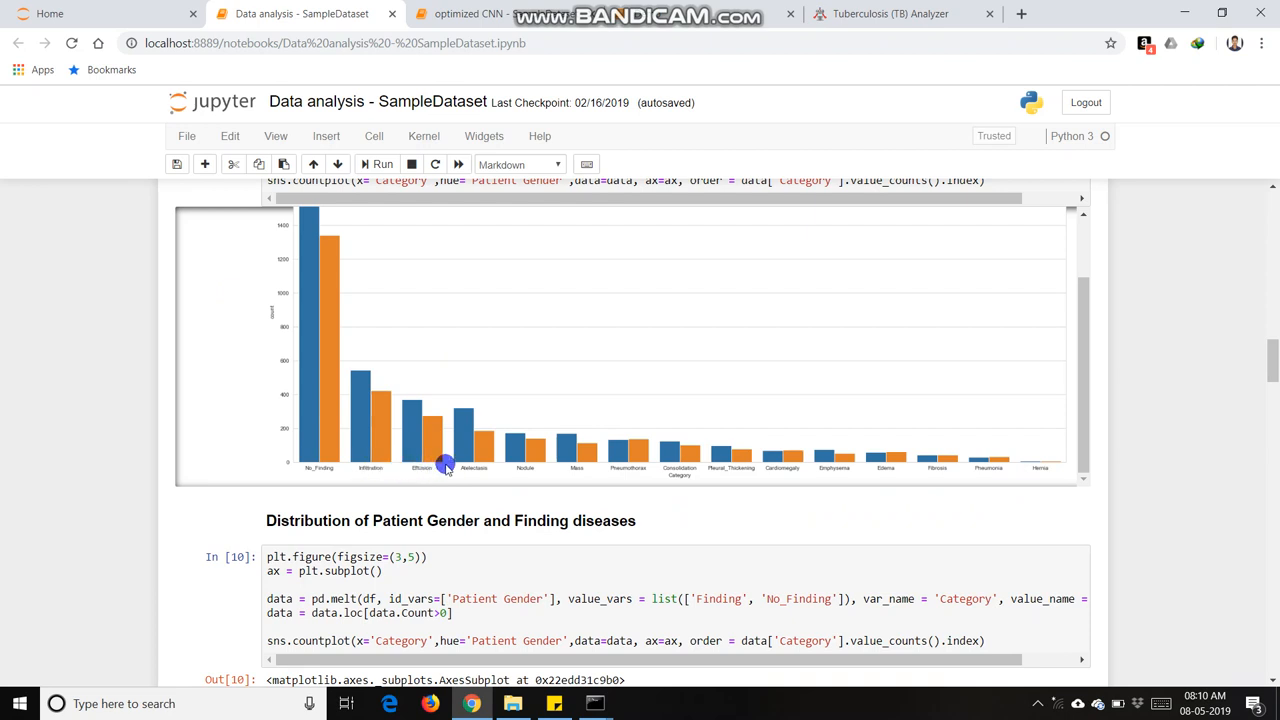
{"action": "mouse_move", "coordinate": [842, 468]}
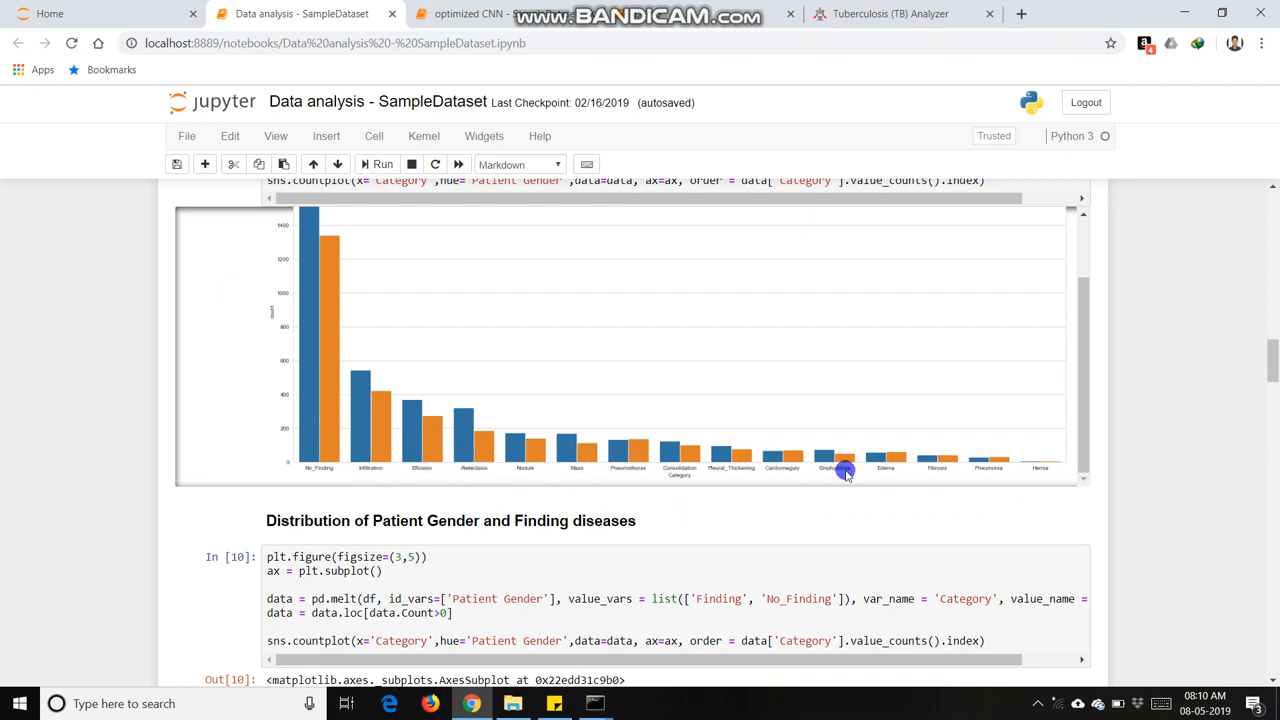
{"action": "mouse_move", "coordinate": [360, 474]}
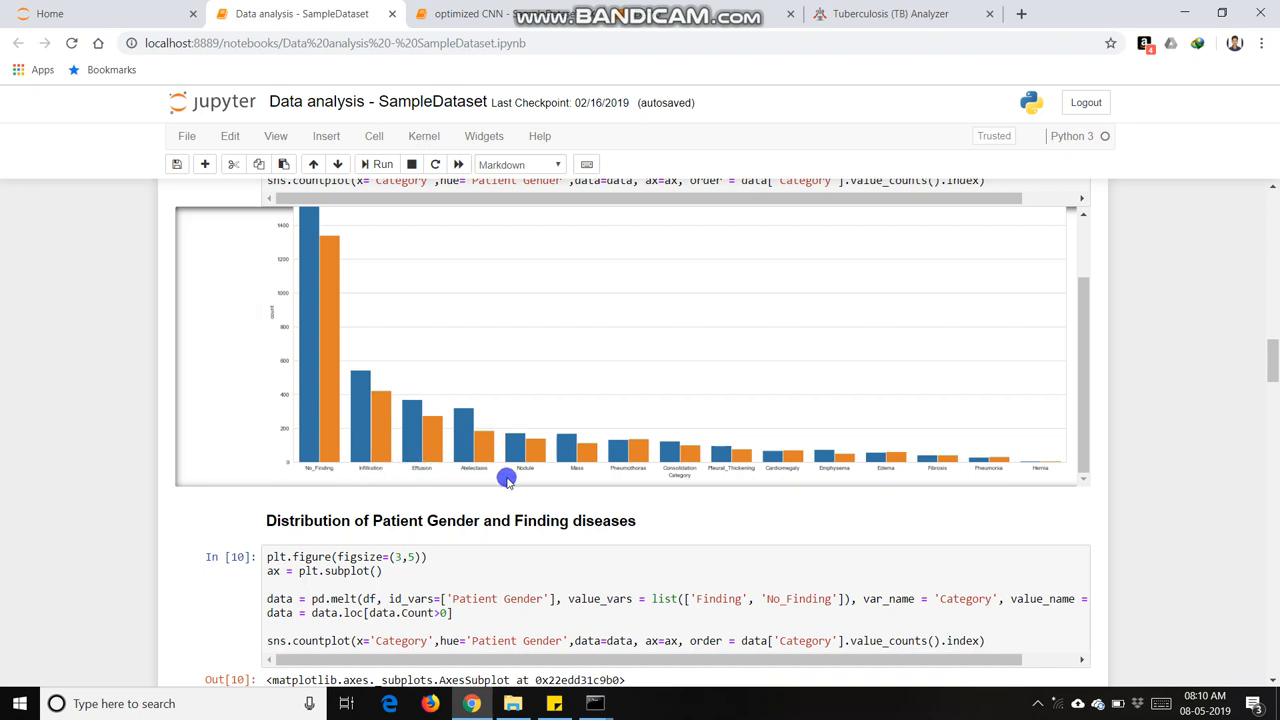
{"action": "mouse_move", "coordinate": [932, 464]}
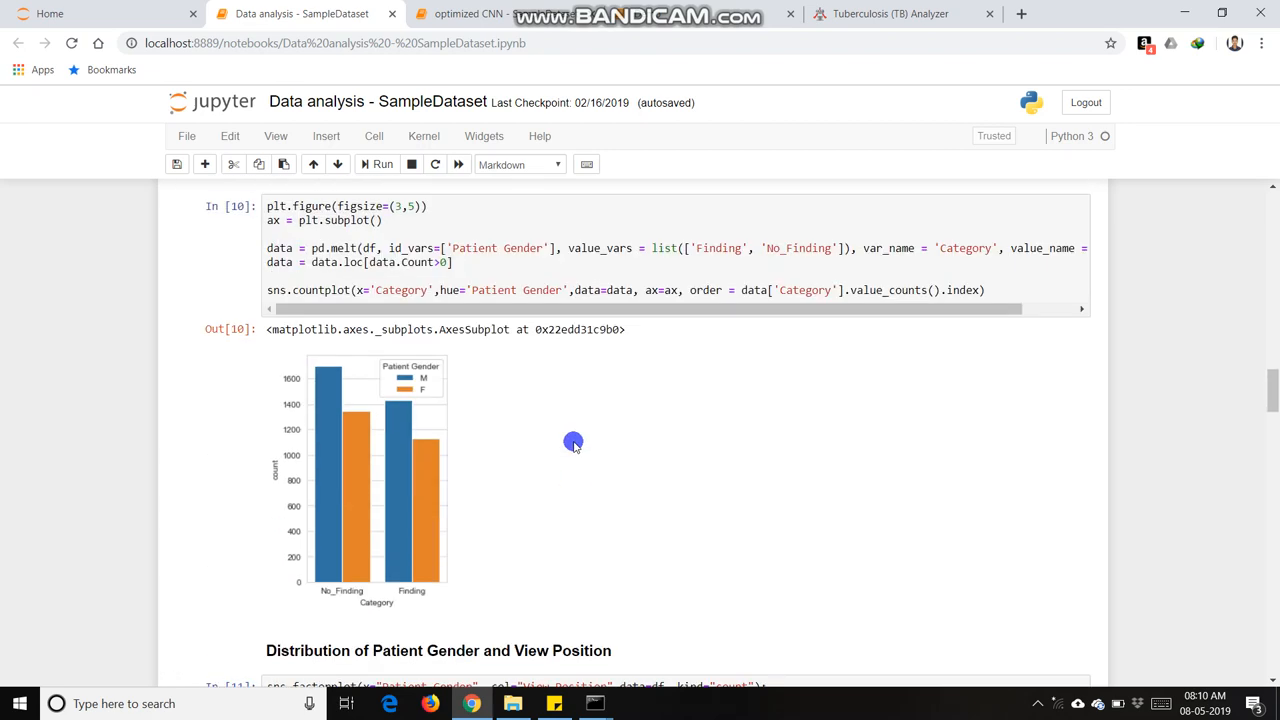
{"action": "left_click", "coordinate": [496, 16]}
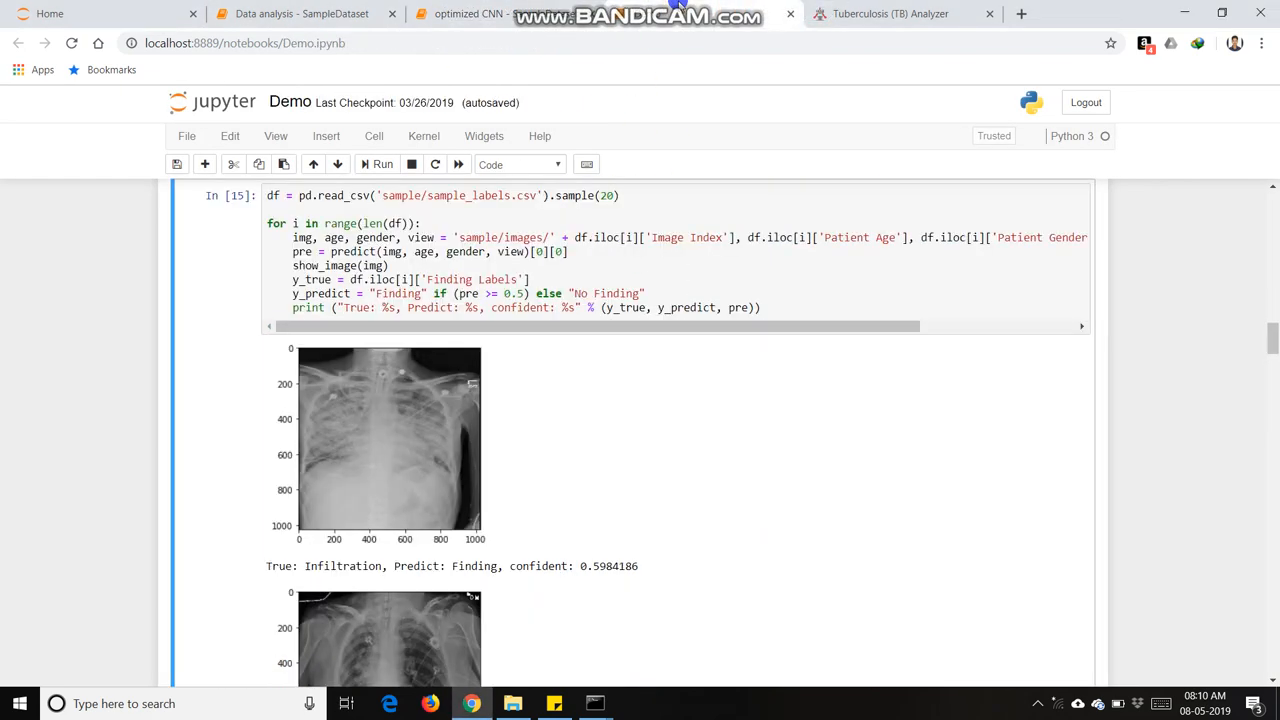
{"action": "left_click", "coordinate": [520, 258]}
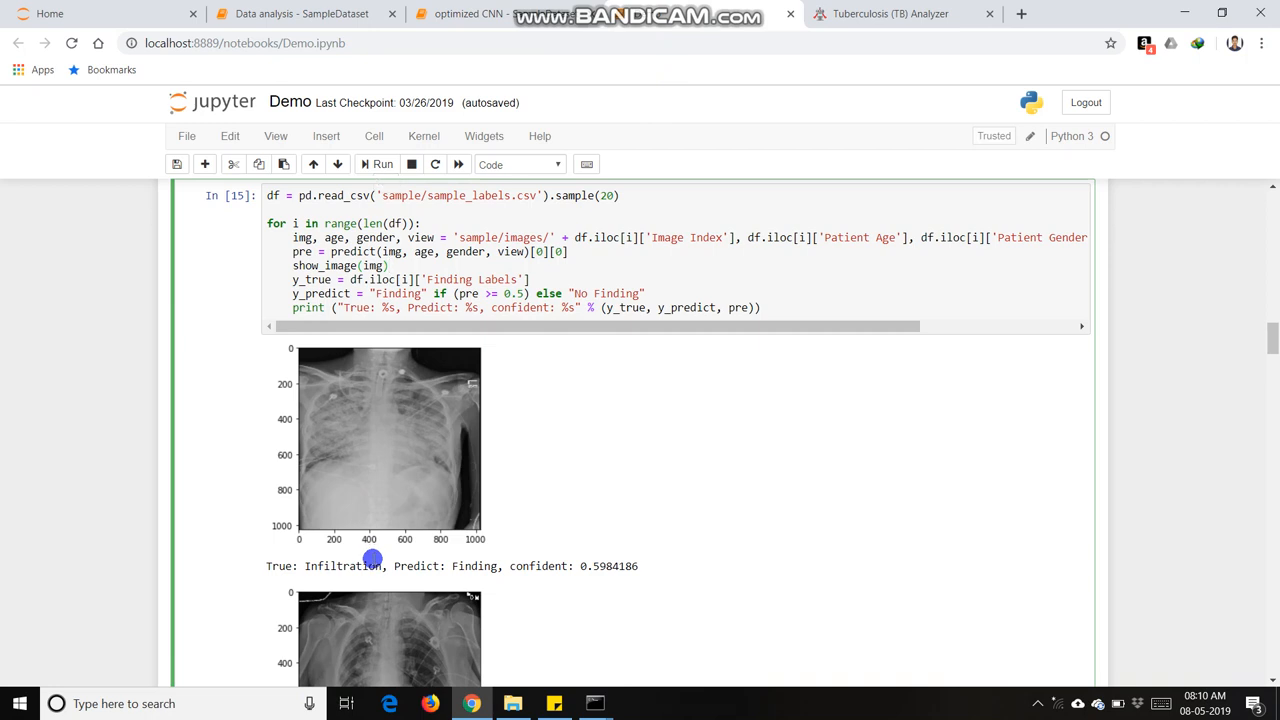
{"action": "scroll", "scroll_direction": "down", "scroll_amount": 3}
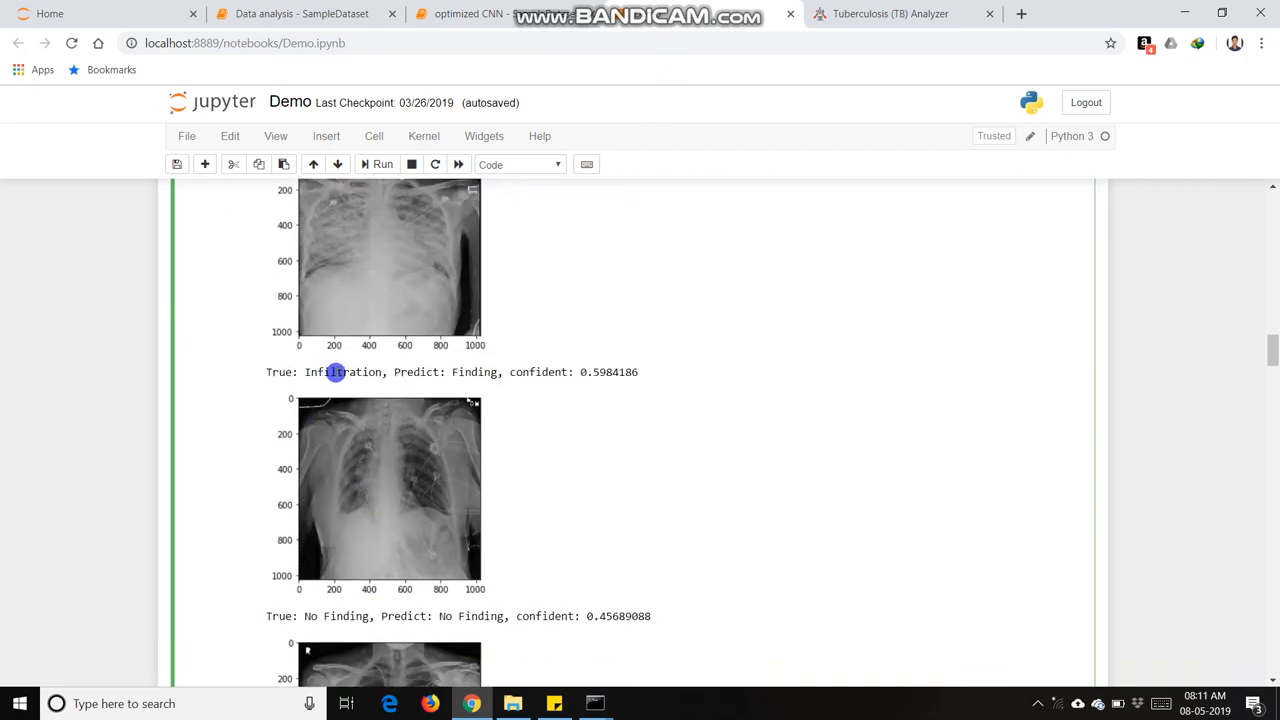
{"action": "mouse_move", "coordinate": [476, 372]}
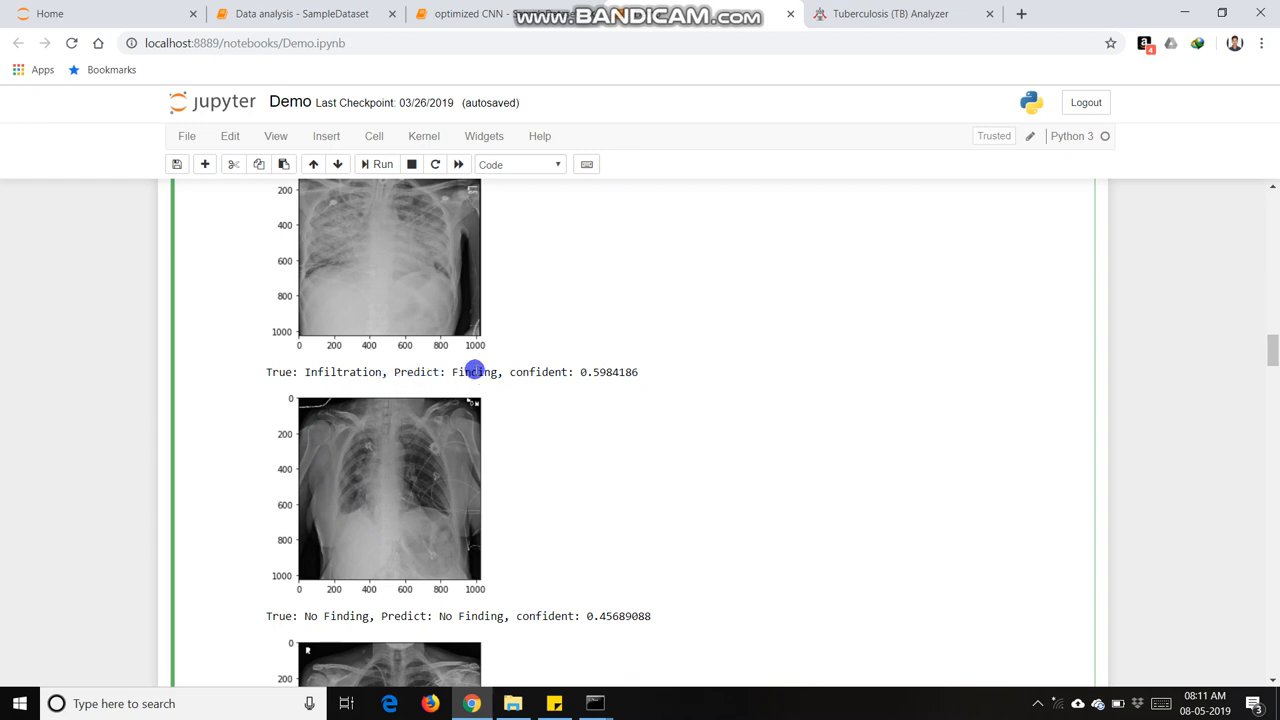
{"action": "mouse_move", "coordinate": [442, 322]}
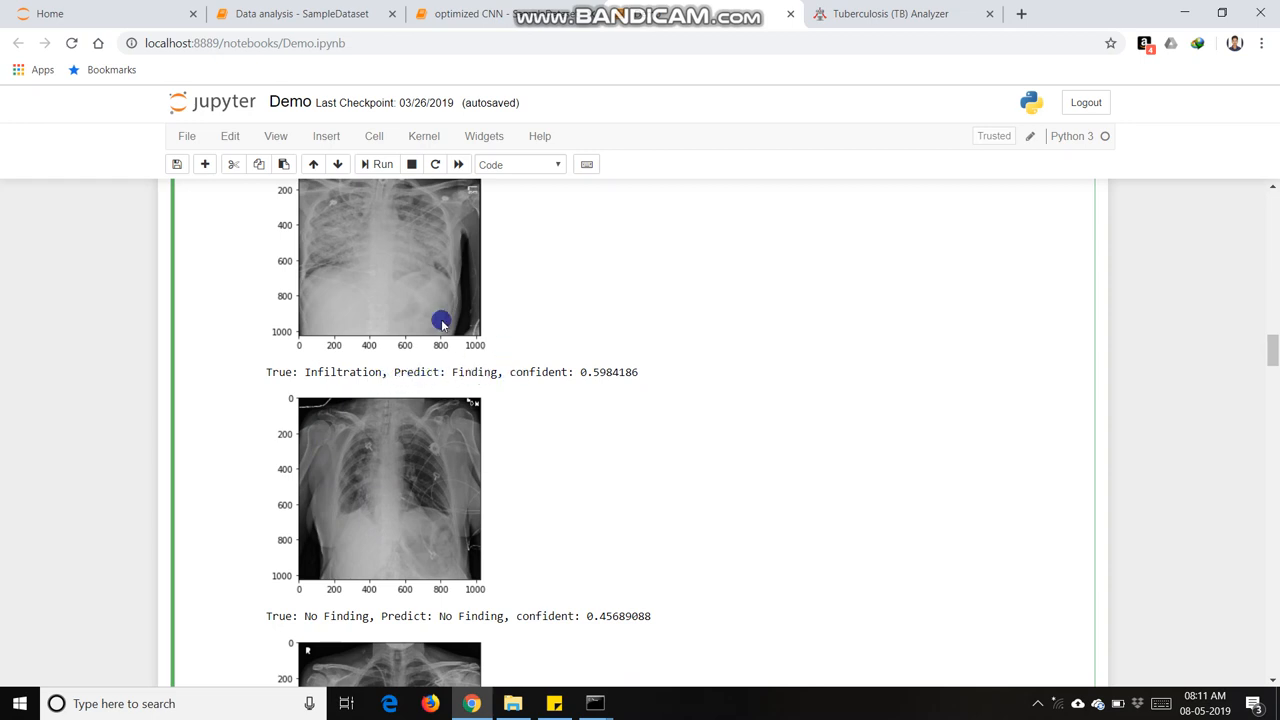
{"action": "mouse_move", "coordinate": [464, 560]}
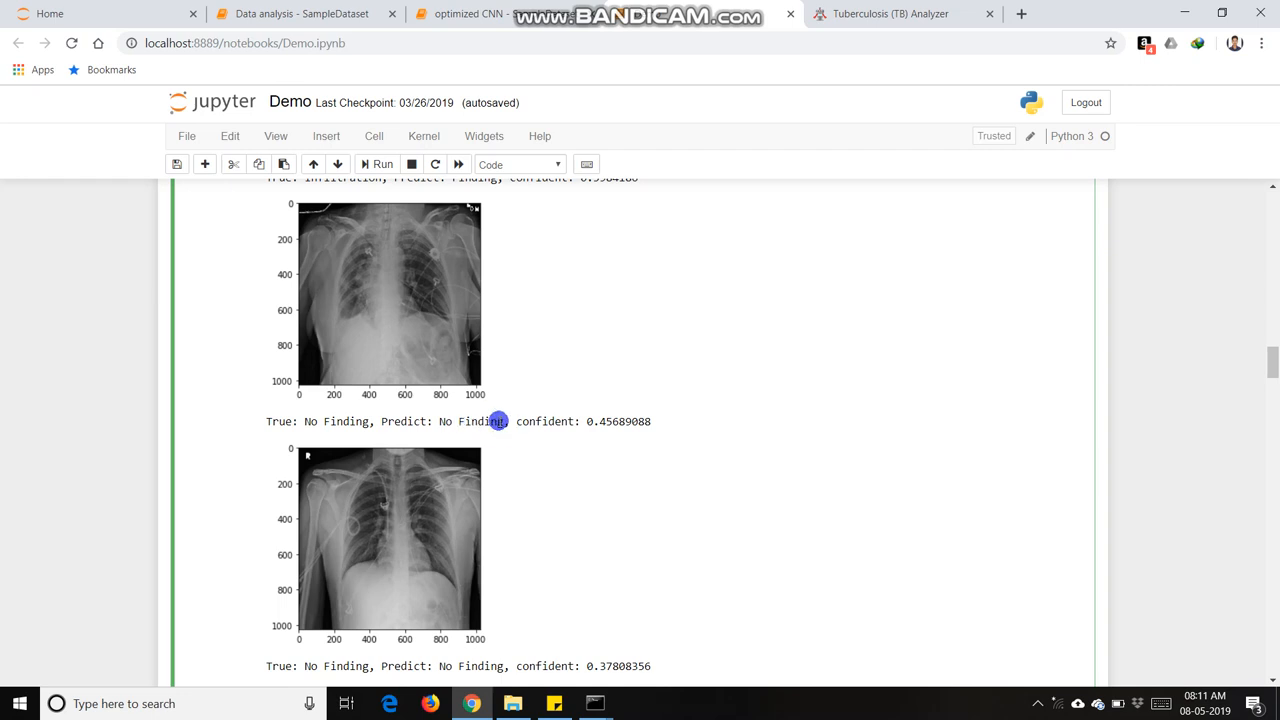
{"action": "scroll", "scroll_direction": "down", "scroll_amount": 3}
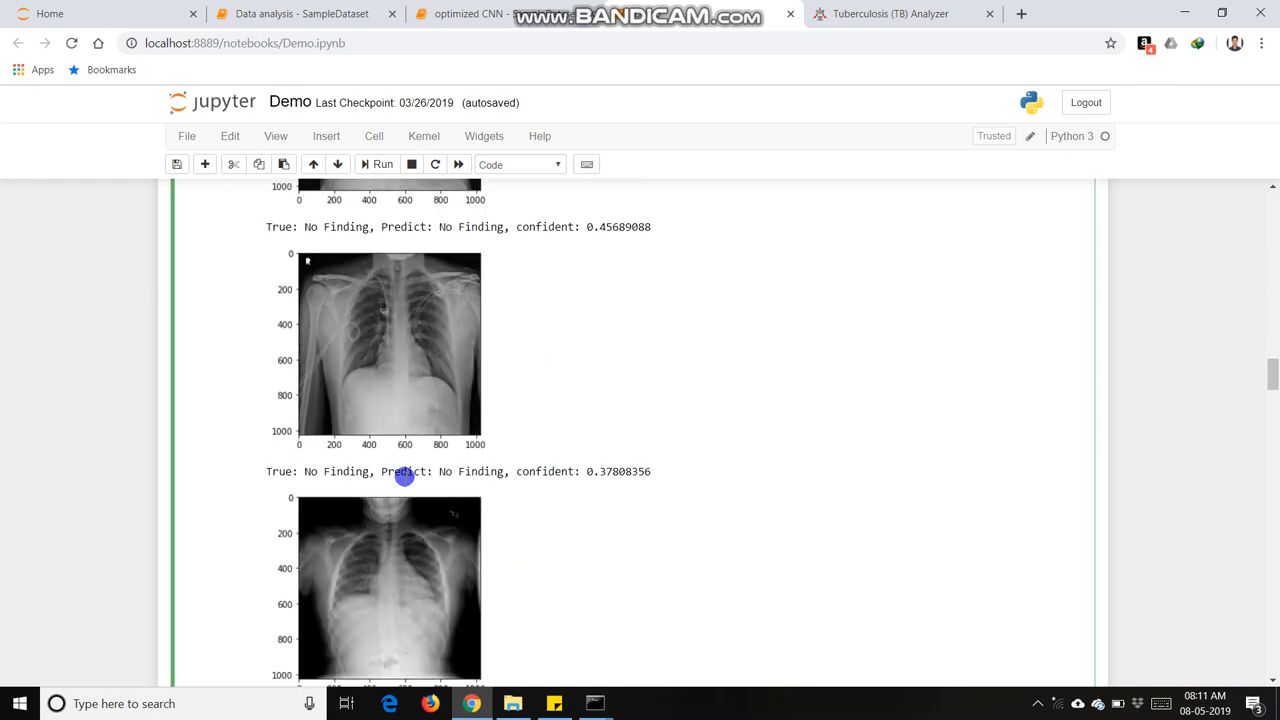
{"action": "scroll", "scroll_direction": "down", "scroll_amount": 3}
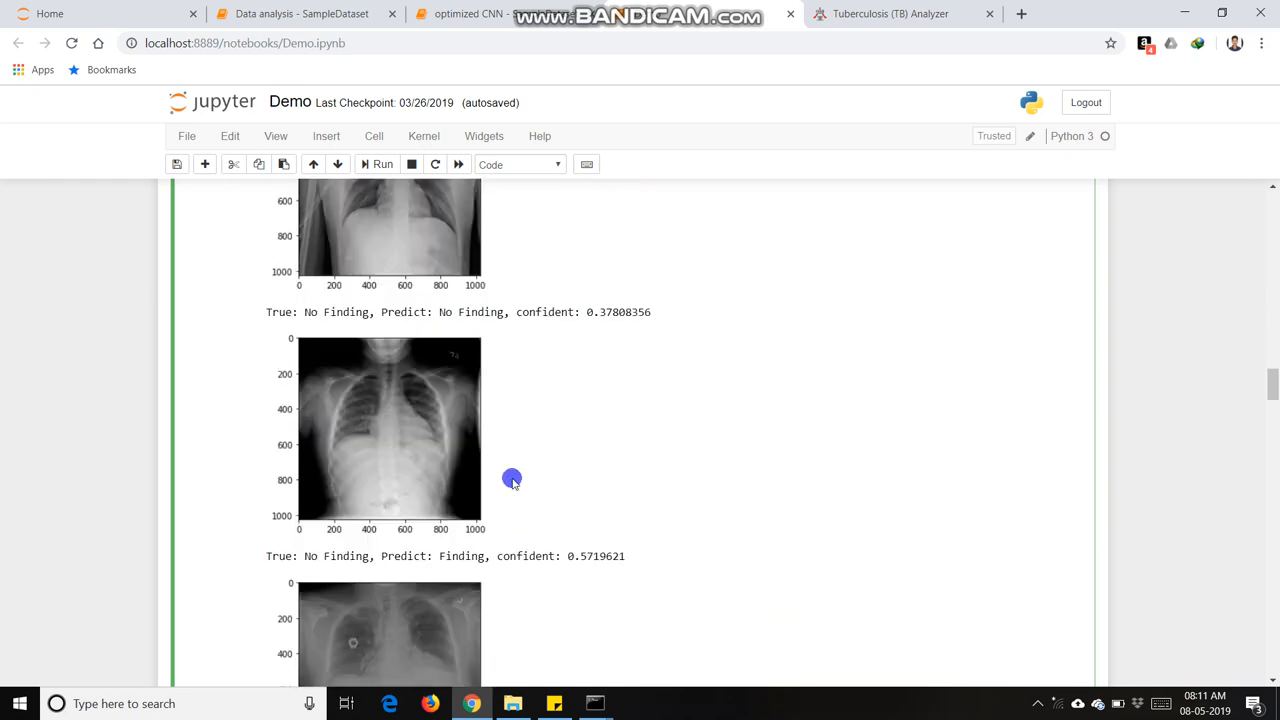
{"action": "scroll", "scroll_direction": "down", "scroll_amount": 3}
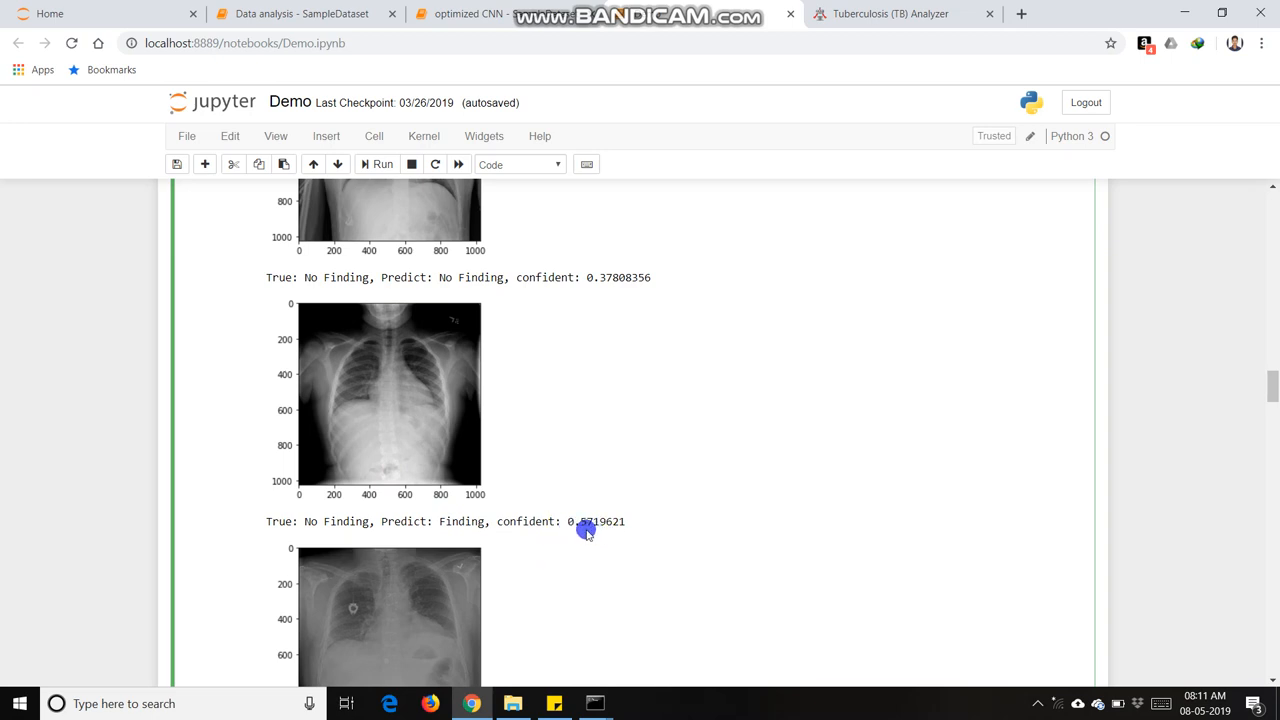
{"action": "mouse_move", "coordinate": [586, 516]}
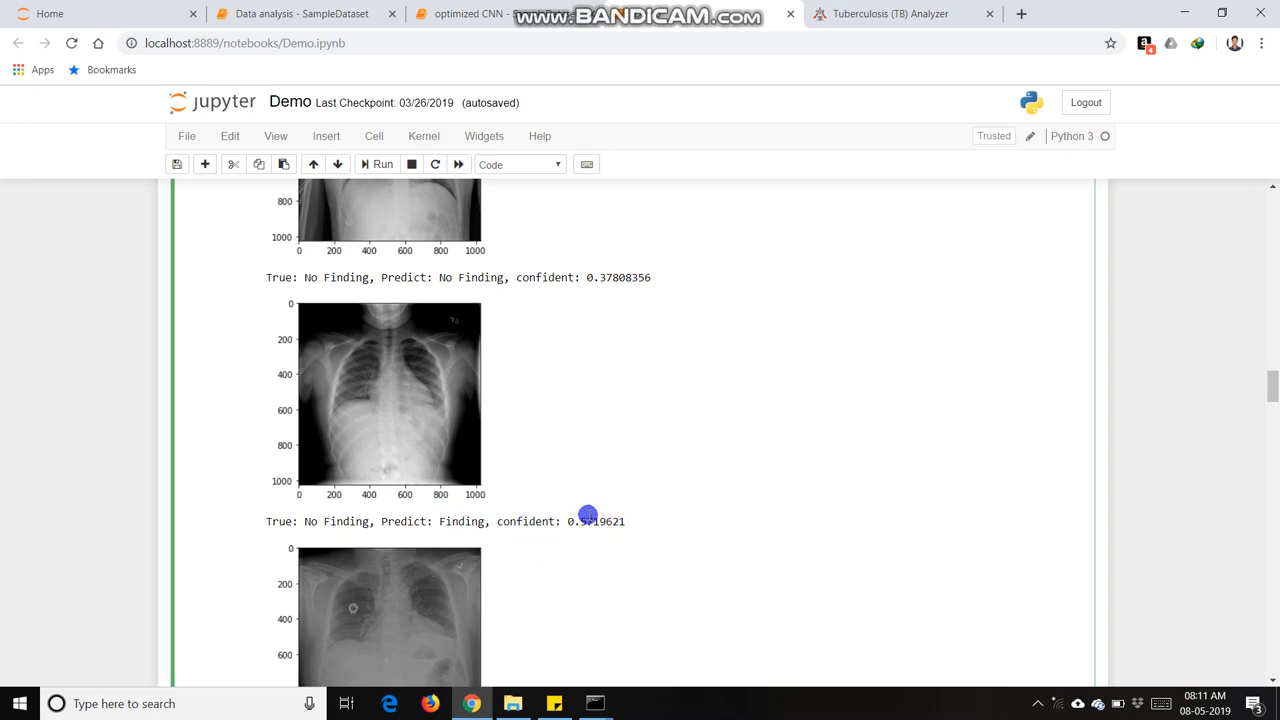
{"action": "scroll", "scroll_direction": "down", "scroll_amount": 3}
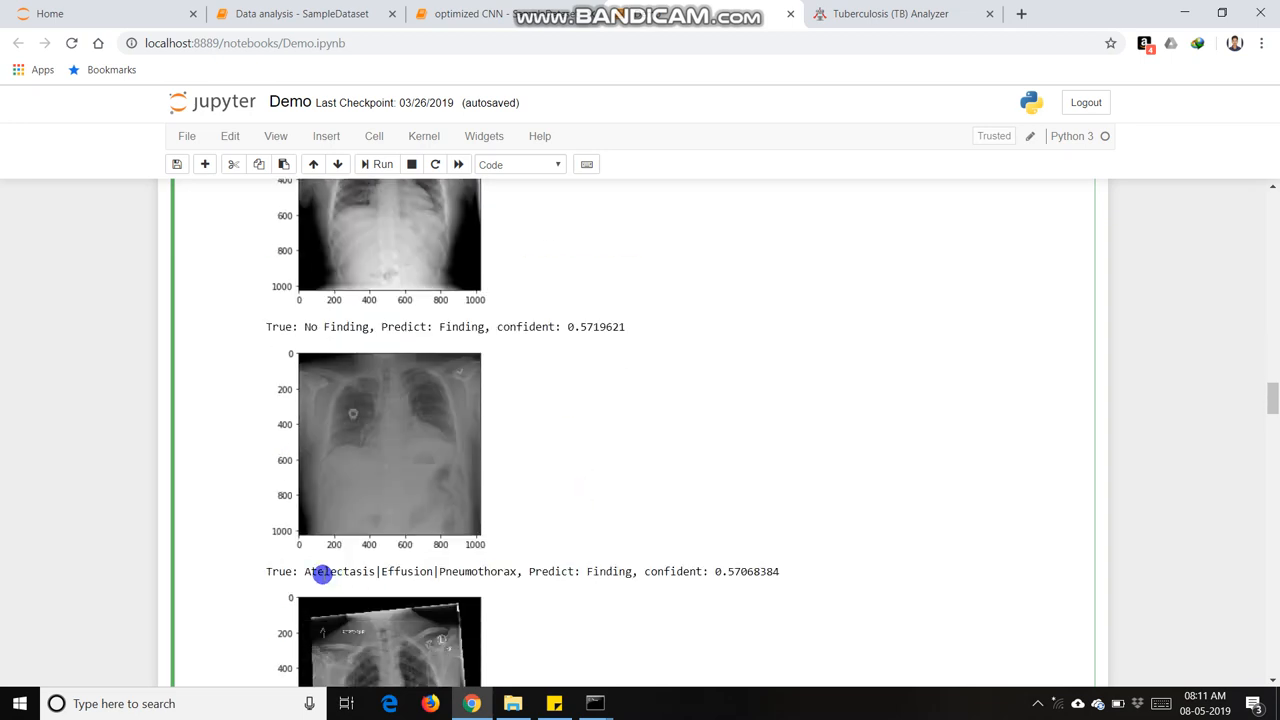
{"action": "mouse_move", "coordinate": [570, 576]}
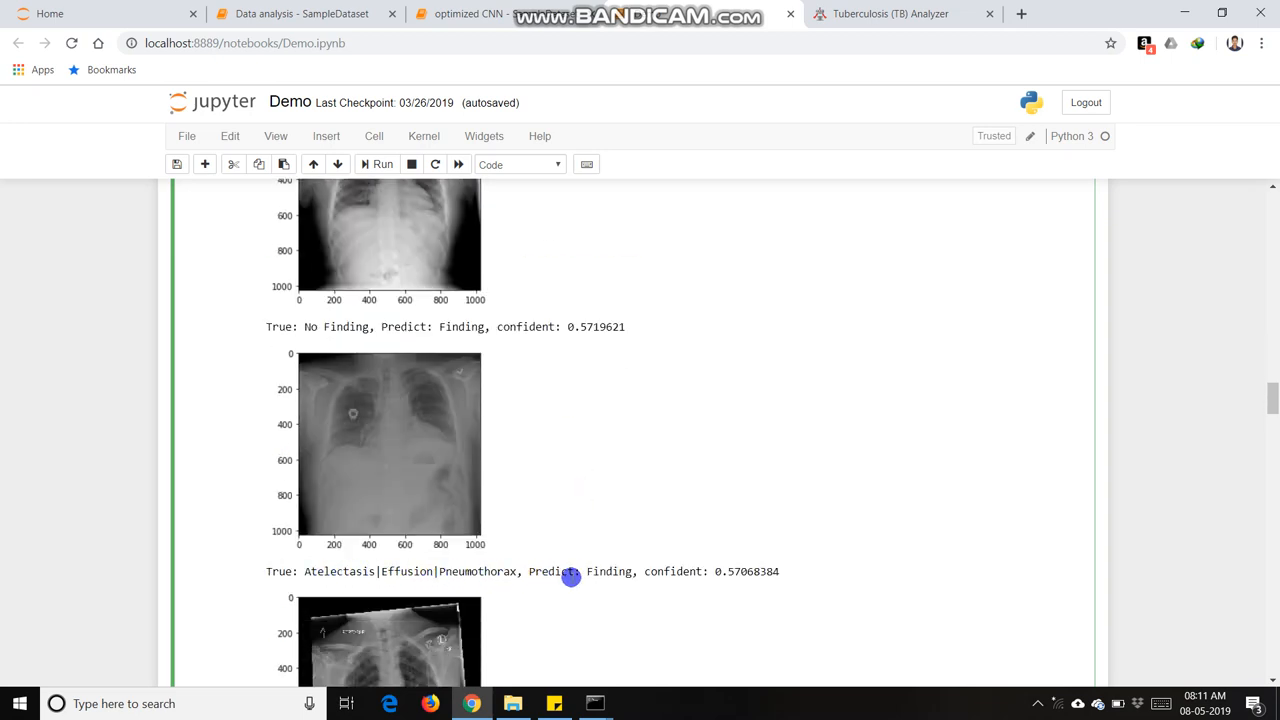
{"action": "mouse_move", "coordinate": [548, 564]}
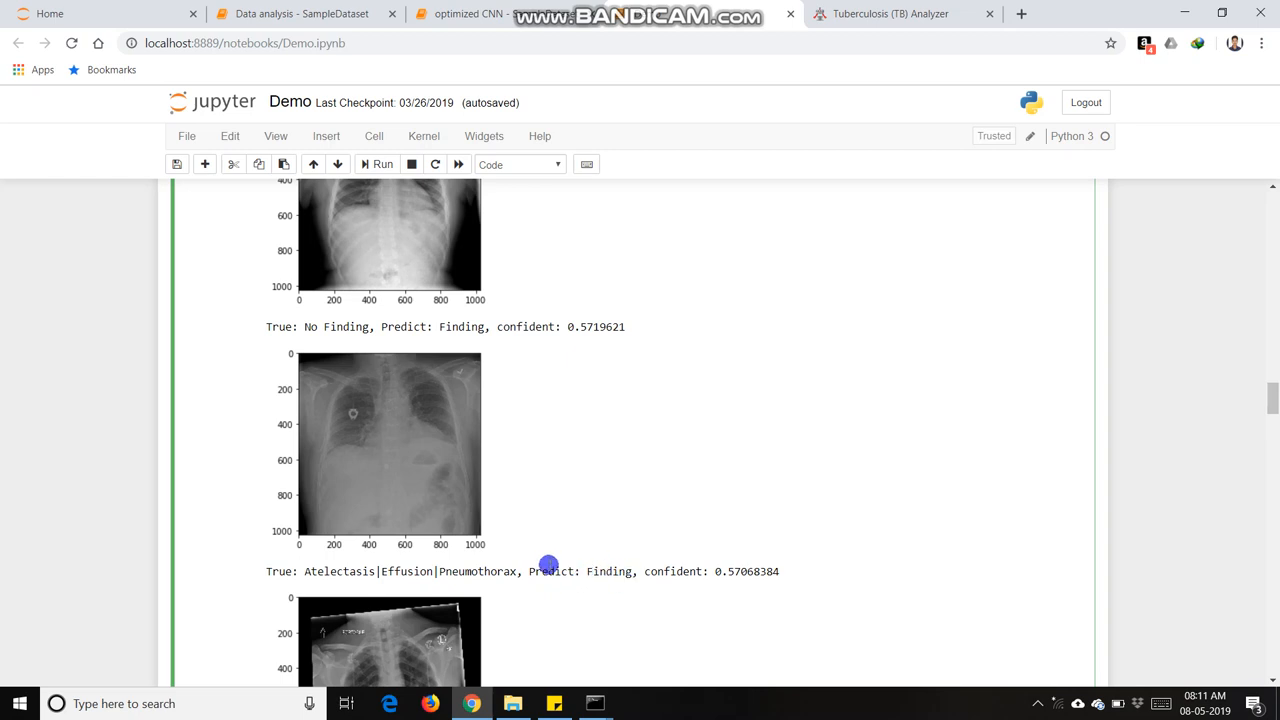
{"action": "scroll", "scroll_direction": "down", "scroll_amount": 3}
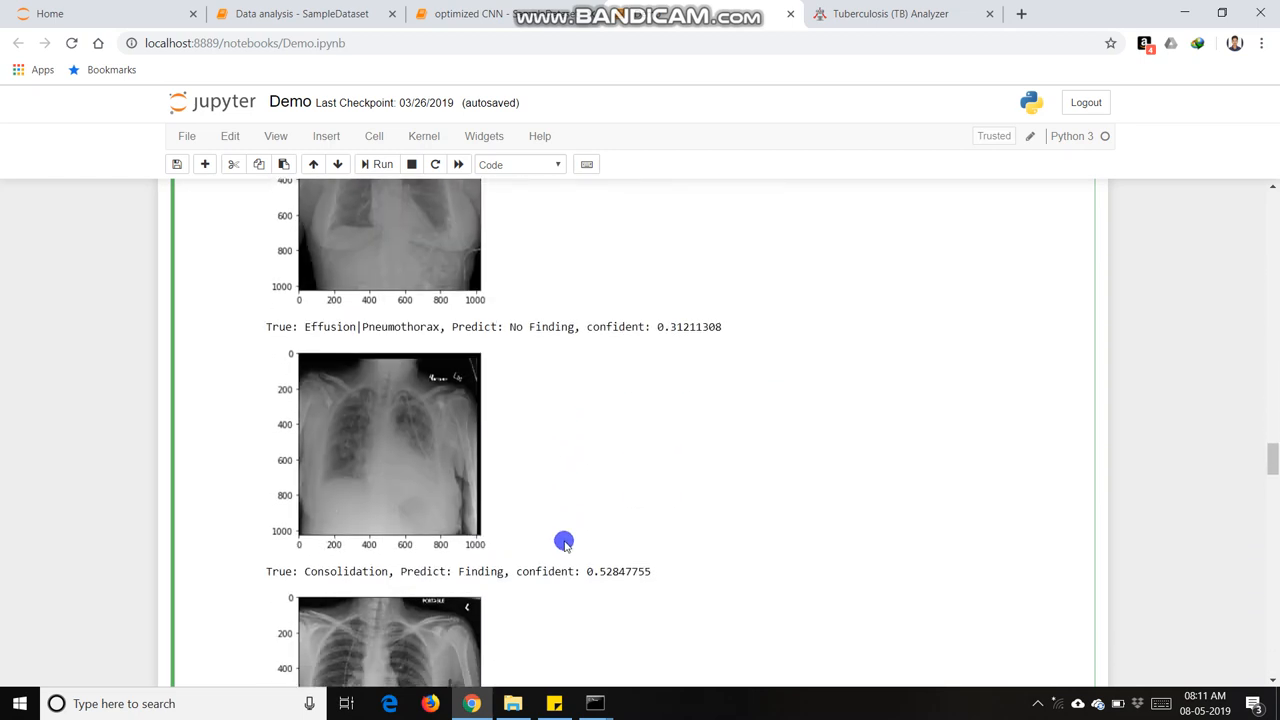
{"action": "scroll", "scroll_direction": "down", "scroll_amount": 3}
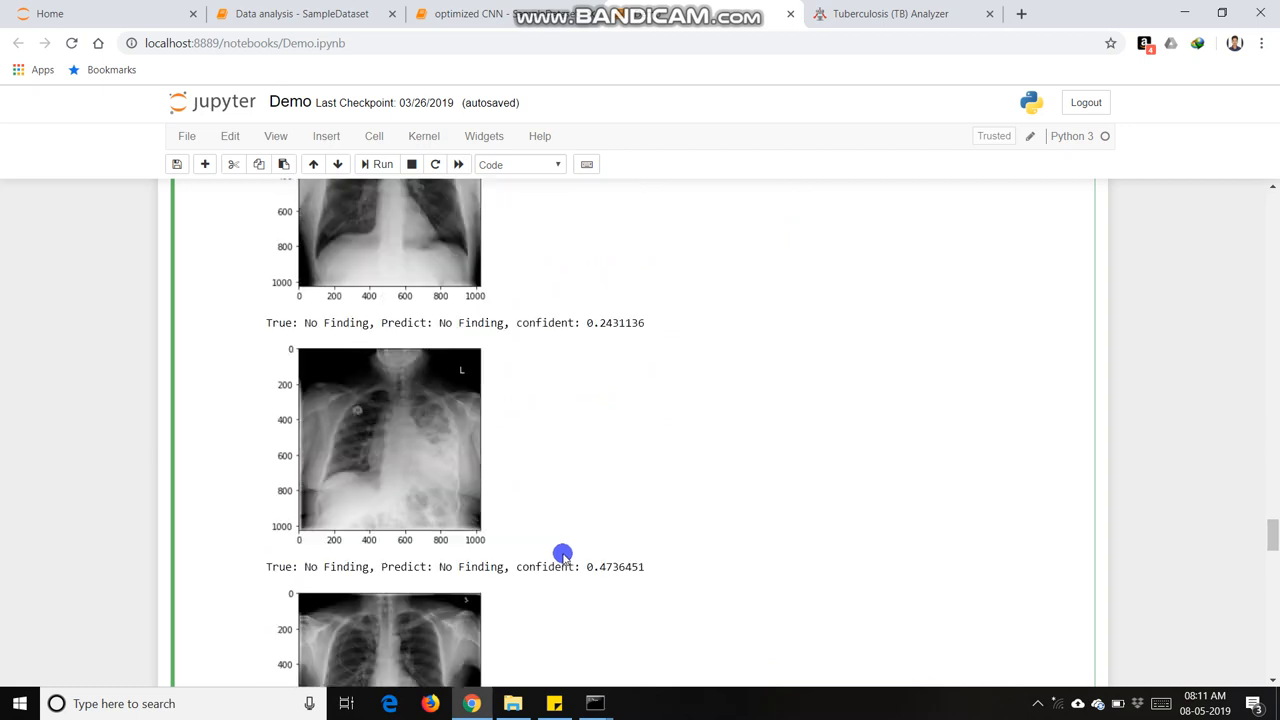
{"action": "scroll", "scroll_direction": "down", "scroll_amount": 3}
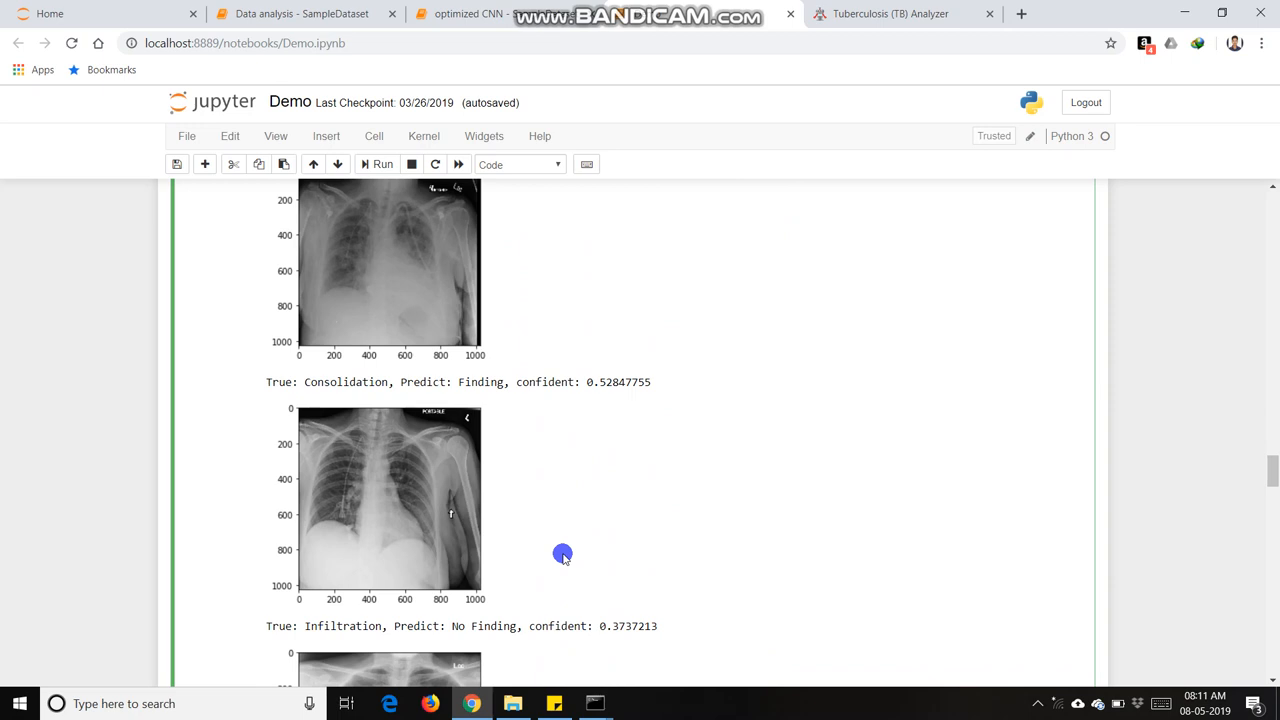
{"action": "mouse_move", "coordinate": [572, 544]}
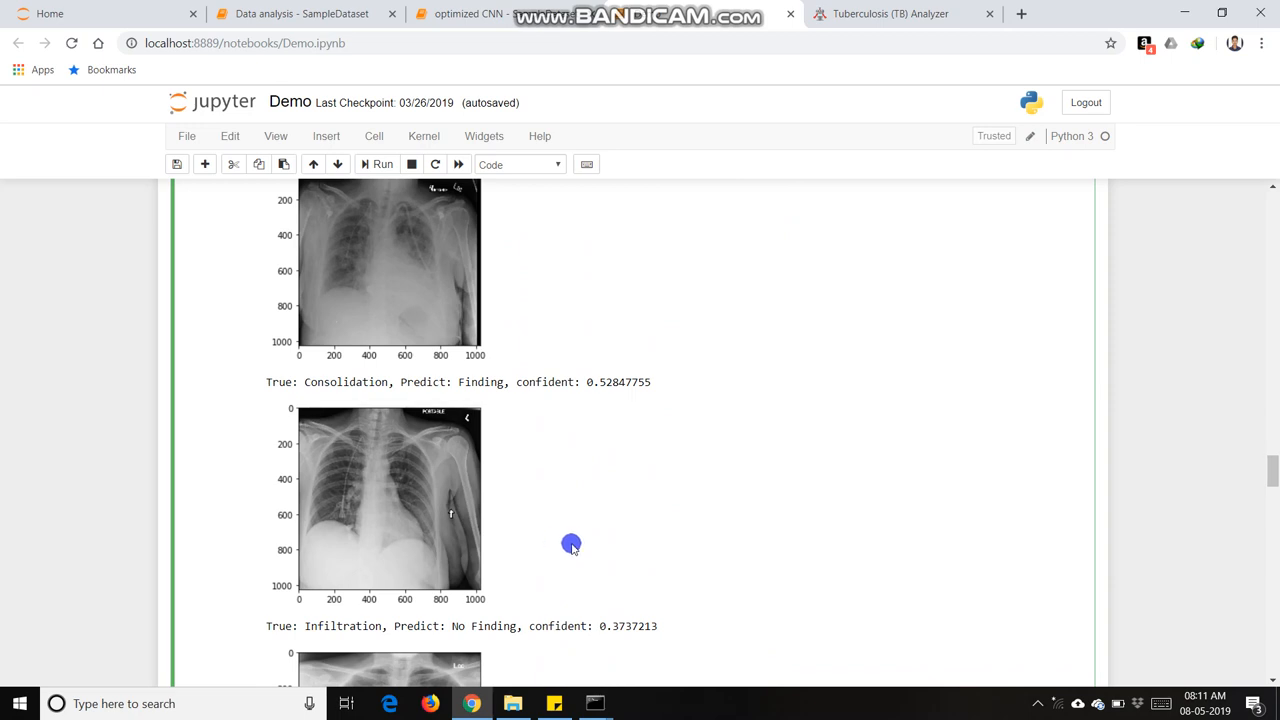
{"action": "scroll", "scroll_direction": "down", "scroll_amount": 3}
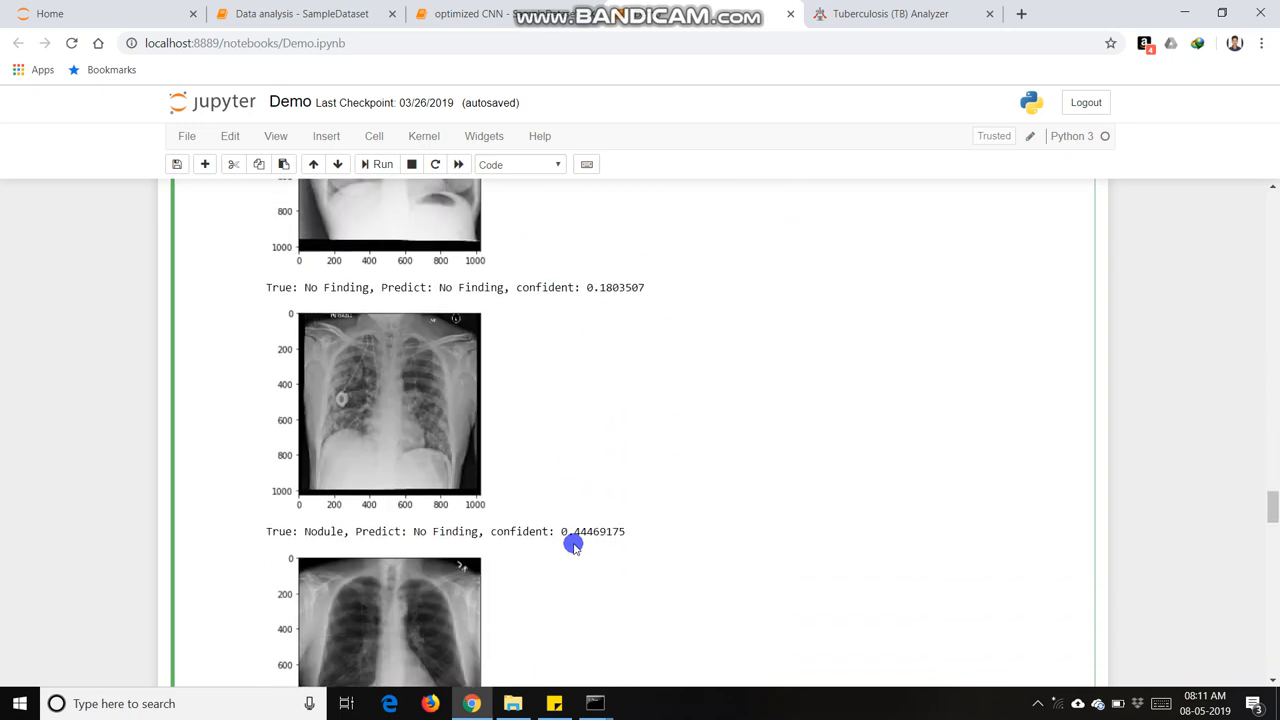
Step: Open the Heart-Disease-Diagnosis-master folder and launch a Command Prompt there via cmd
{"action": "left_click", "coordinate": [512, 704]}
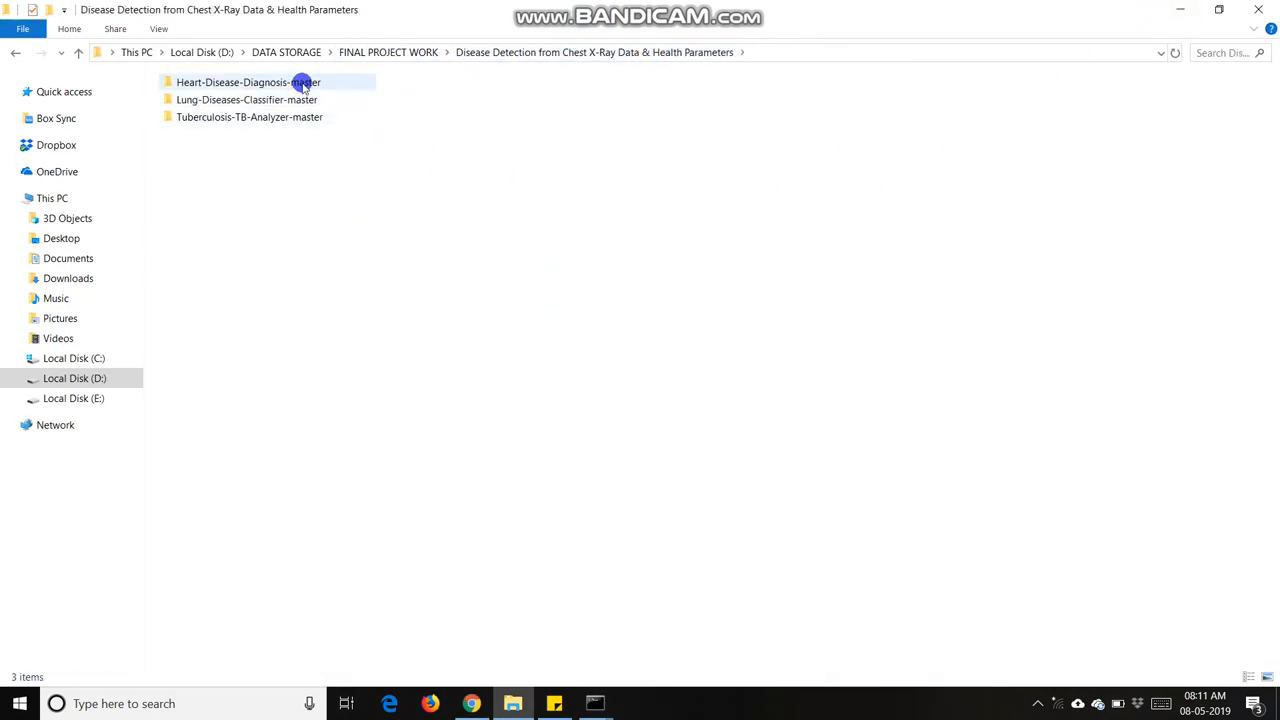
{"action": "double_click", "coordinate": [256, 82]}
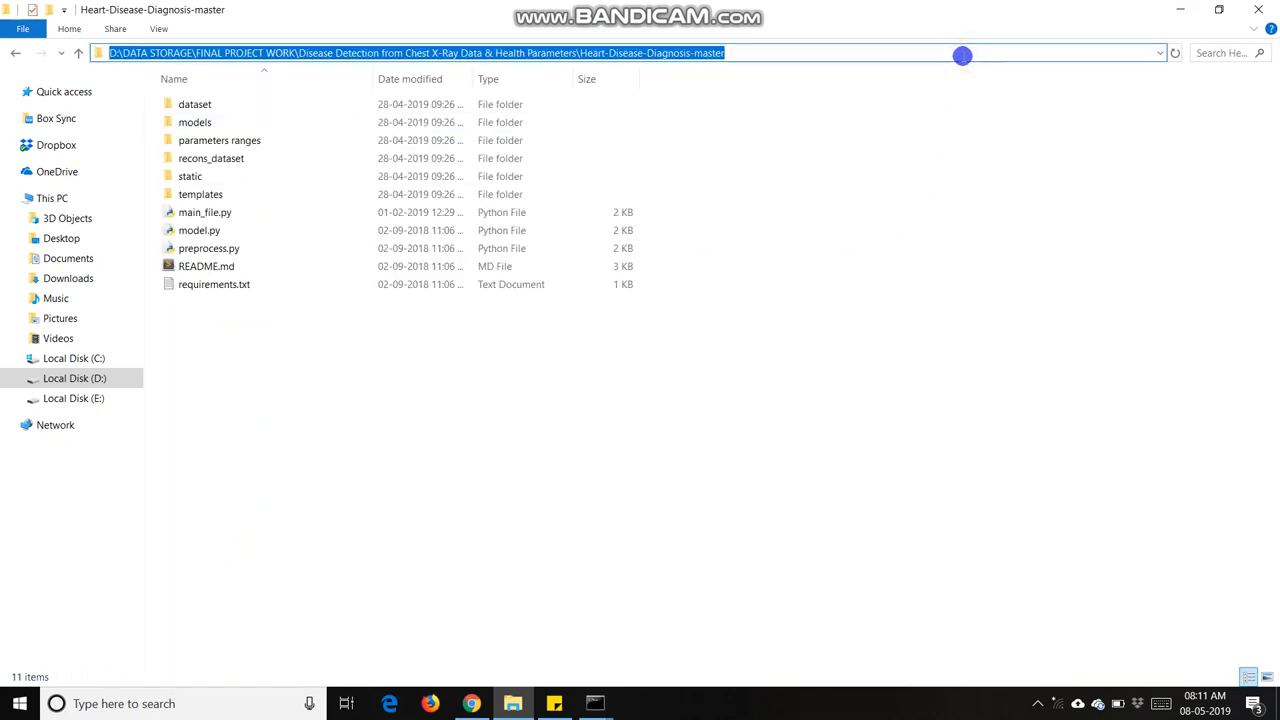
{"action": "type", "text": "cmd"}
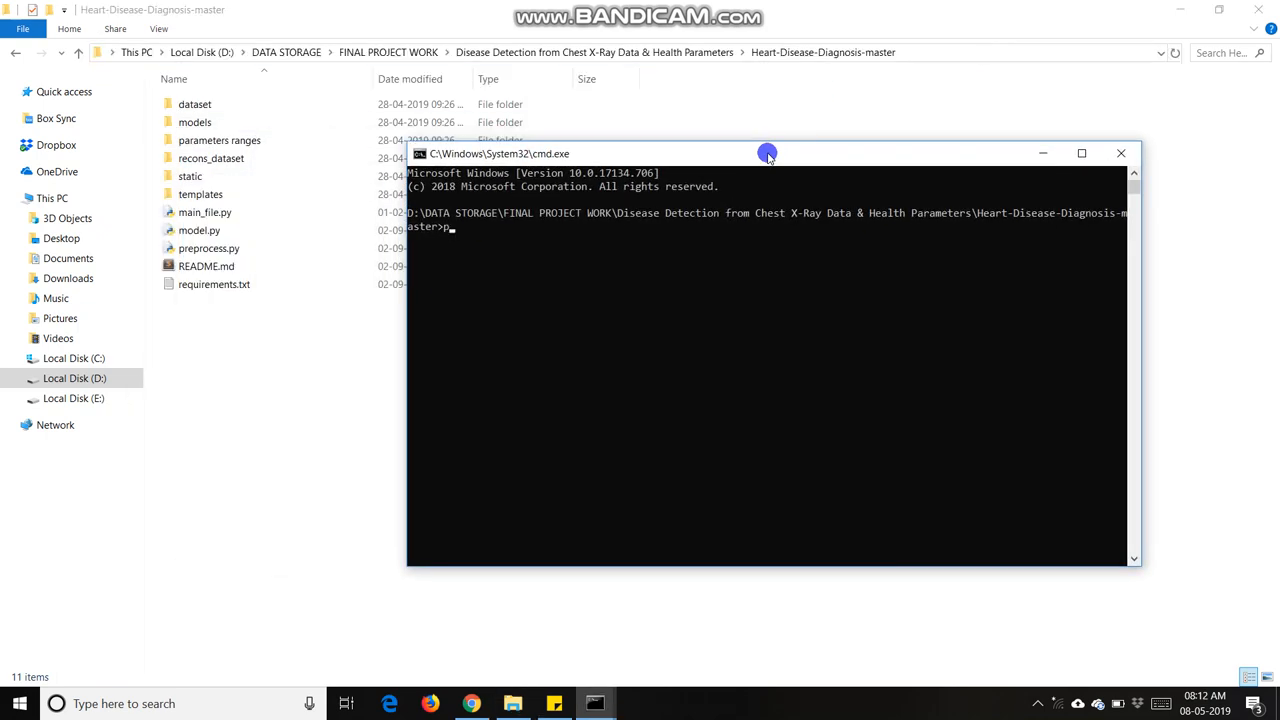
Step: Run python main_file.py to start the heart disease Flask app
{"action": "type", "text": "python"}
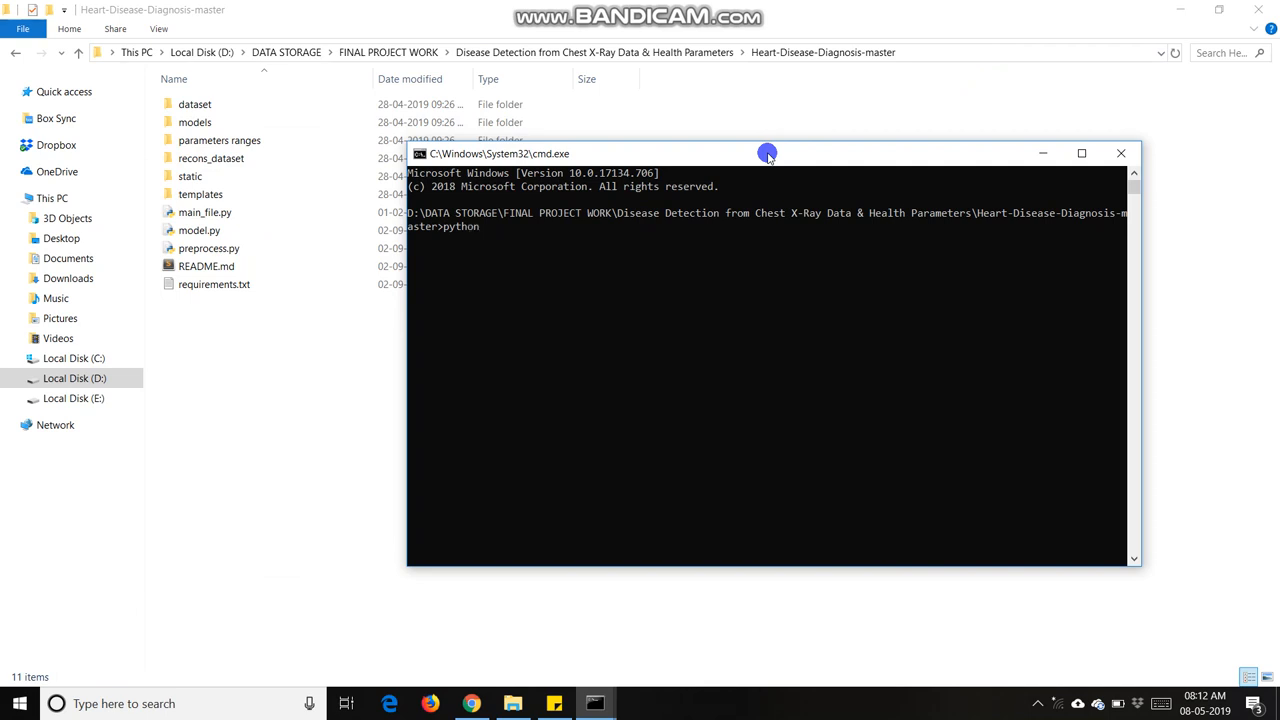
{"action": "type", "text": "main_file.py"}
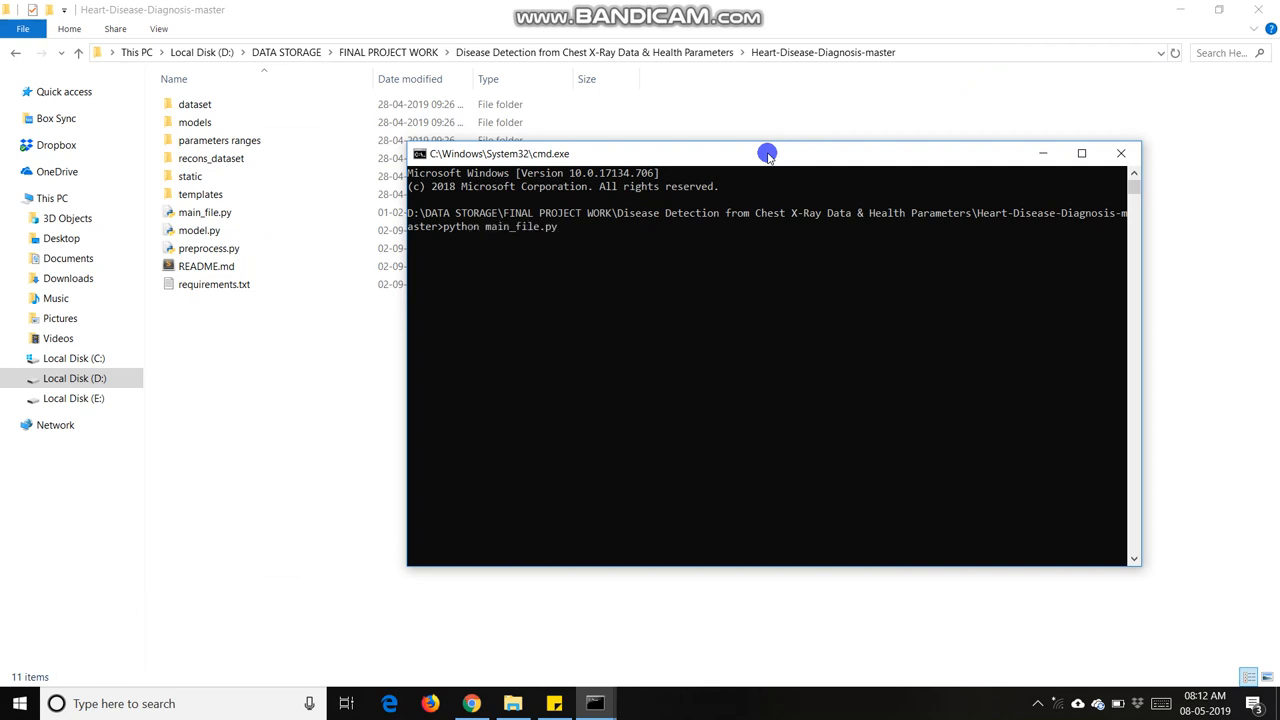
{"action": "key", "text": "enter"}
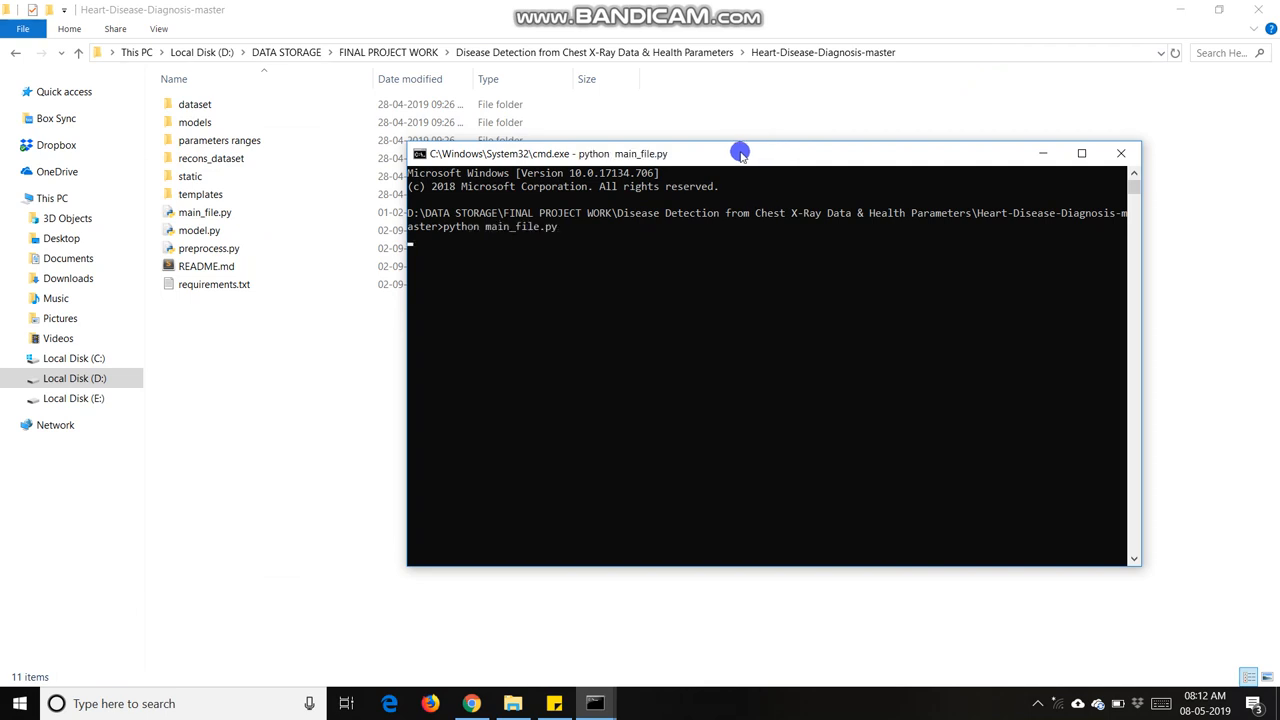
{"action": "mouse_move", "coordinate": [740, 164]}
{"action": "type", "text": "l"}
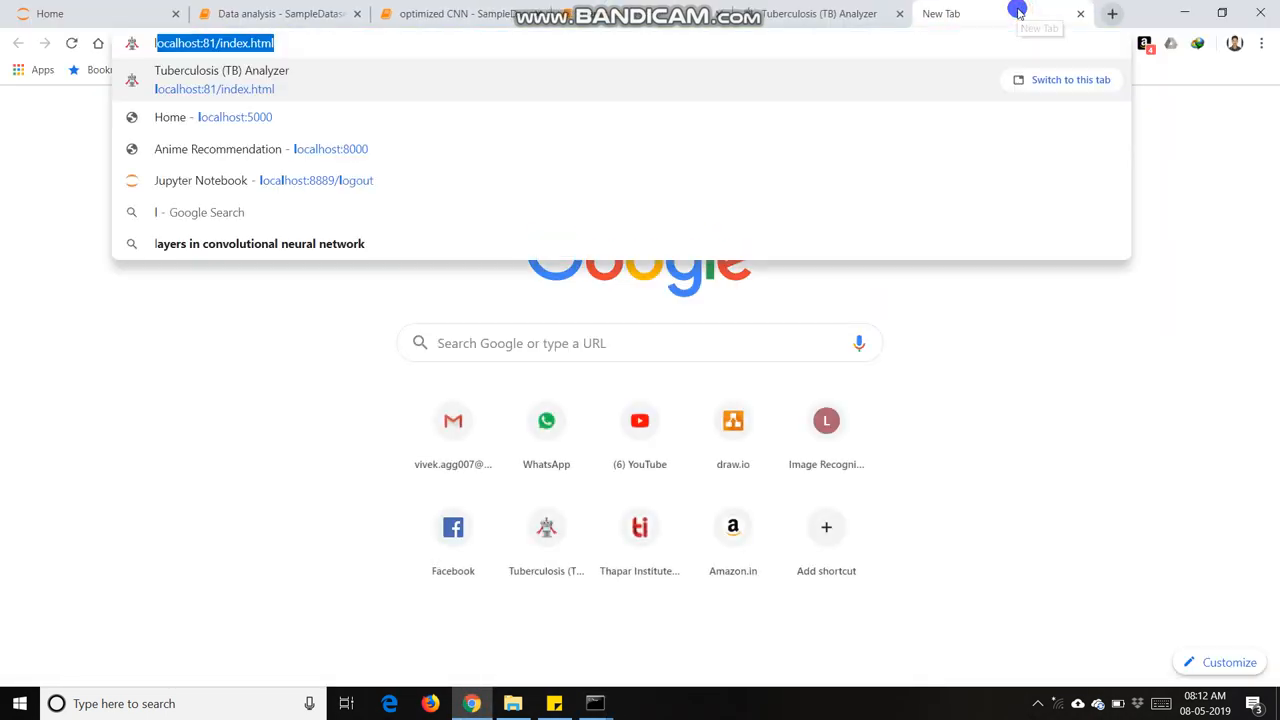
Step: Load localhost:5000 and enter age 25, Male, blood pressure 200, cholesterol 240
{"action": "left_click", "coordinate": [212, 116]}
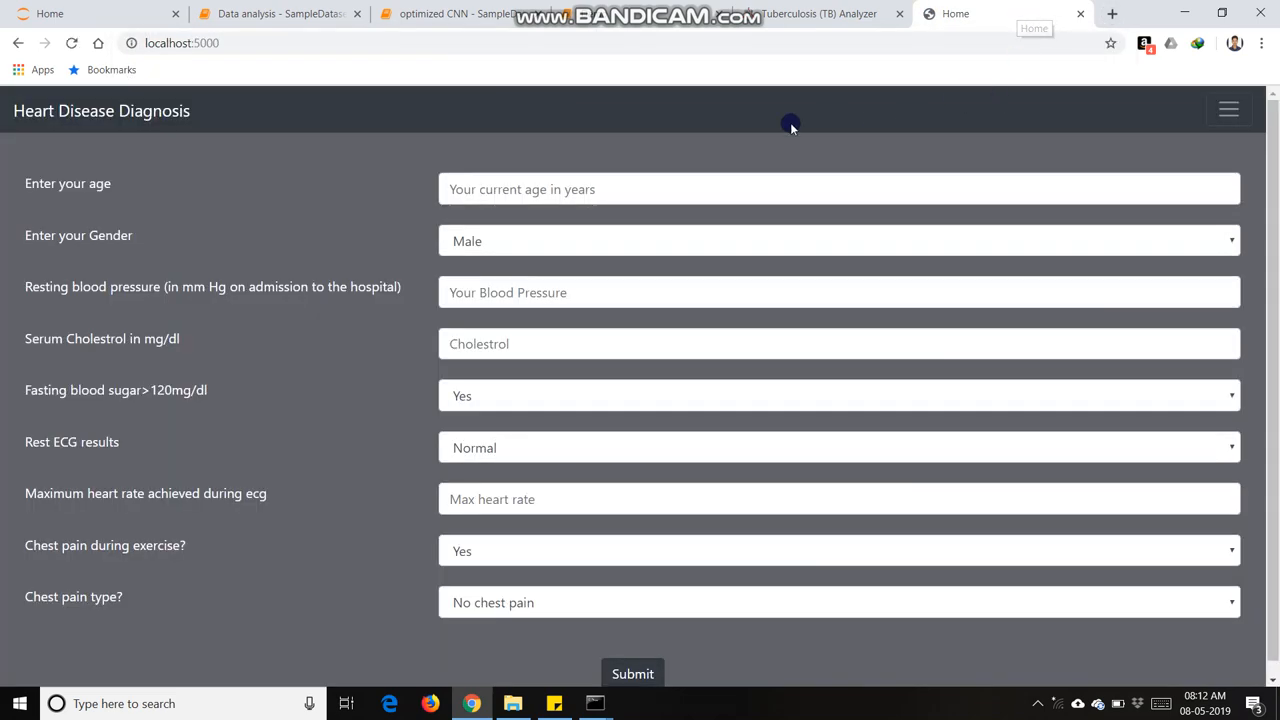
{"action": "mouse_move", "coordinate": [566, 188]}
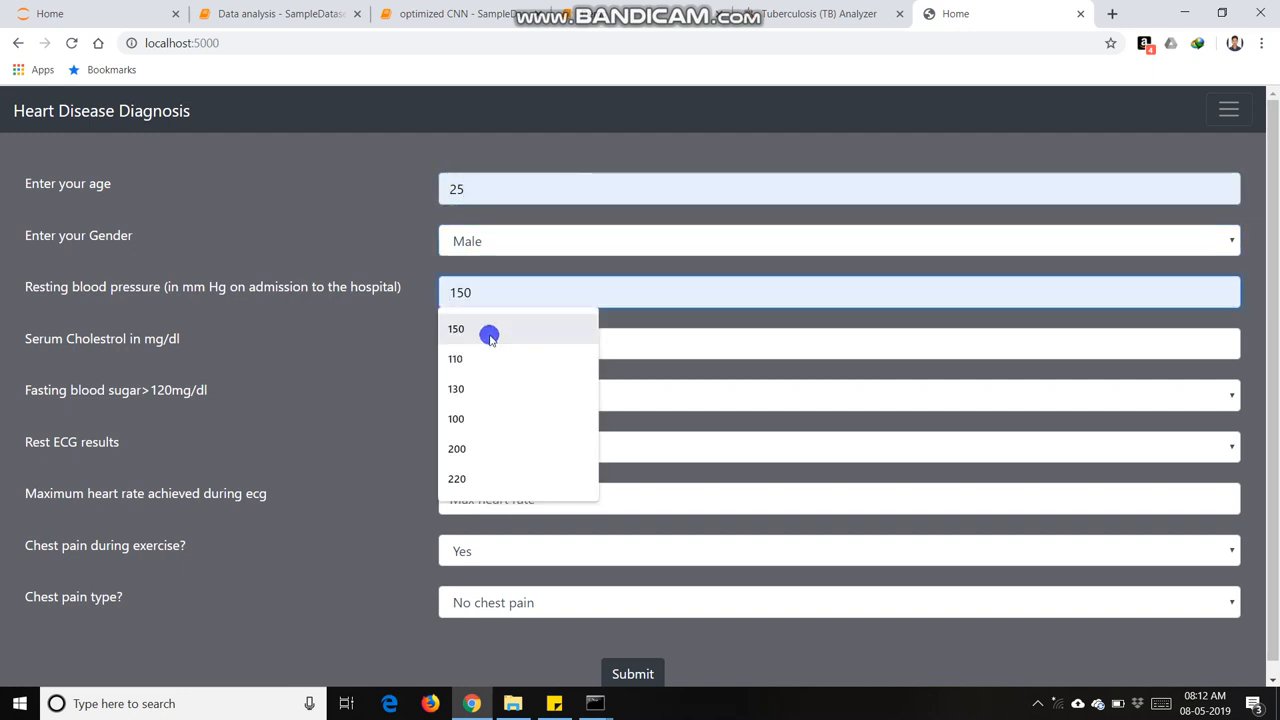
{"action": "left_click", "coordinate": [456, 448]}
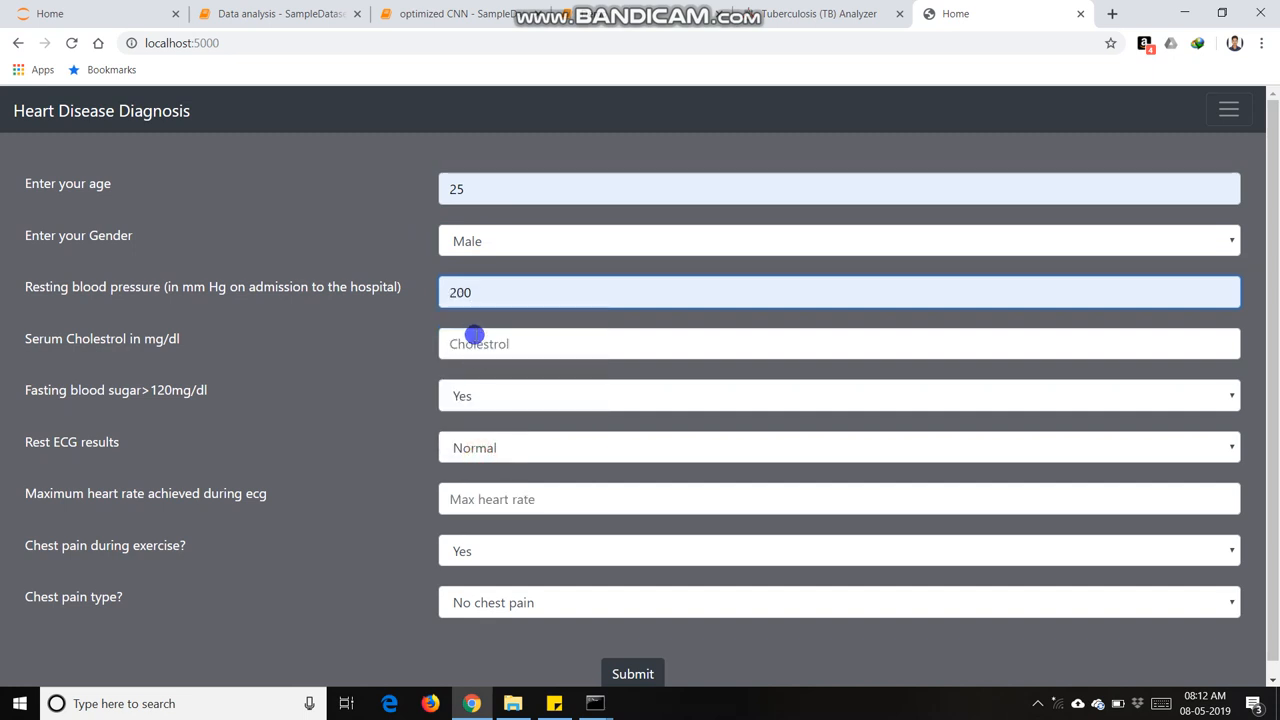
{"action": "type", "text": "240"}
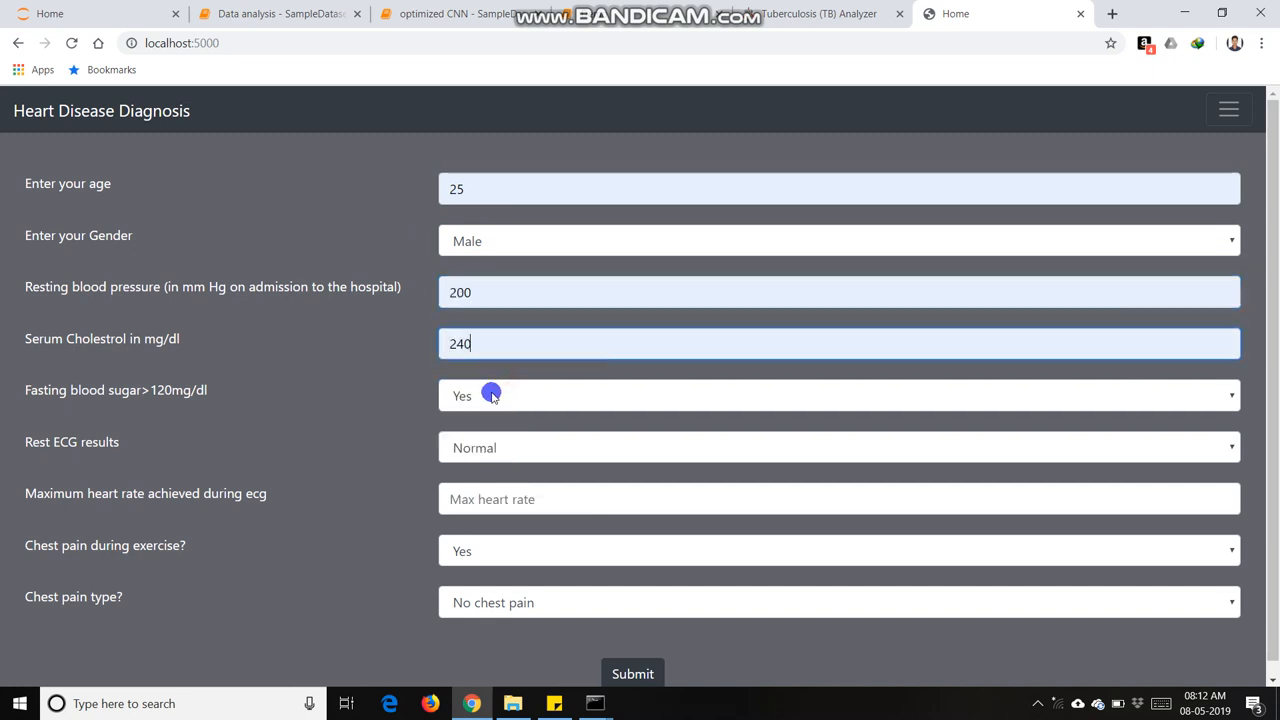
{"action": "mouse_move", "coordinate": [476, 456]}
{"action": "type", "text": "150"}
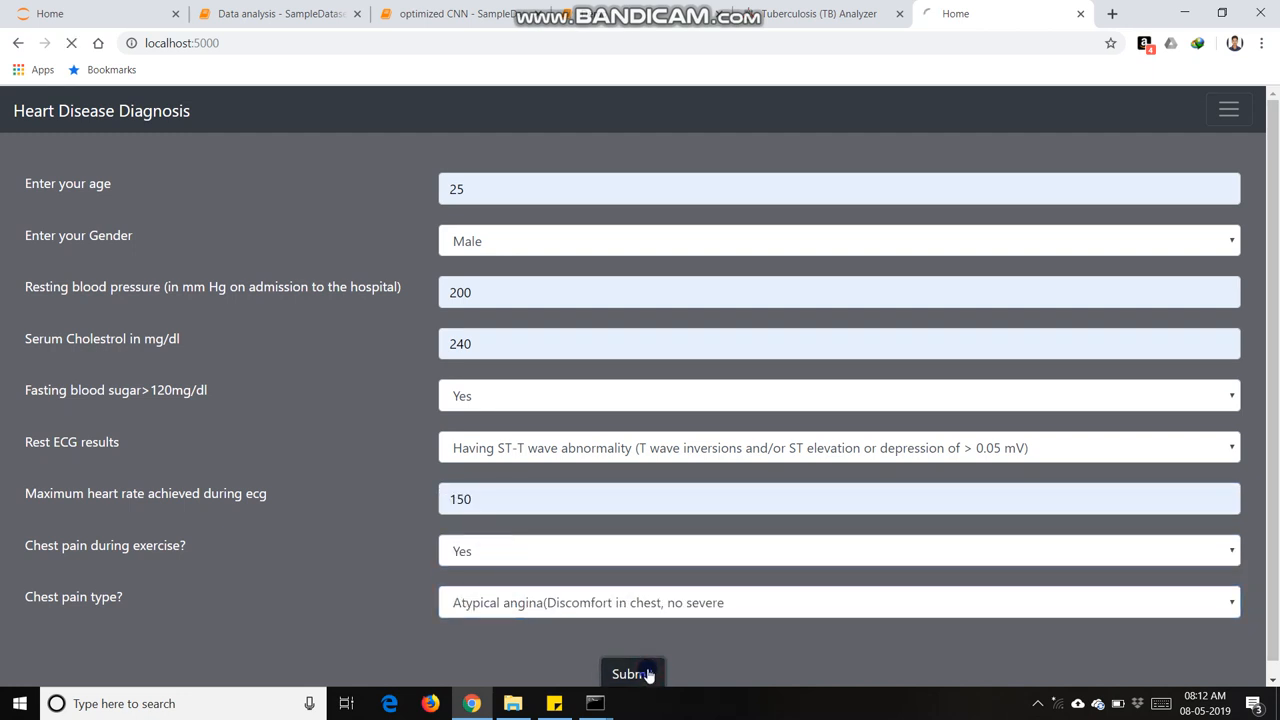
Step: Submit the patient details and receive a Stage 1 diagnosis
{"action": "left_click", "coordinate": [632, 674]}
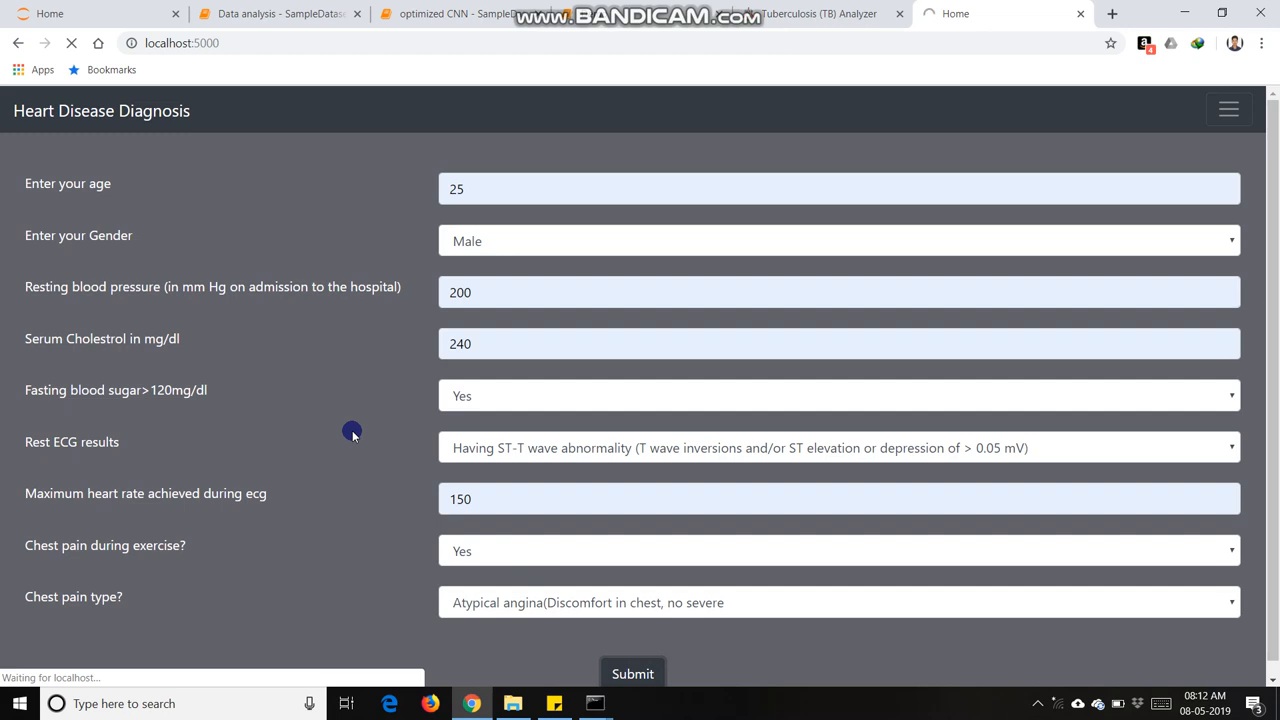
{"action": "left_click", "coordinate": [632, 672]}
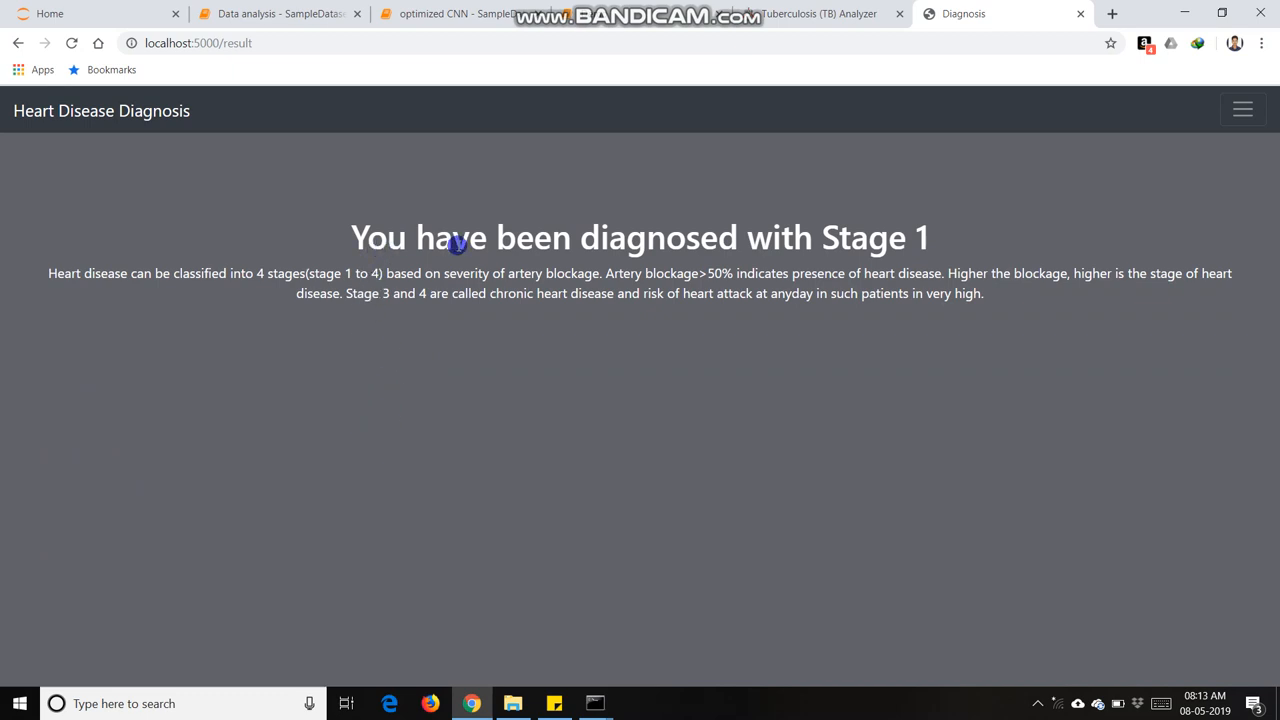
{"action": "mouse_move", "coordinate": [808, 264]}
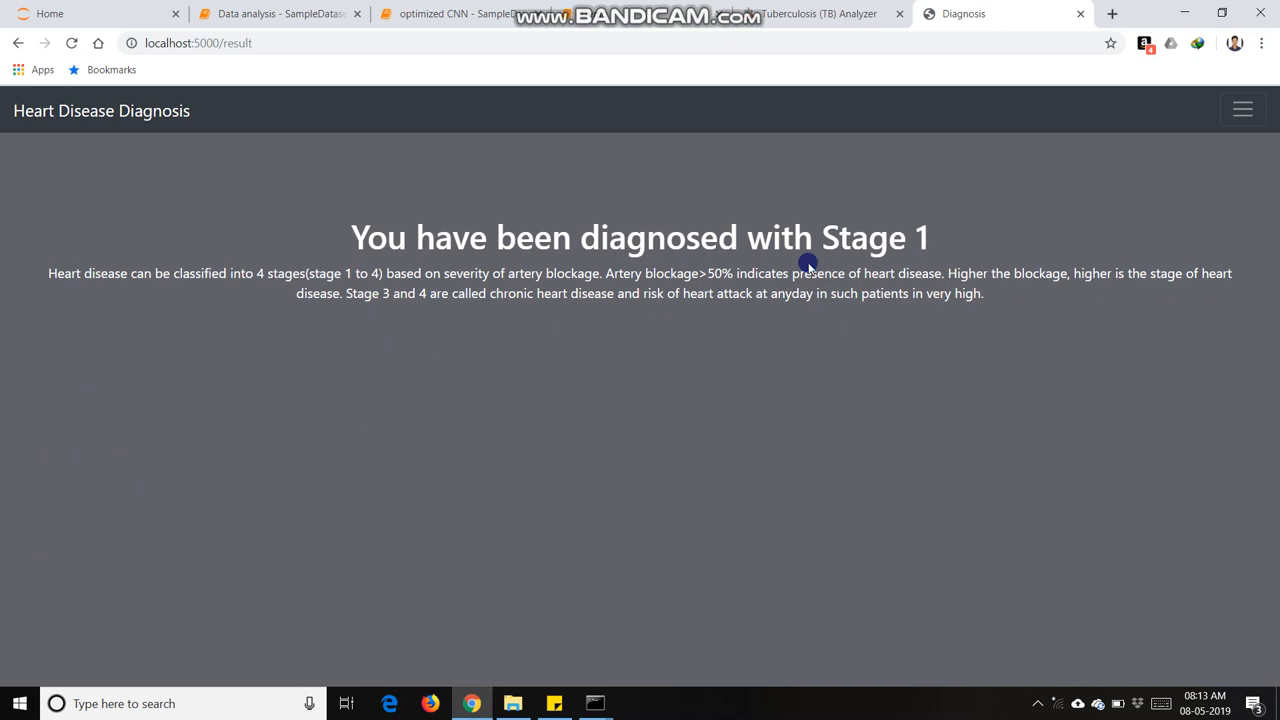
{"action": "mouse_move", "coordinate": [592, 318]}
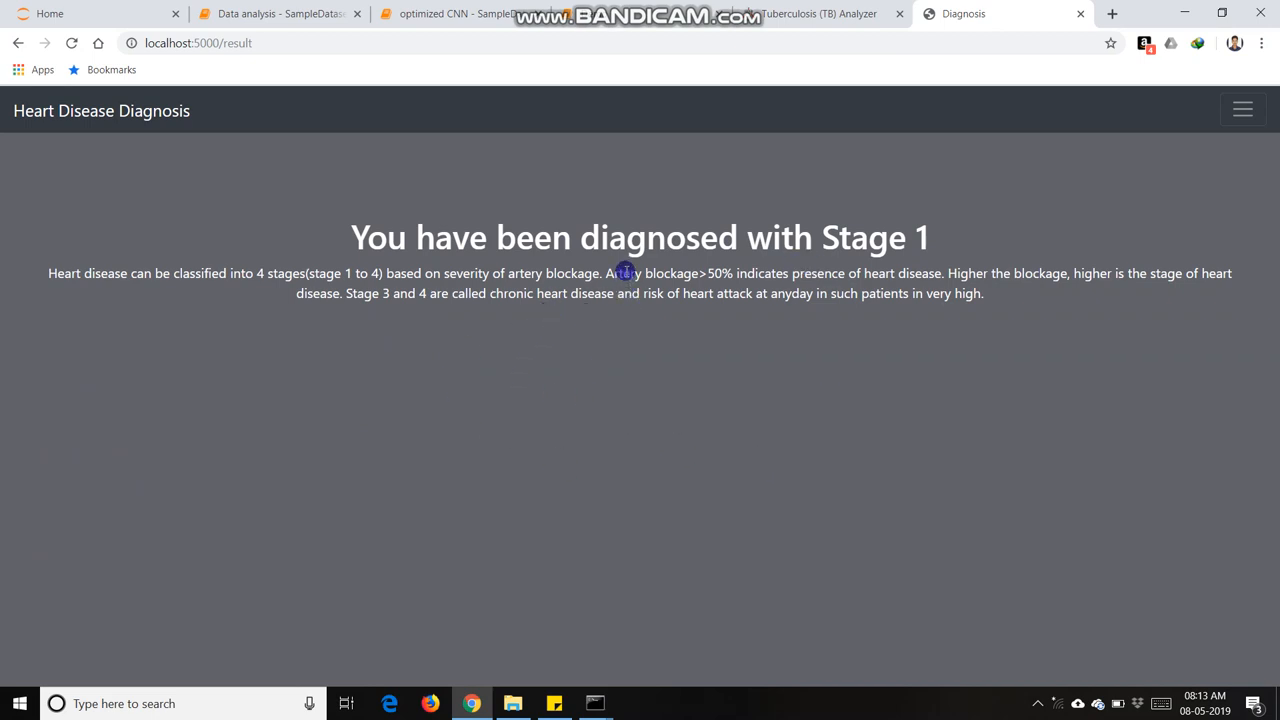
{"action": "mouse_move", "coordinate": [700, 310]}
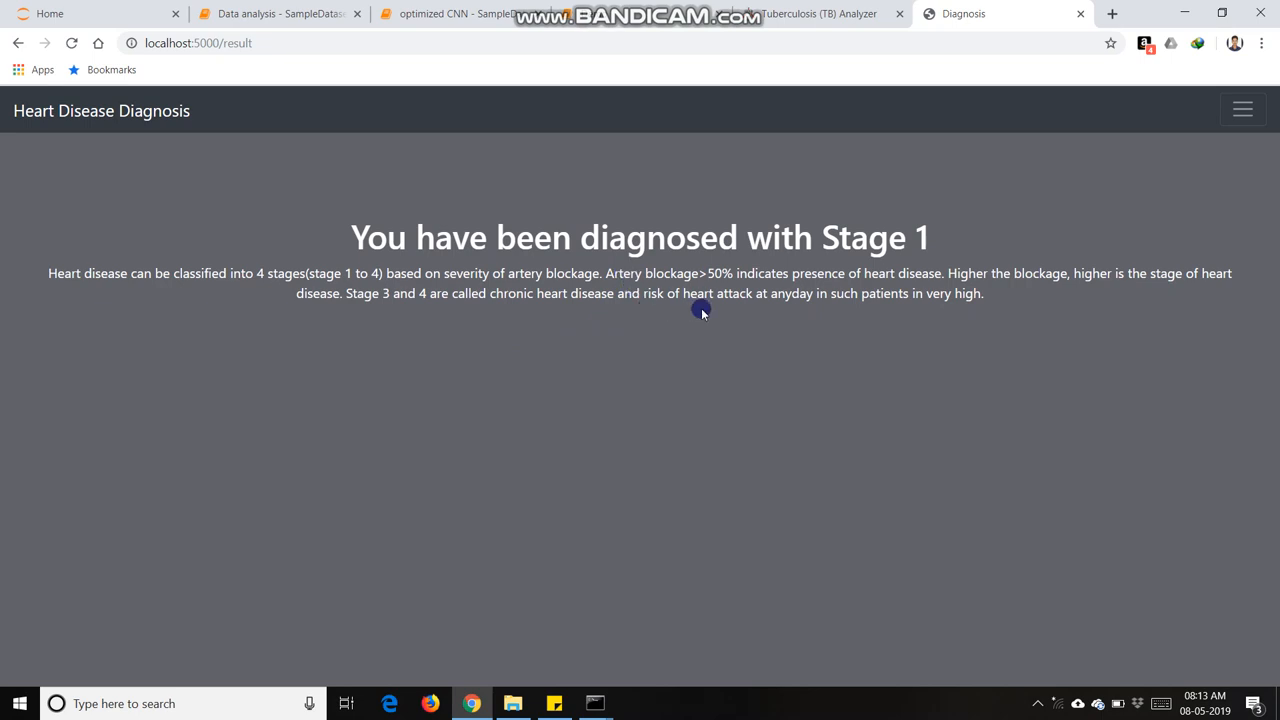
{"action": "mouse_move", "coordinate": [716, 304]}
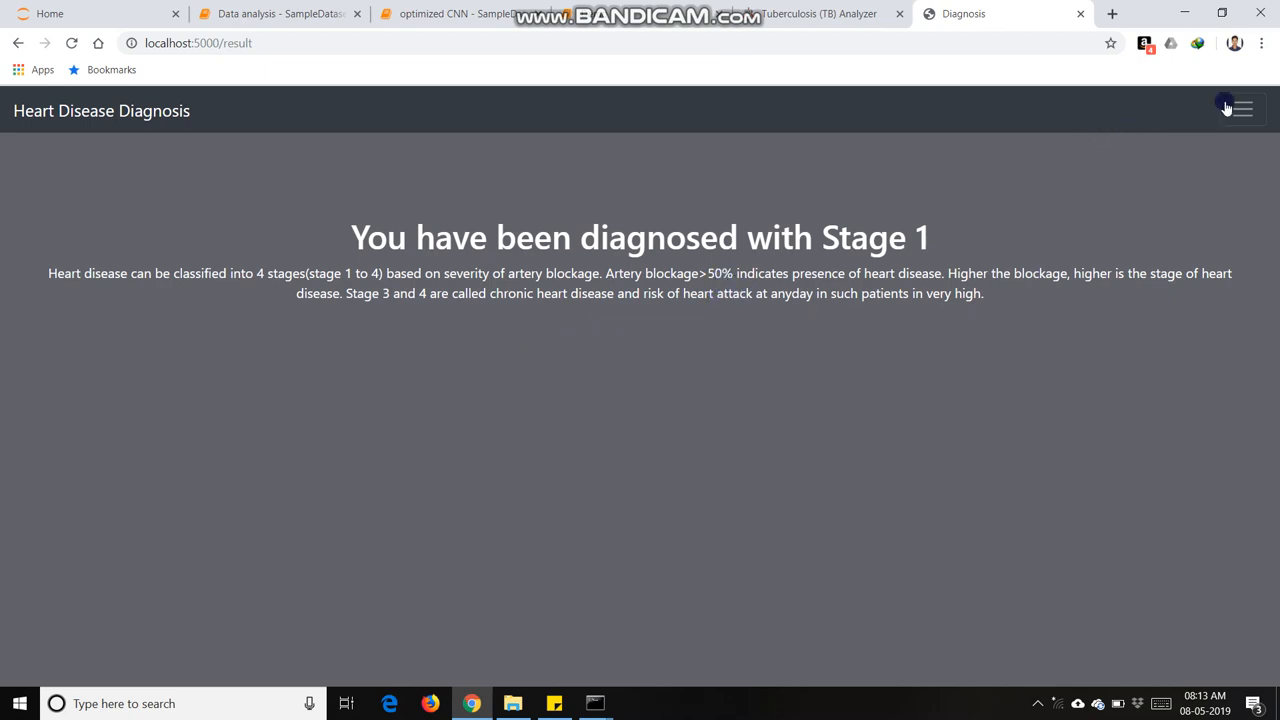
Step: Return to the blank home entry form via the navigation menu
{"action": "left_click", "coordinate": [1240, 108]}
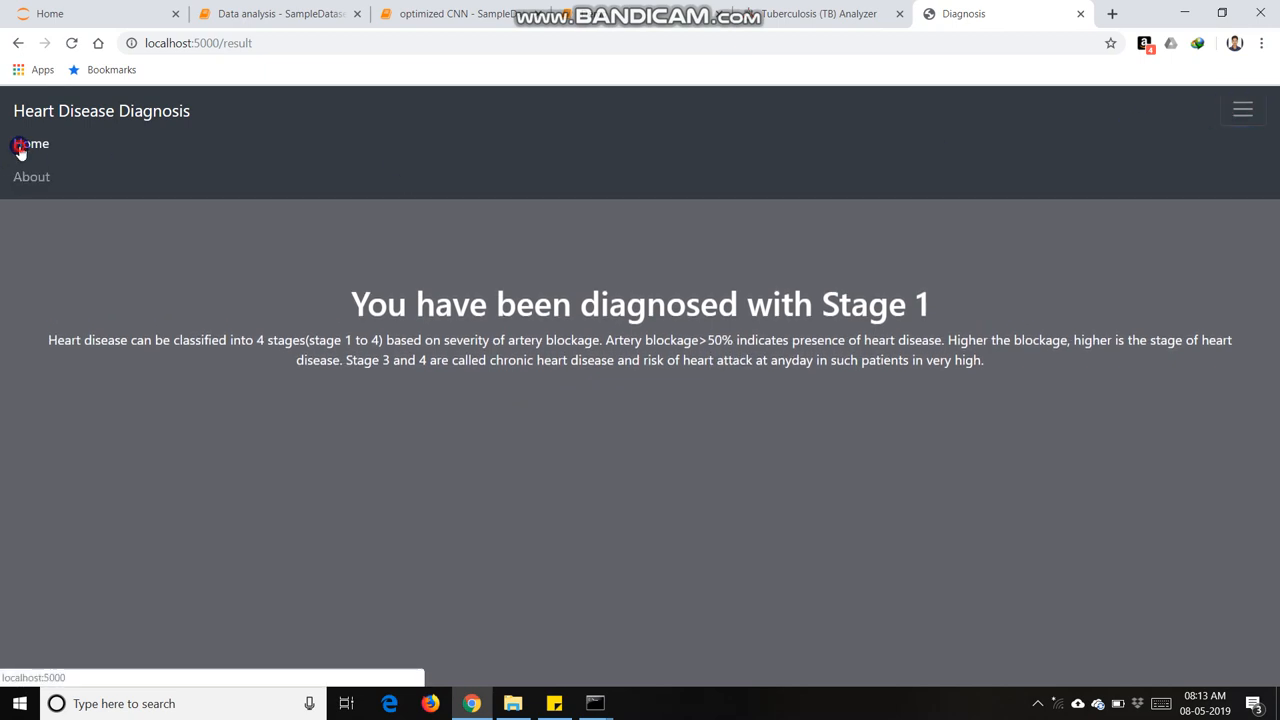
{"action": "left_click", "coordinate": [30, 144]}
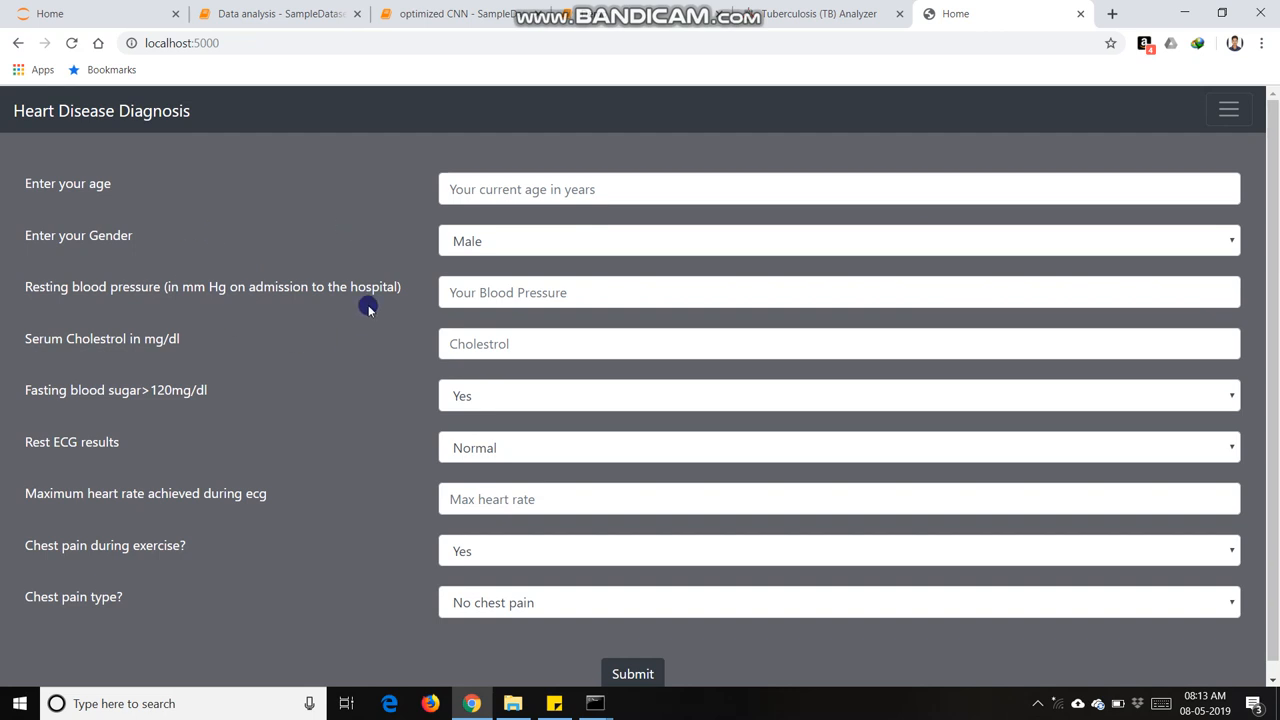
{"action": "mouse_move", "coordinate": [592, 704]}
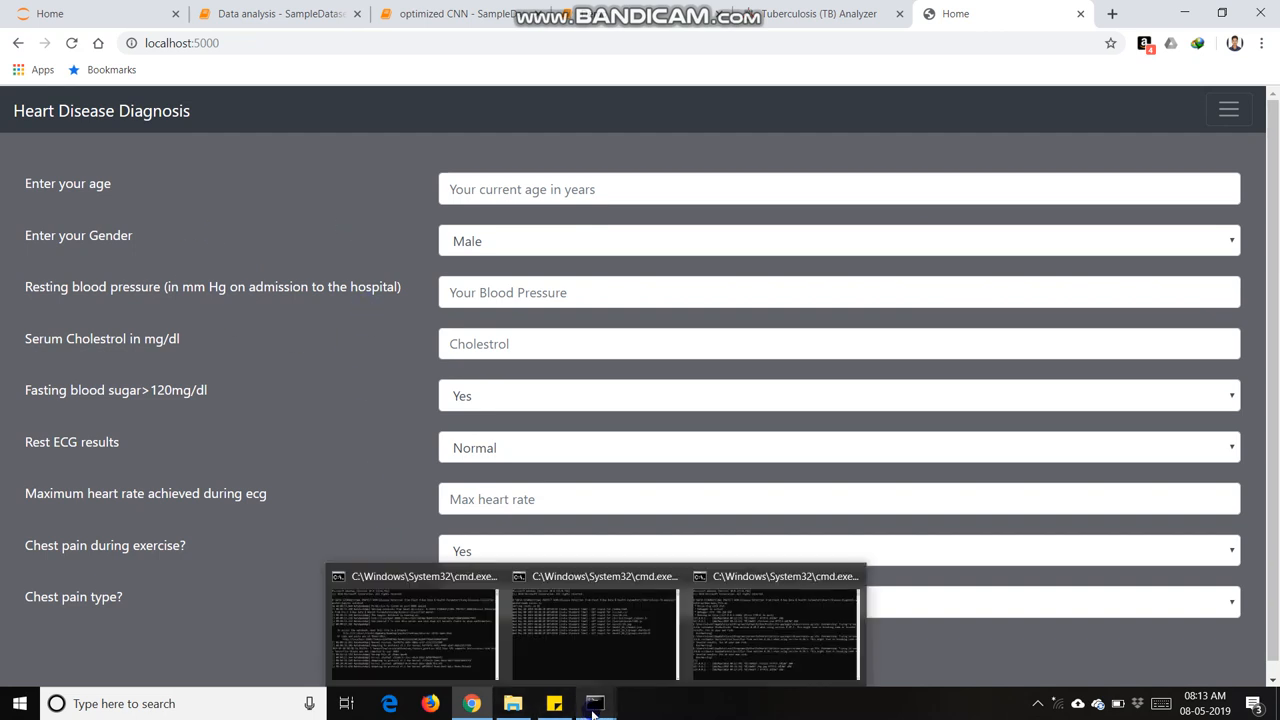